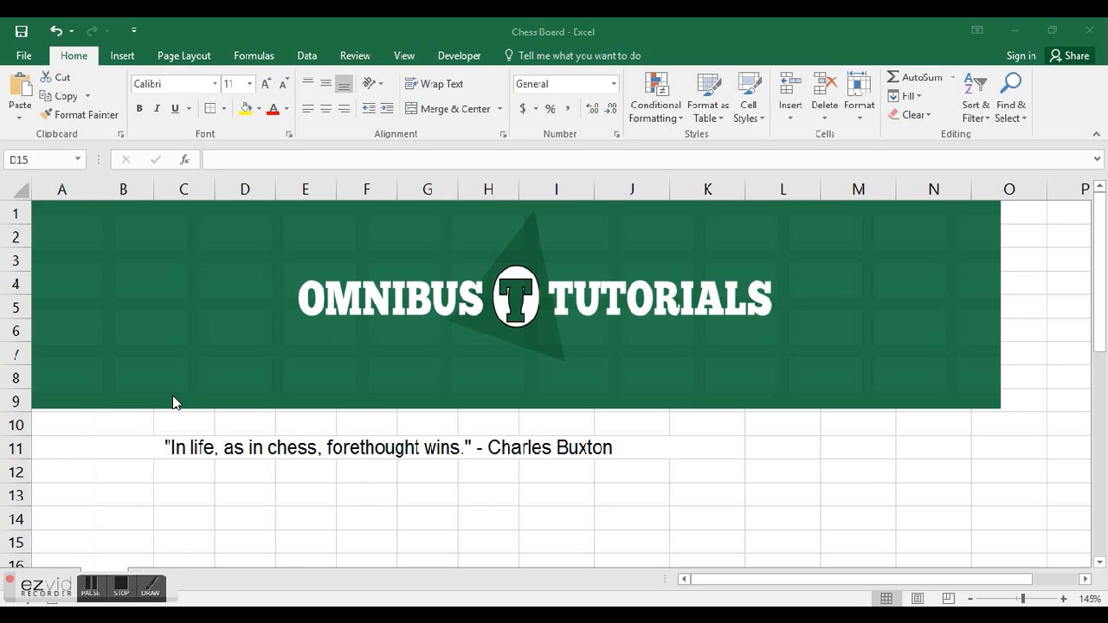
{"action": "mouse_move", "coordinate": [165, 412]}
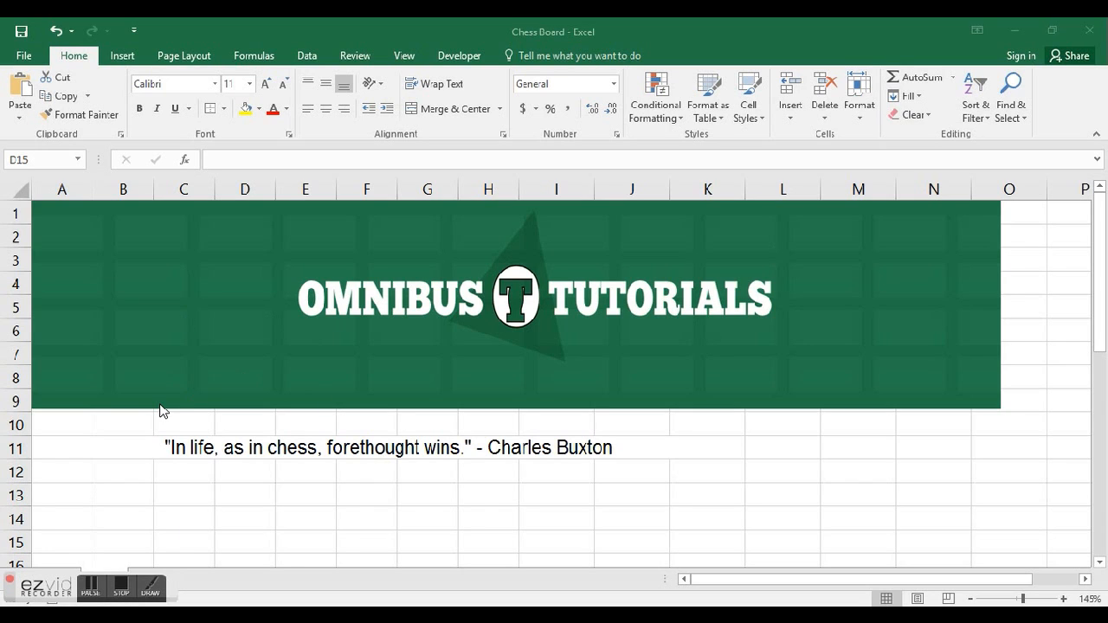
{"action": "mouse_move", "coordinate": [166, 412]}
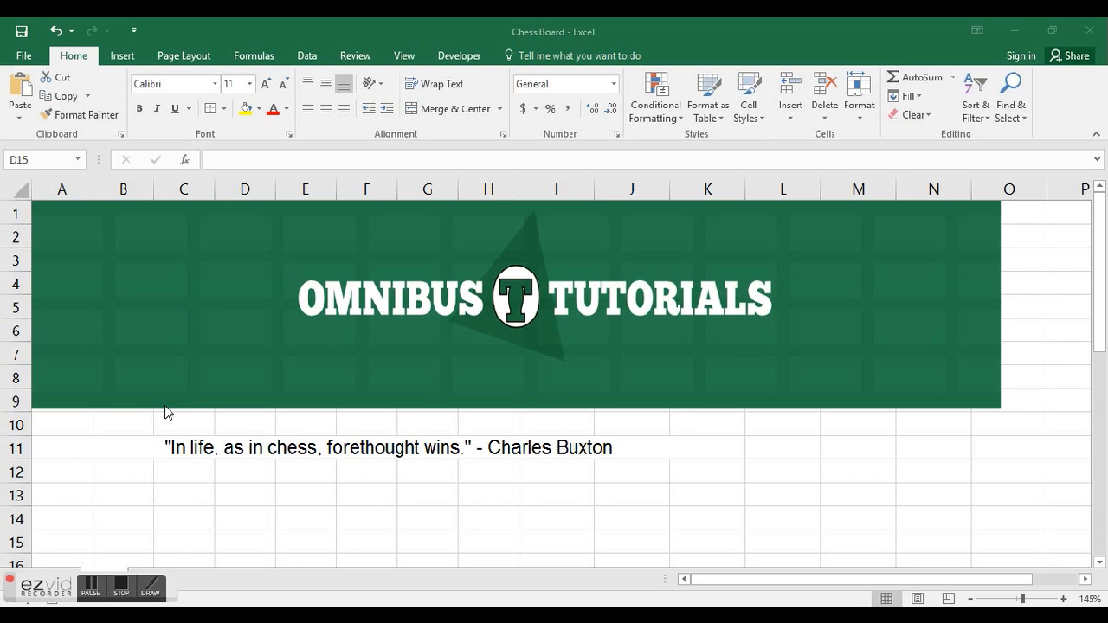
{"action": "mouse_move", "coordinate": [160, 454]}
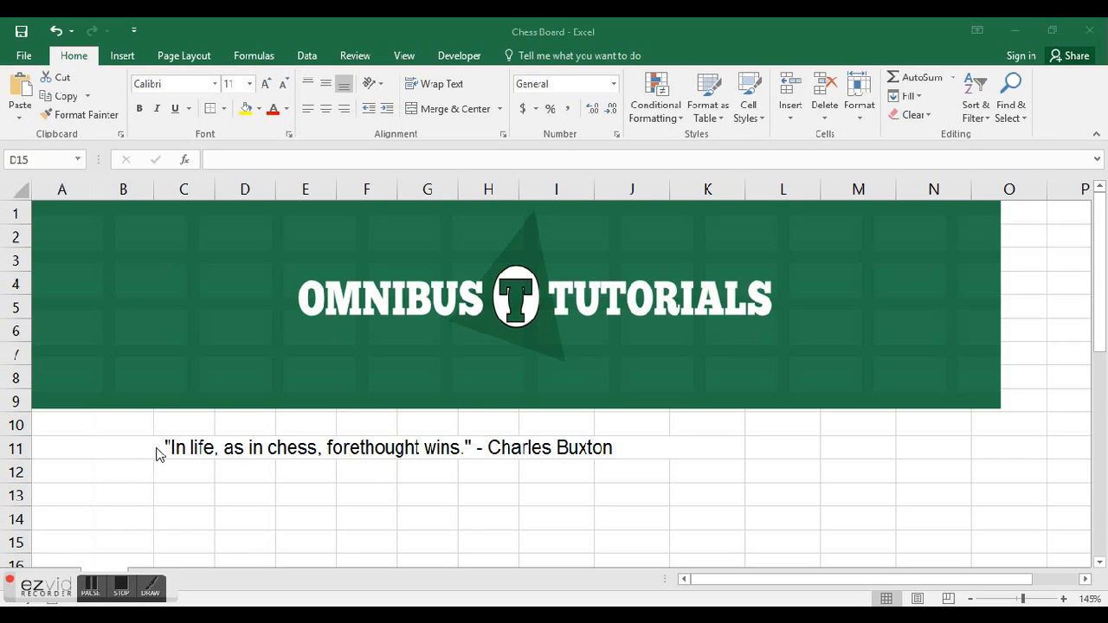
{"action": "mouse_move", "coordinate": [152, 457]}
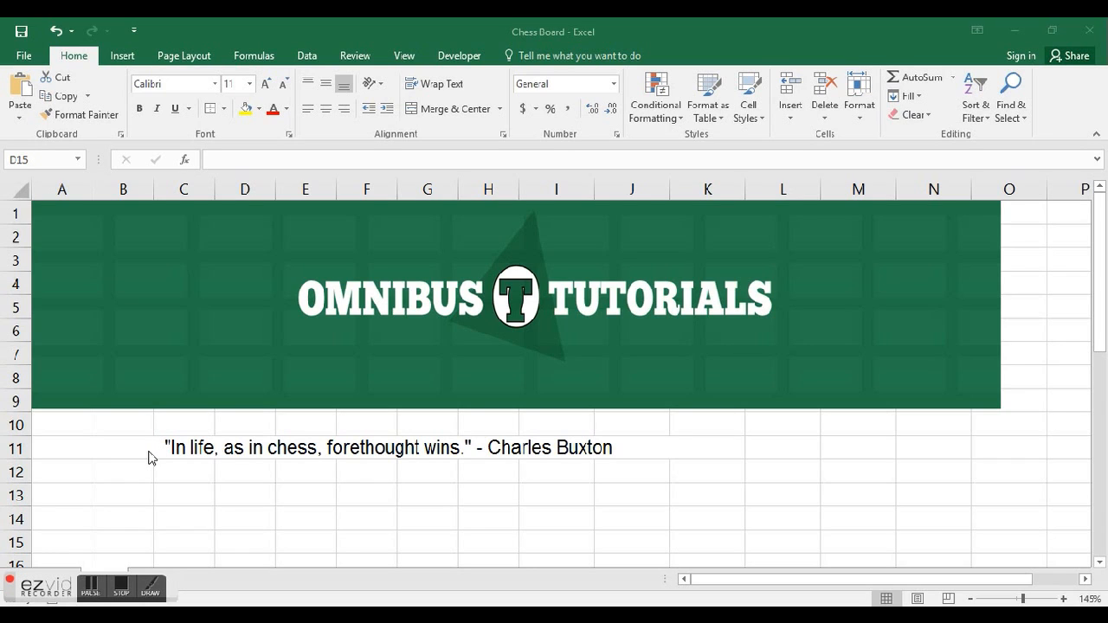
{"action": "mouse_move", "coordinate": [159, 481]}
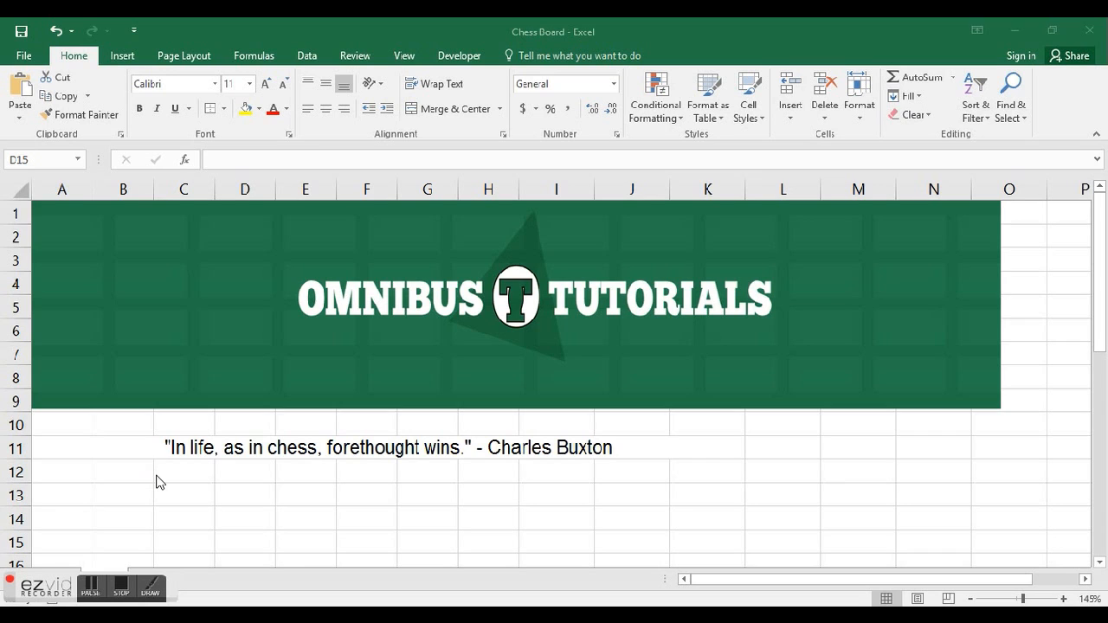
Step: Try a =ROW() example in A16, then clear the ROW results from A16:A18
{"action": "scroll", "scroll_direction": "down", "scroll_amount": 3}
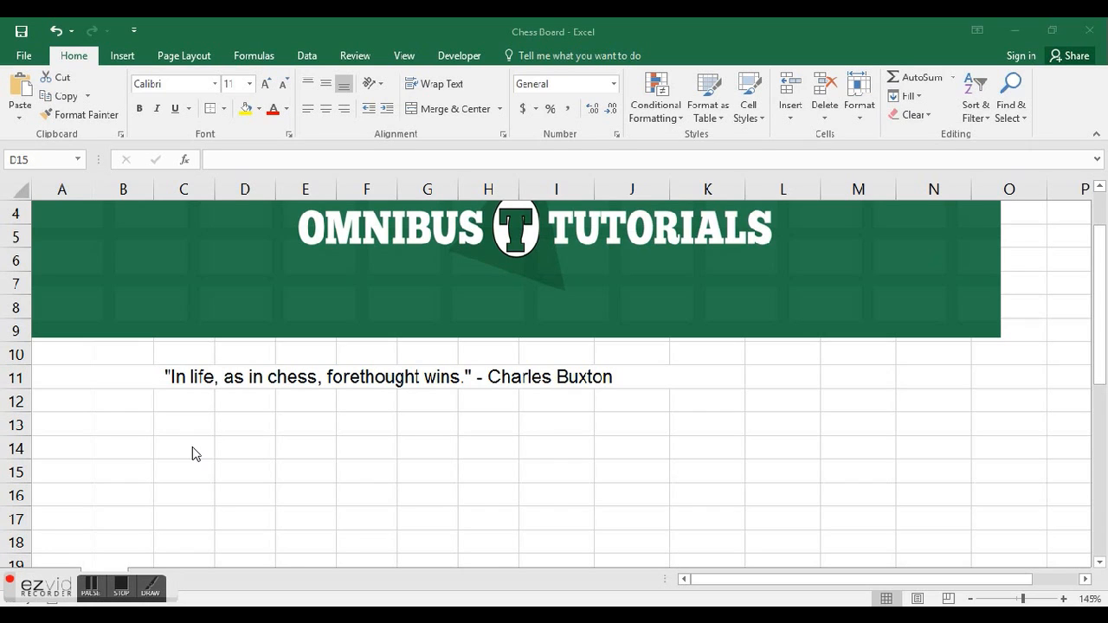
{"action": "left_click", "coordinate": [245, 471]}
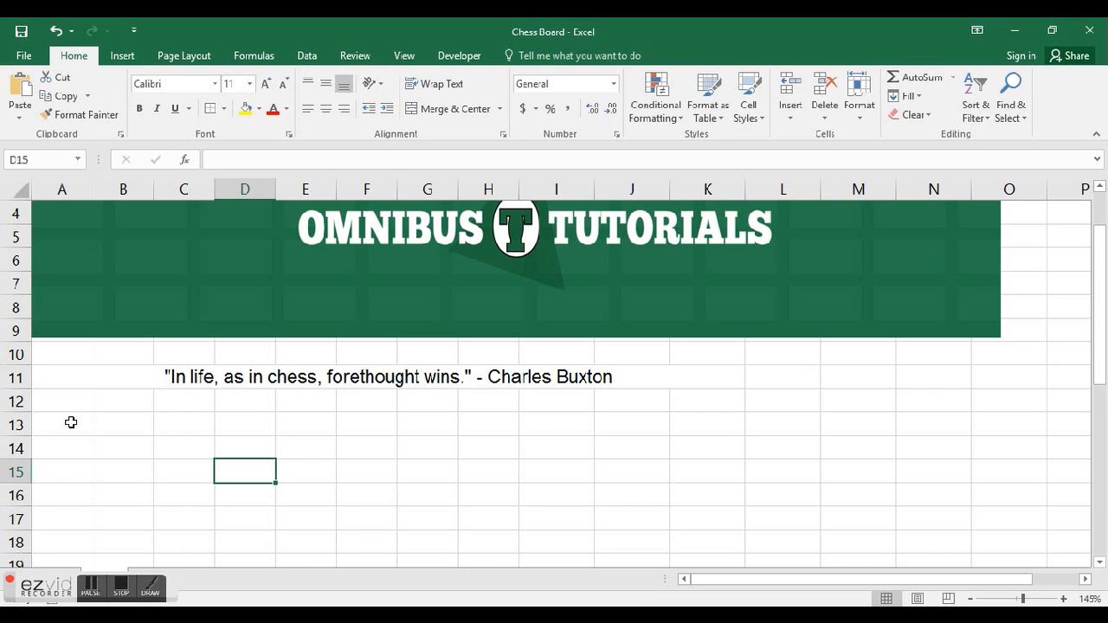
{"action": "mouse_move", "coordinate": [263, 476]}
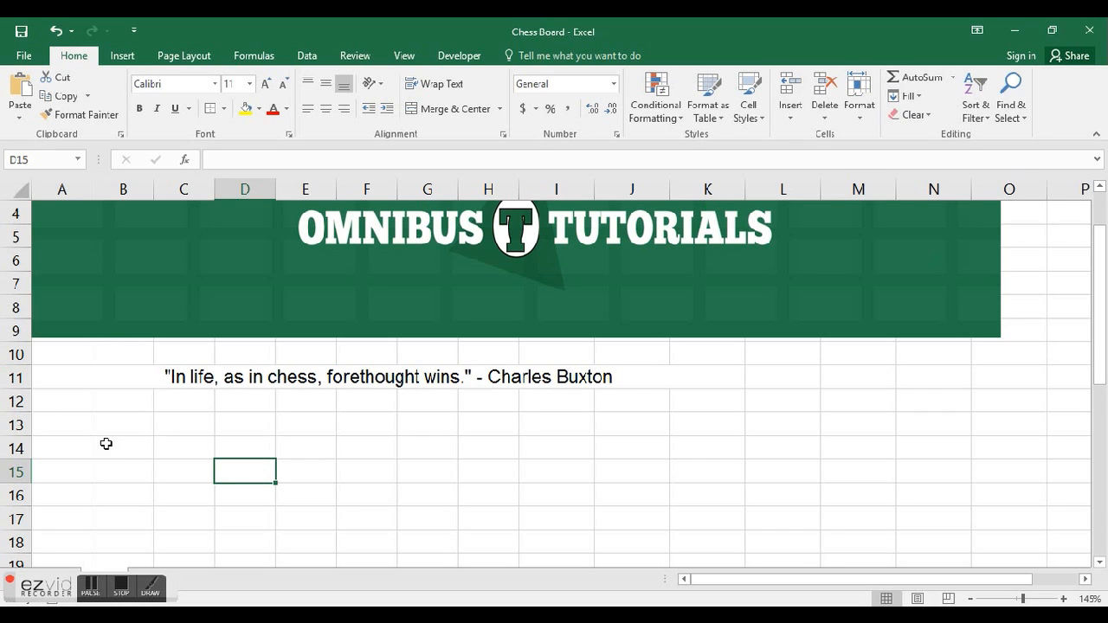
{"action": "left_click", "coordinate": [62, 425]}
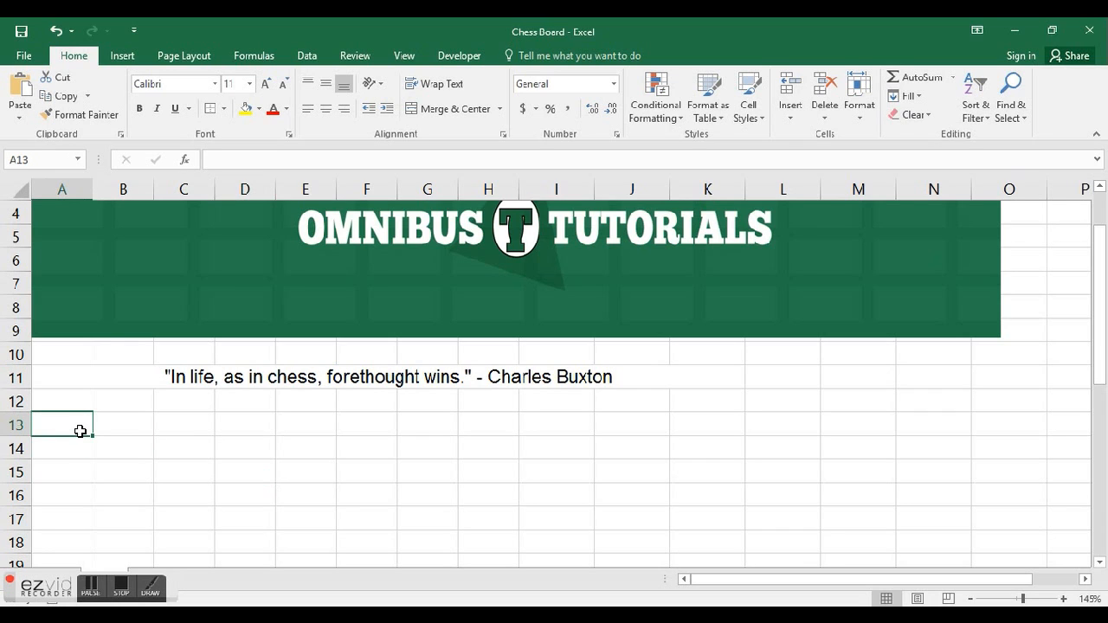
{"action": "left_click", "coordinate": [62, 495]}
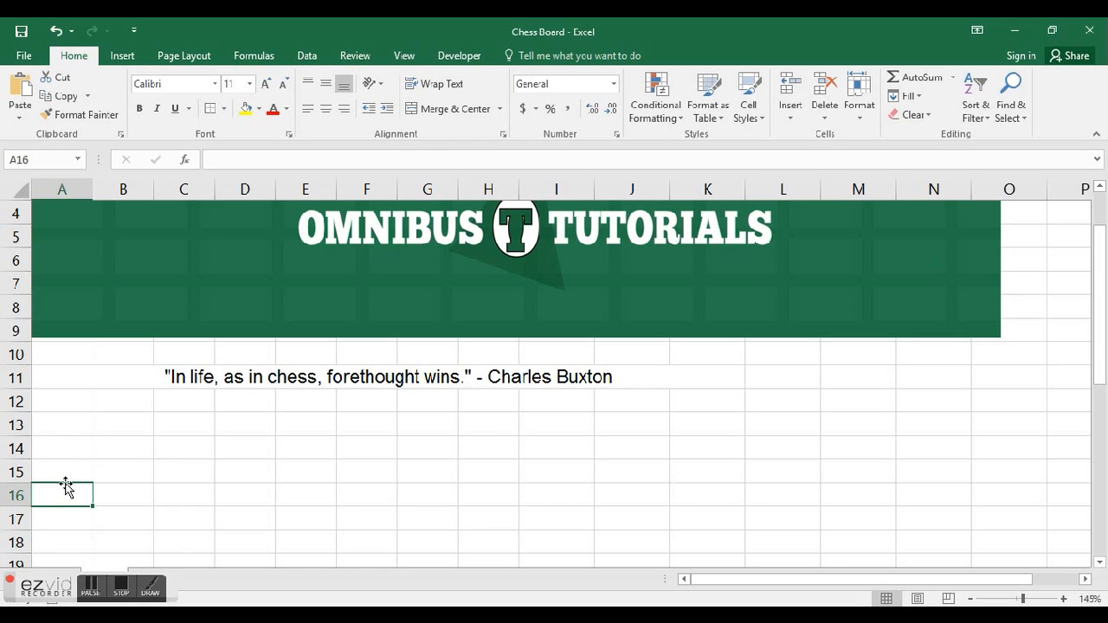
{"action": "mouse_move", "coordinate": [90, 451]}
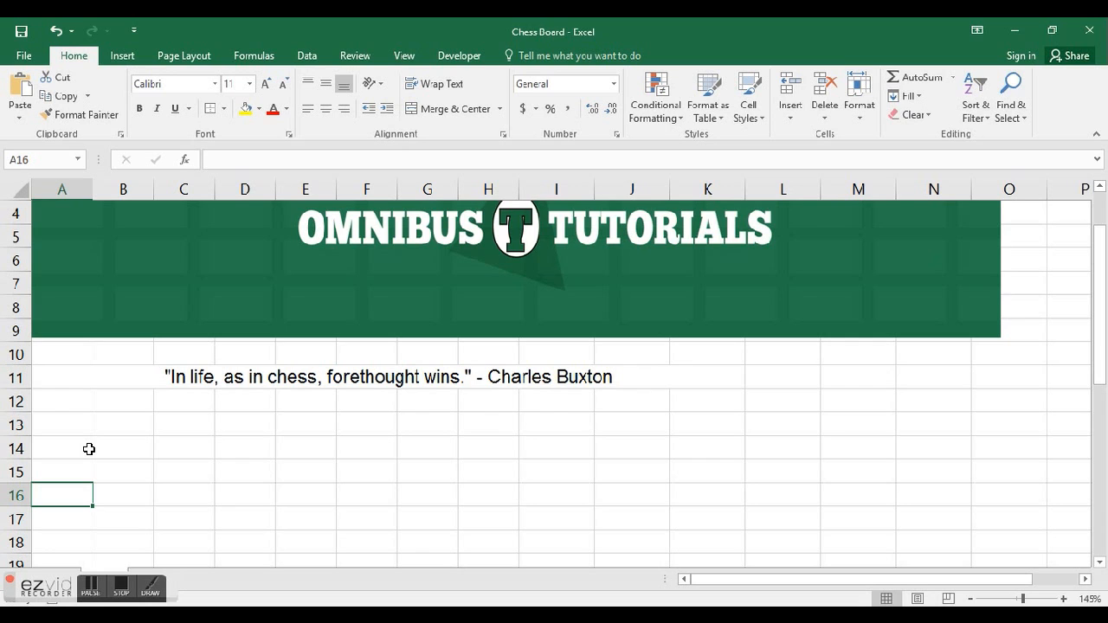
{"action": "type", "text": "="}
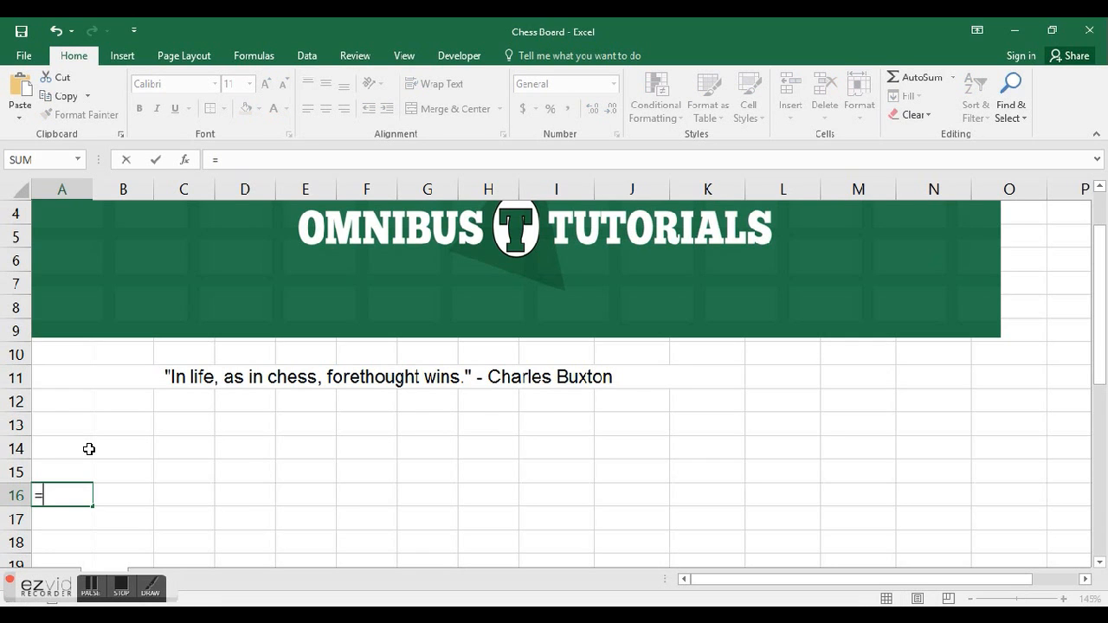
{"action": "type", "text": "row"}
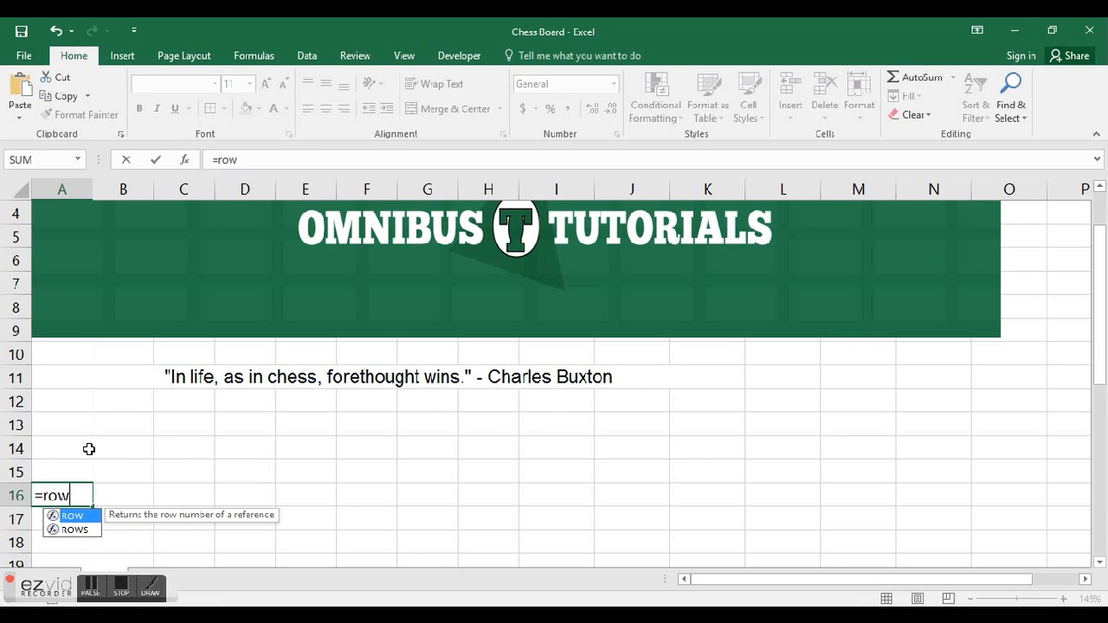
{"action": "type", "text": "("}
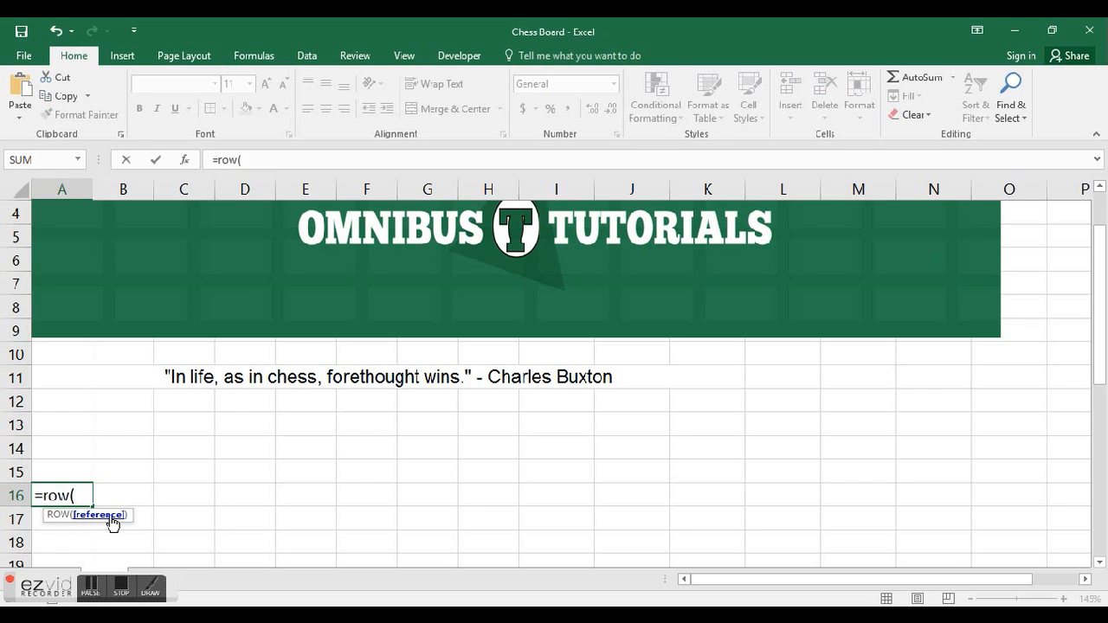
{"action": "type", "text": ")"}
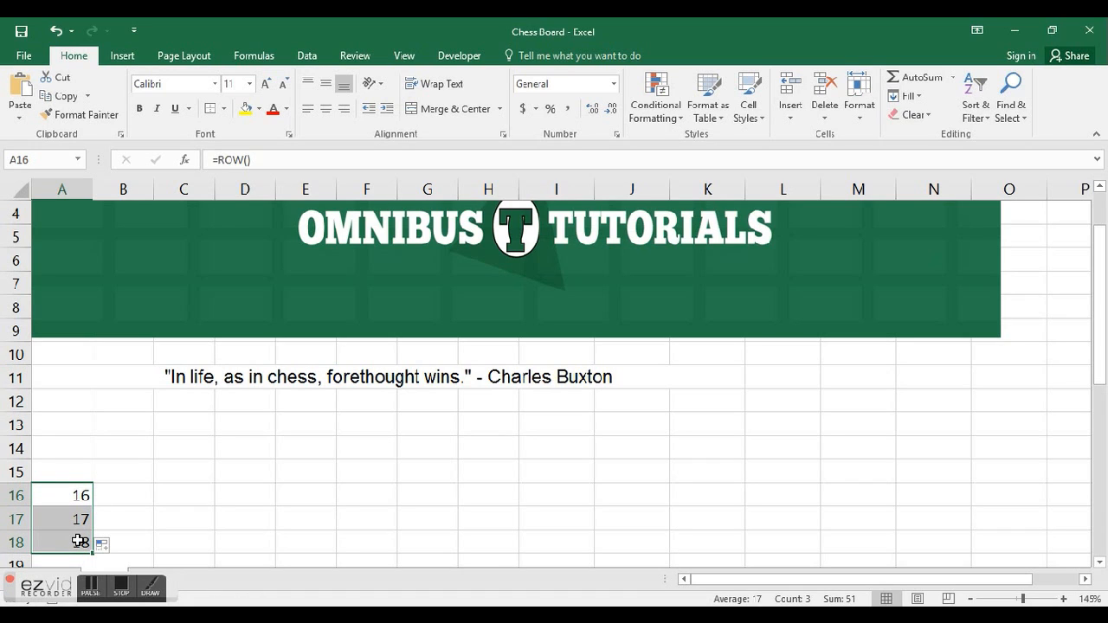
{"action": "key", "text": "Delete"}
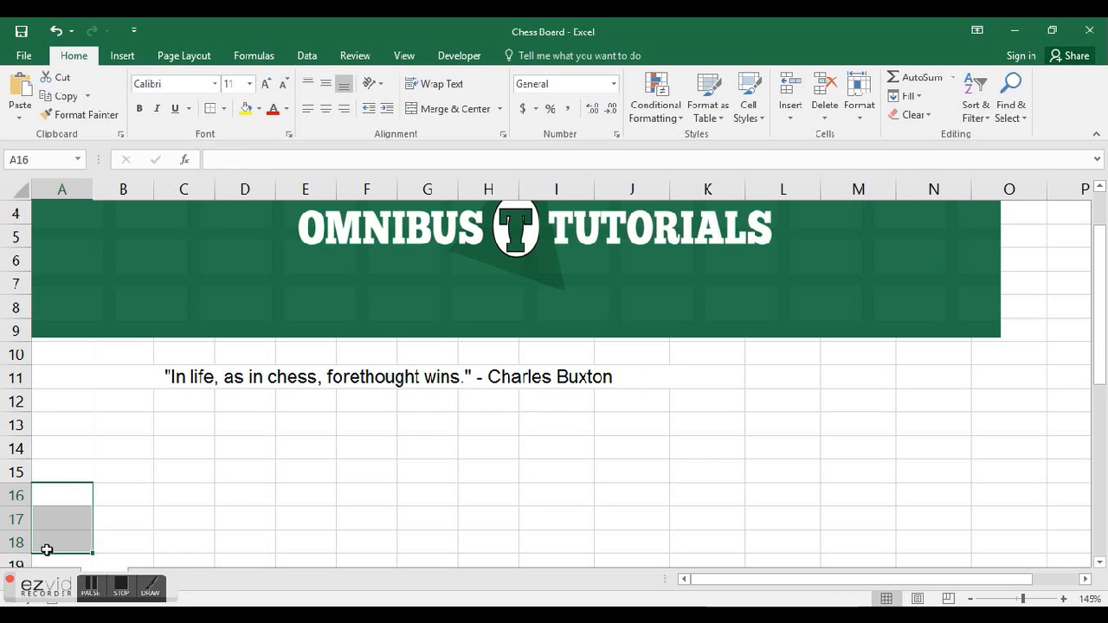
Step: Enter =COLUMN() in A16 and extend the example across A16:E16
{"action": "left_click", "coordinate": [62, 496]}
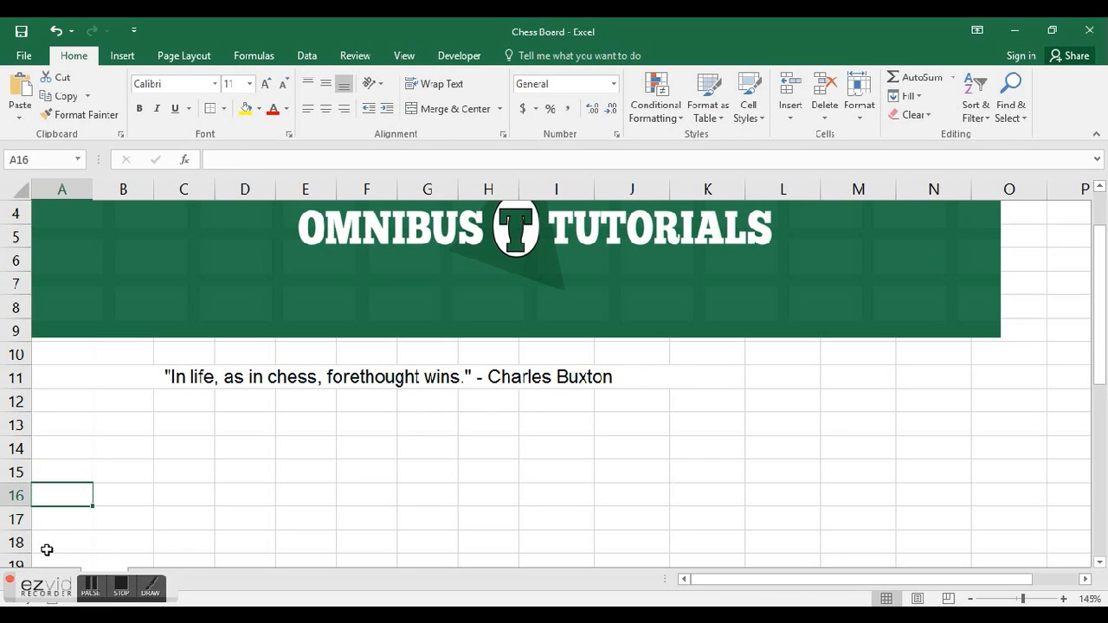
{"action": "type", "text": "=col"}
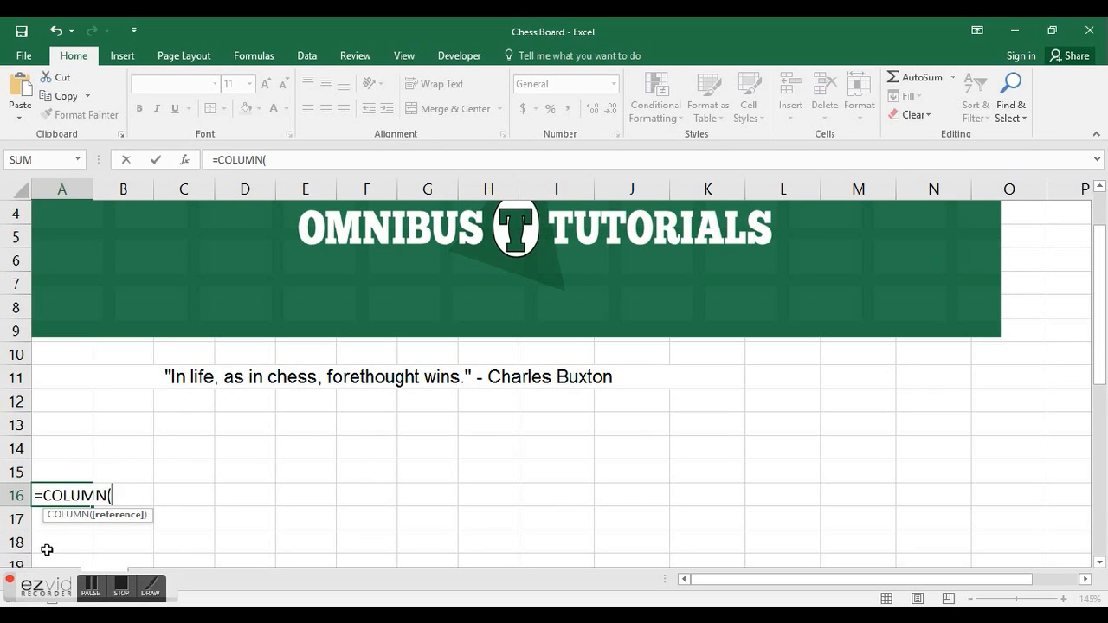
{"action": "type", "text": ")"}
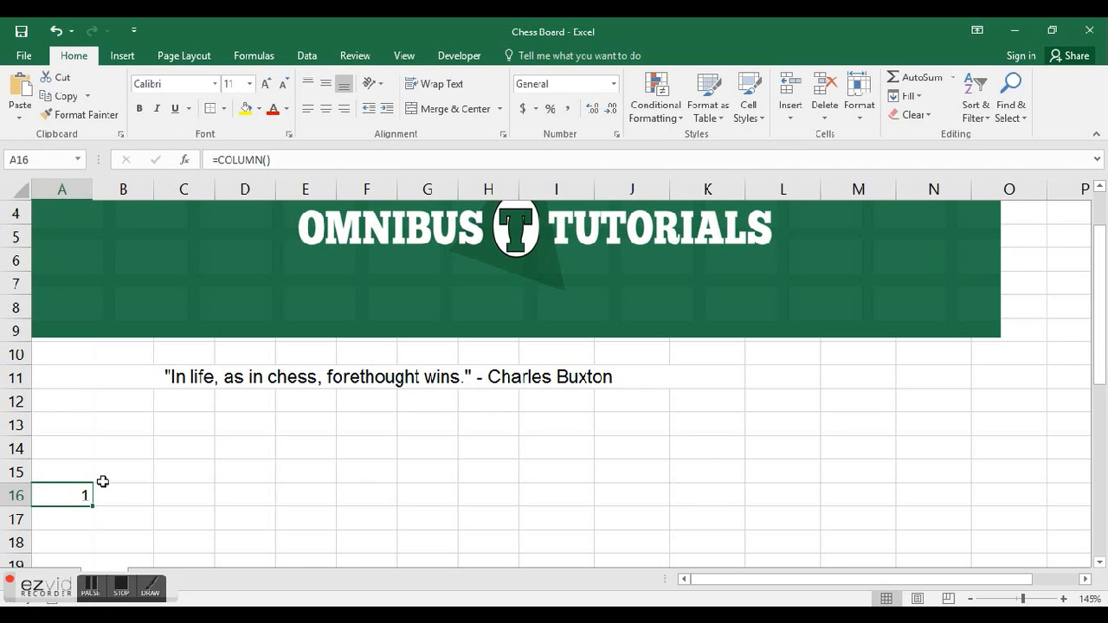
{"action": "left_click_drag", "start_coordinate": [102, 495], "coordinate": [327, 509]}
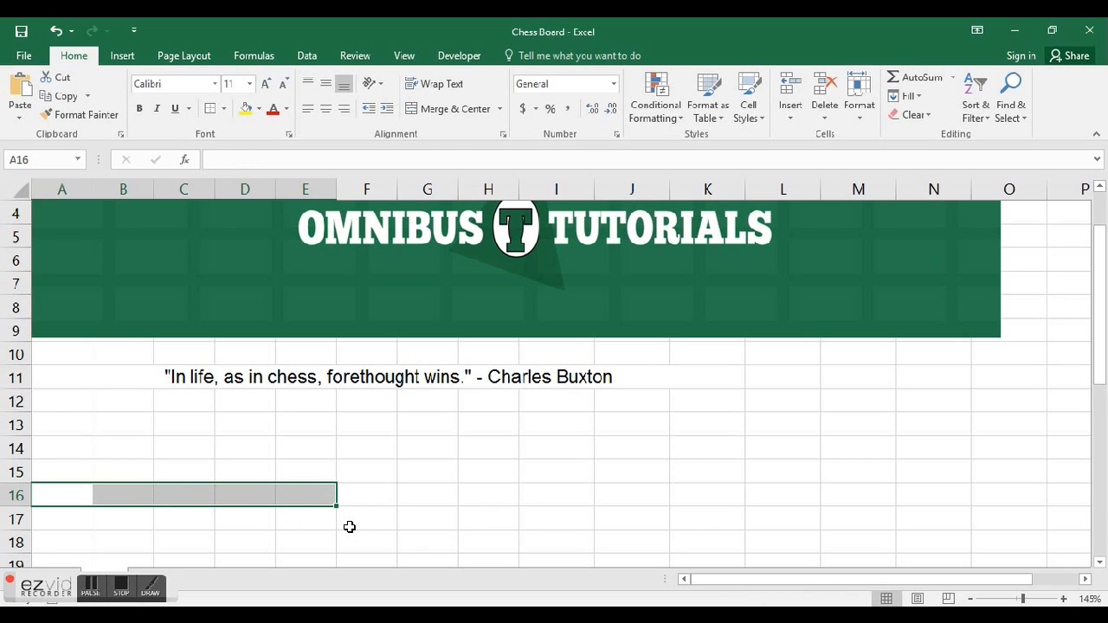
Step: Enter the test formula =MOD(4,2) in A16, which returns remainder 0
{"action": "left_click", "coordinate": [62, 495]}
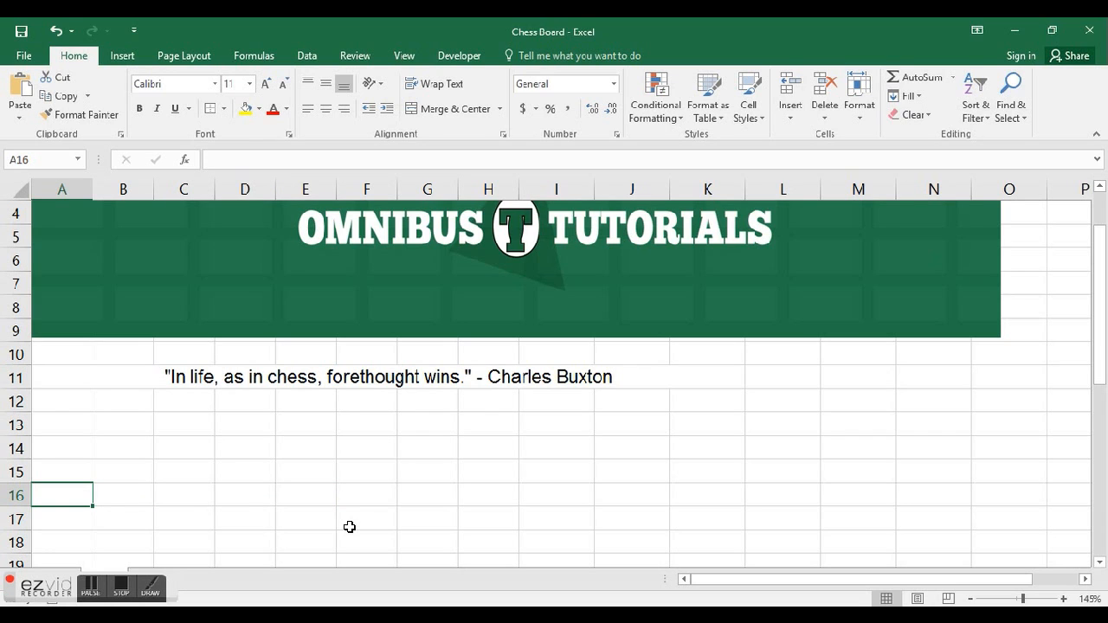
{"action": "type", "text": "=mod"}
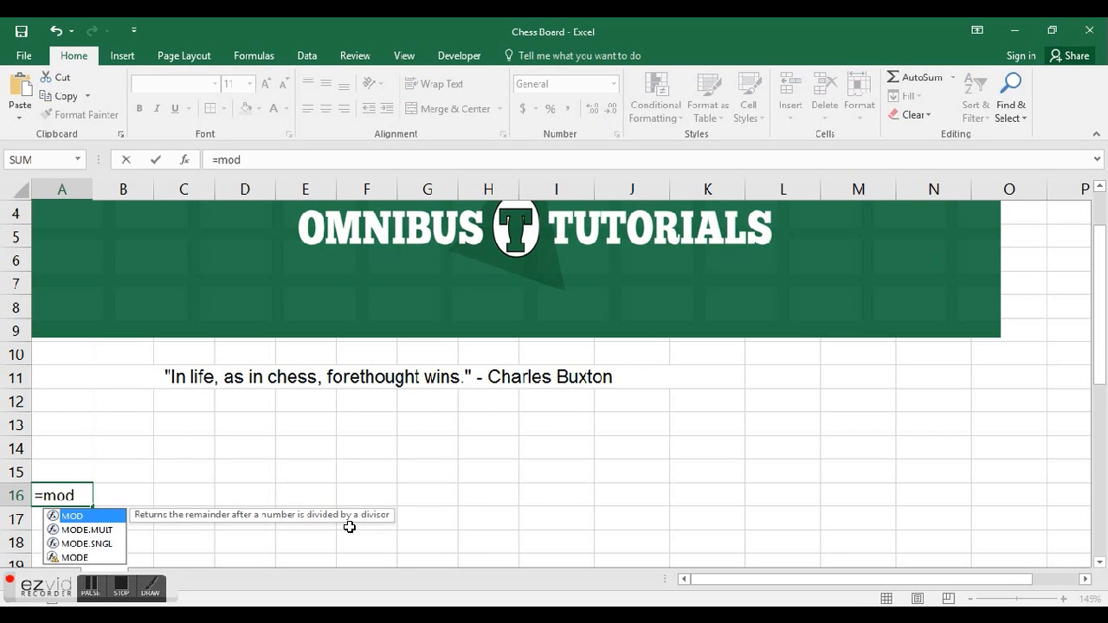
{"action": "mouse_move", "coordinate": [150, 512]}
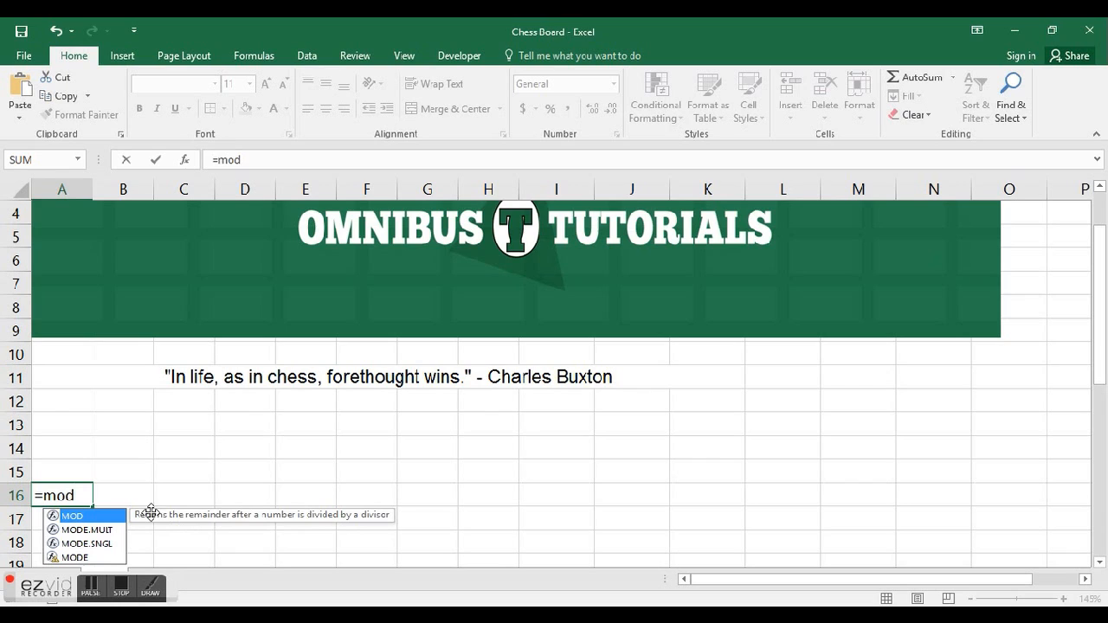
{"action": "mouse_move", "coordinate": [284, 526]}
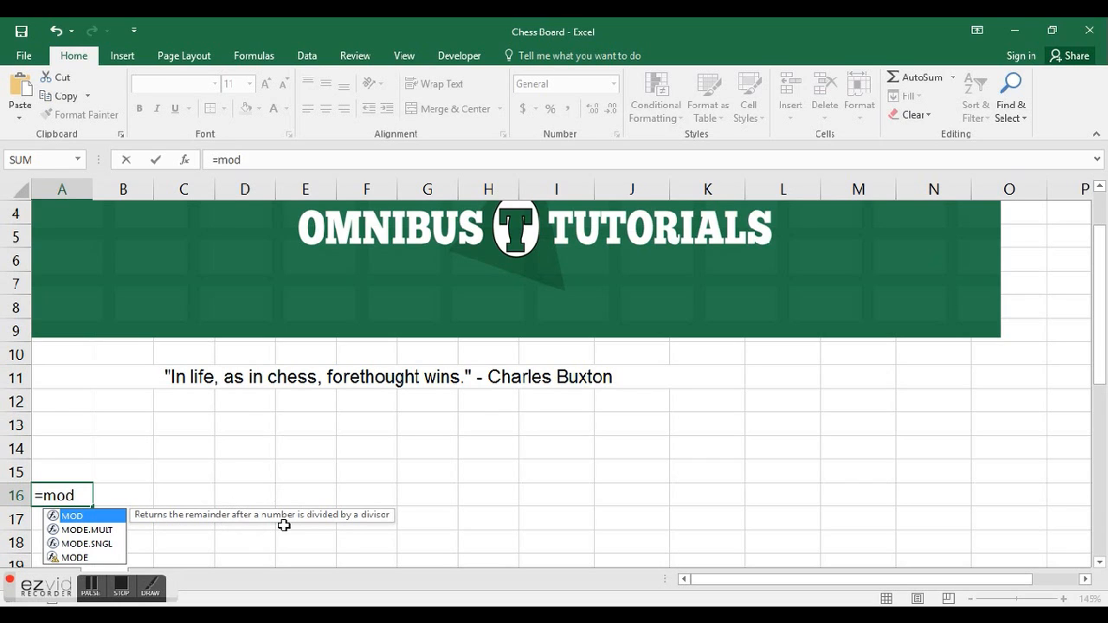
{"action": "mouse_move", "coordinate": [390, 527]}
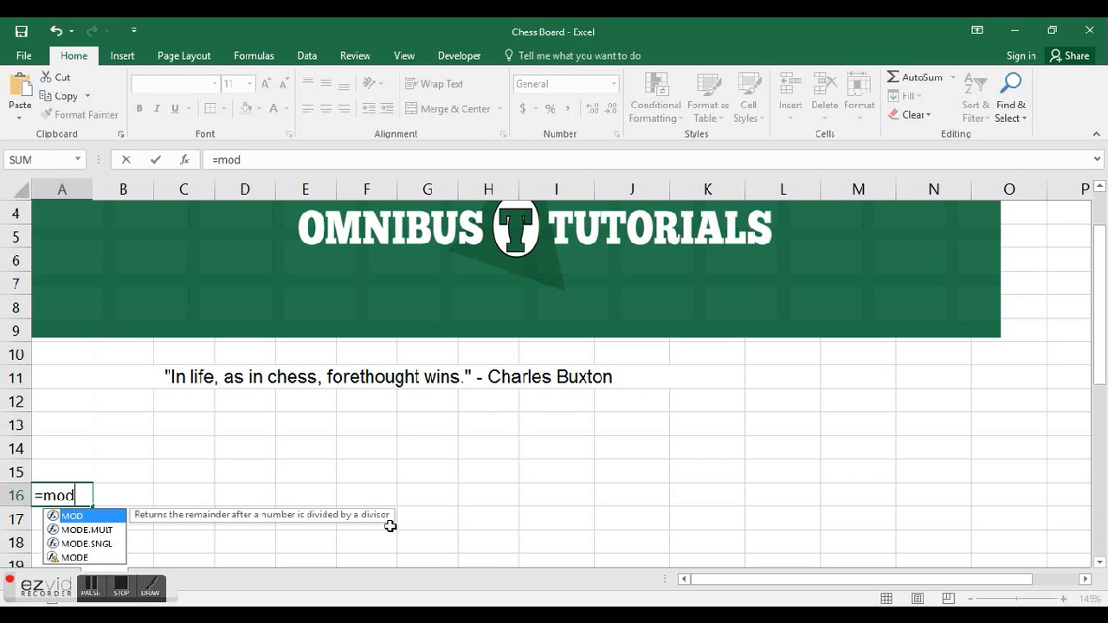
{"action": "type", "text": "("}
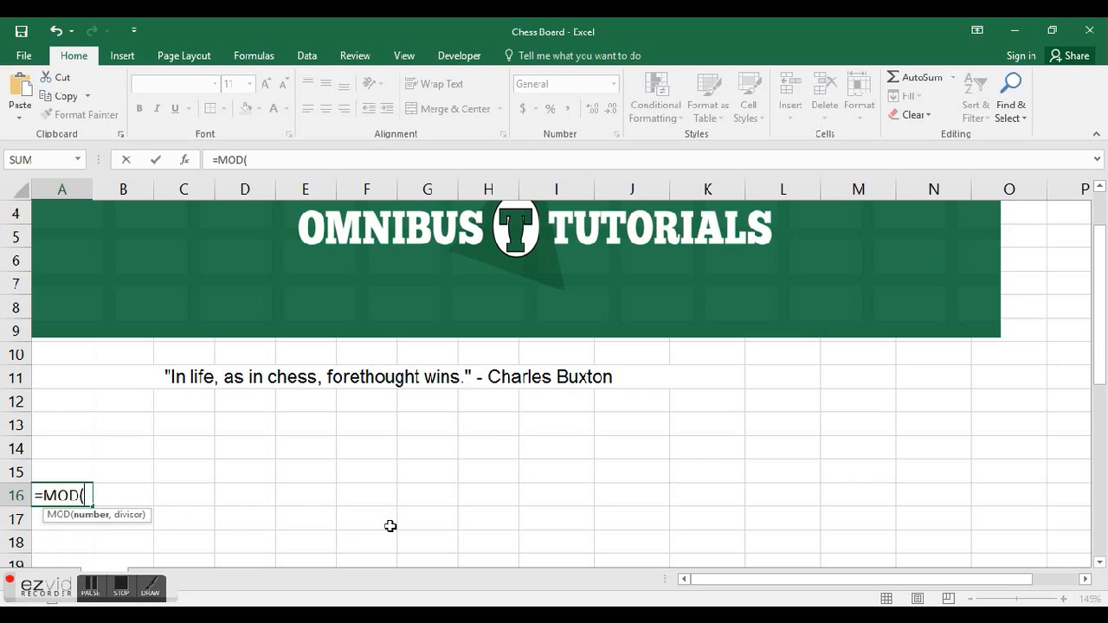
{"action": "type", "text": "4"}
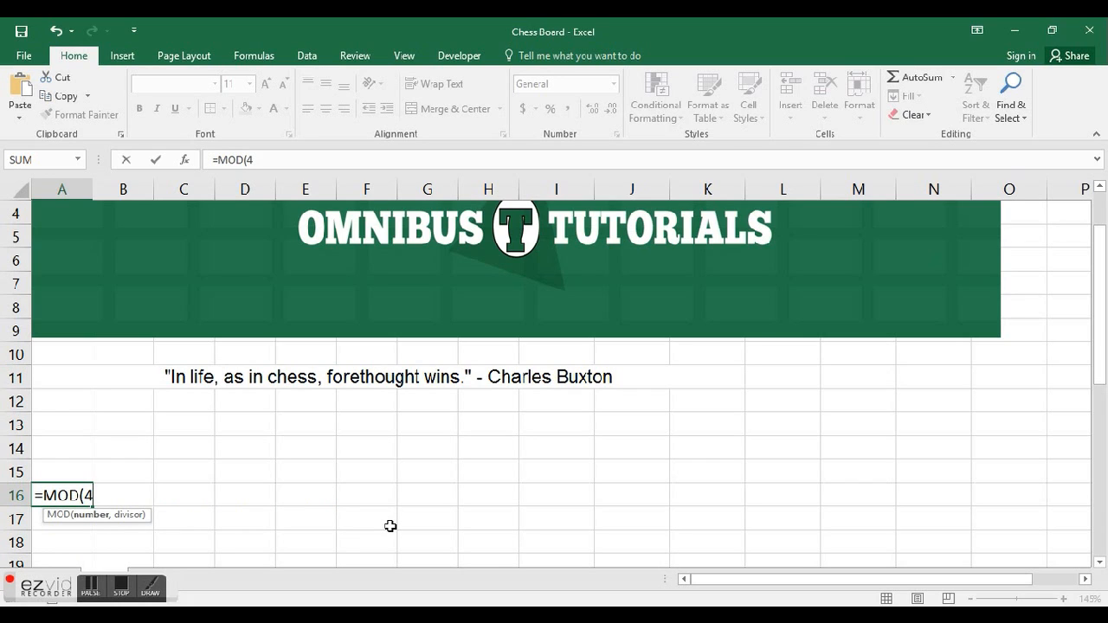
{"action": "type", "text": ",2)"}
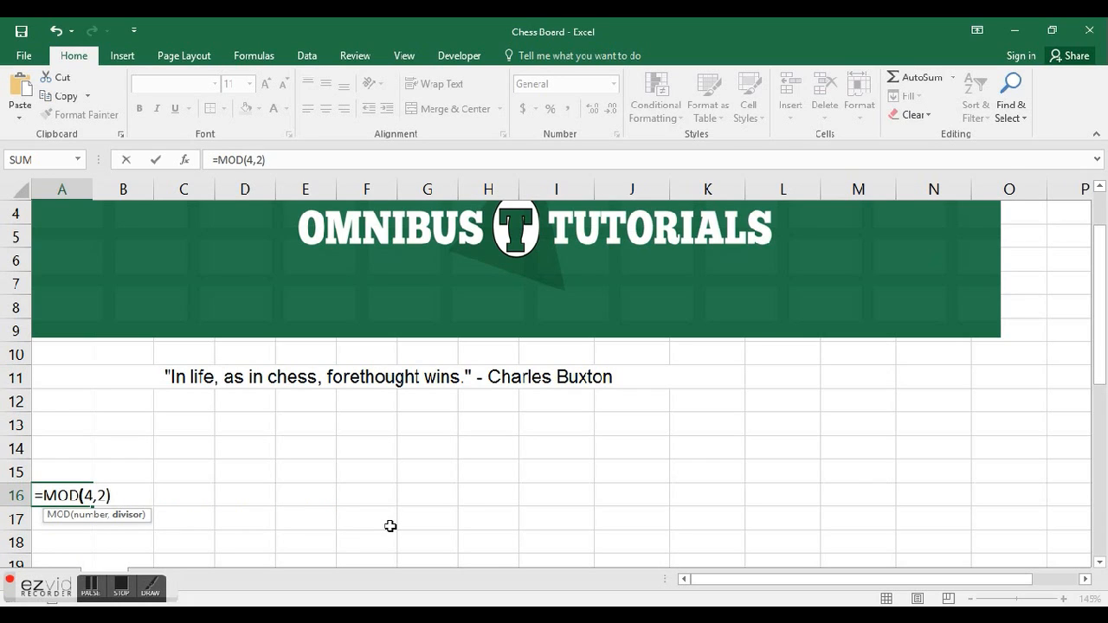
{"action": "key", "text": "enter"}
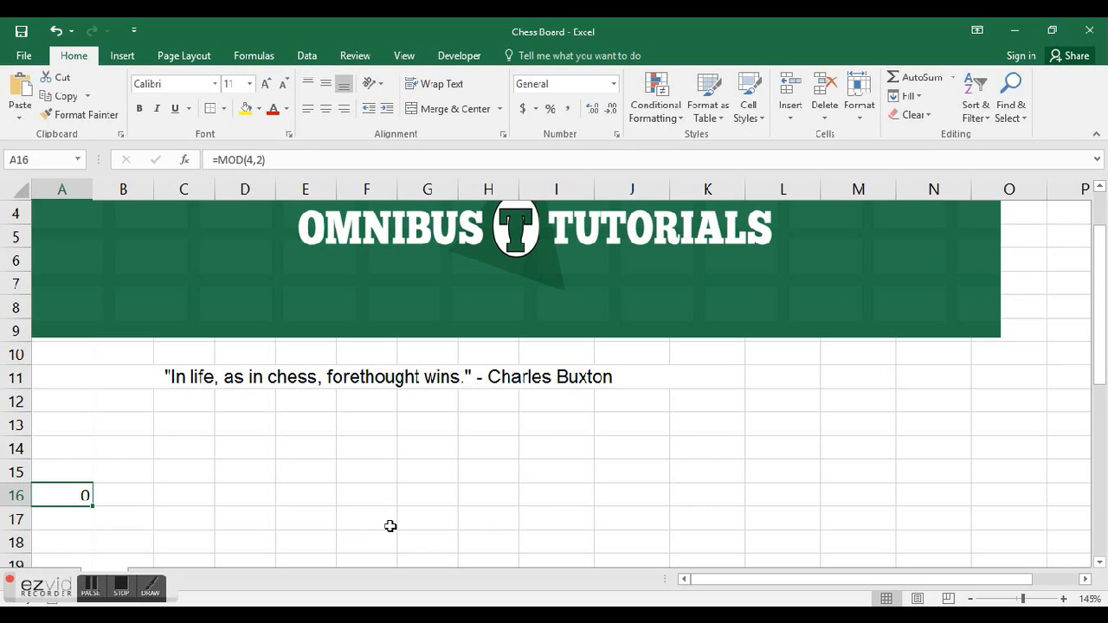
{"action": "mouse_move", "coordinate": [186, 457]}
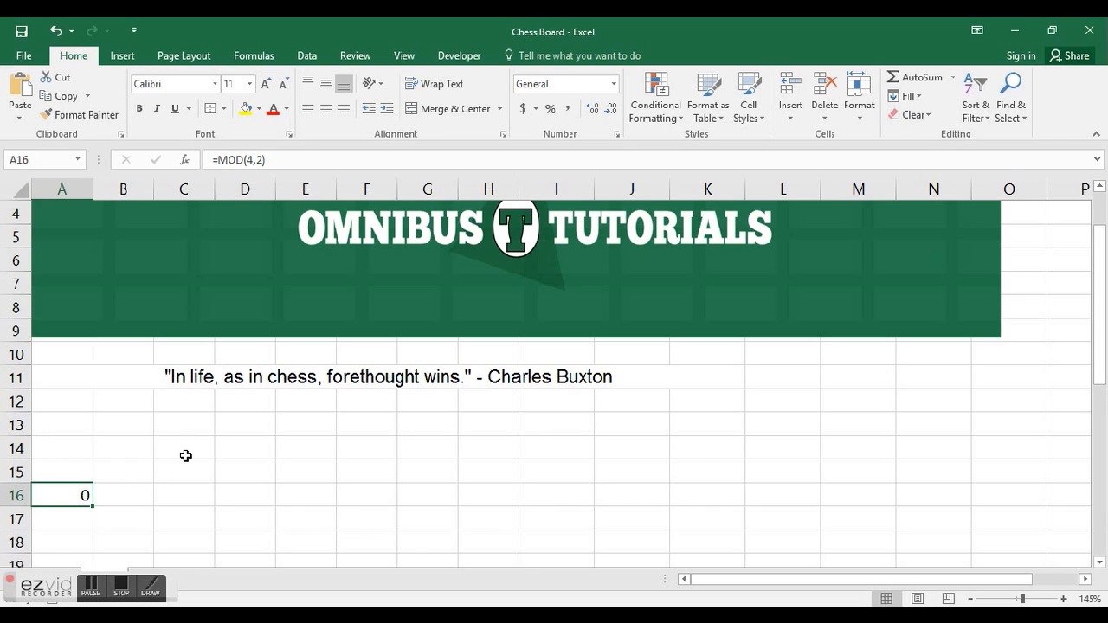
Step: Replace A16's formula with =MOD(5,2), returning 1
{"action": "type", "text": "=MOD("}
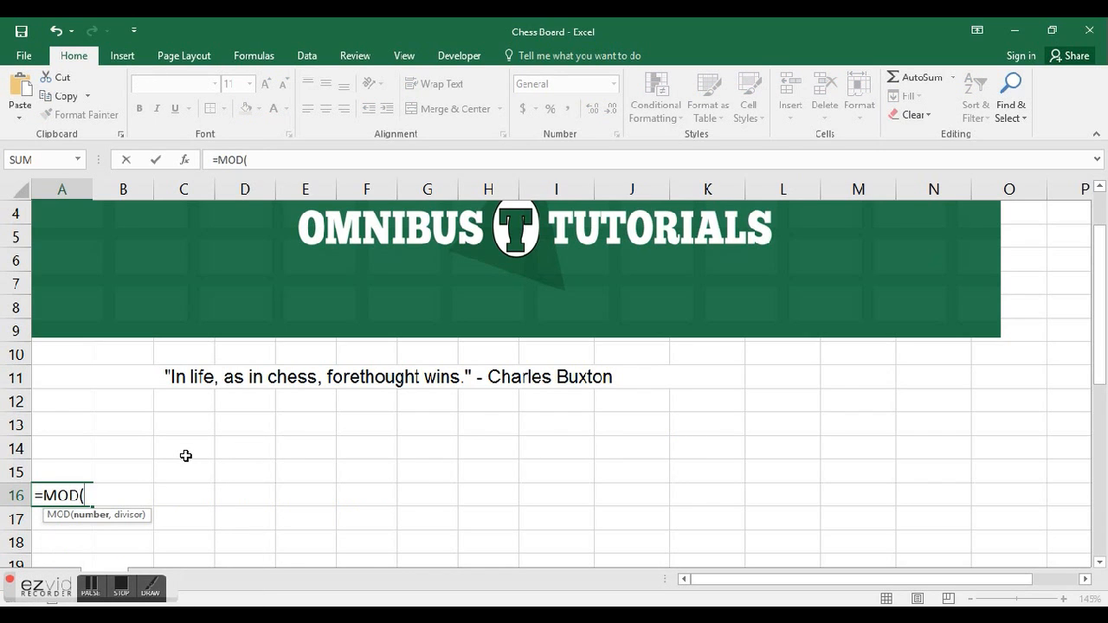
{"action": "type", "text": "5,2)"}
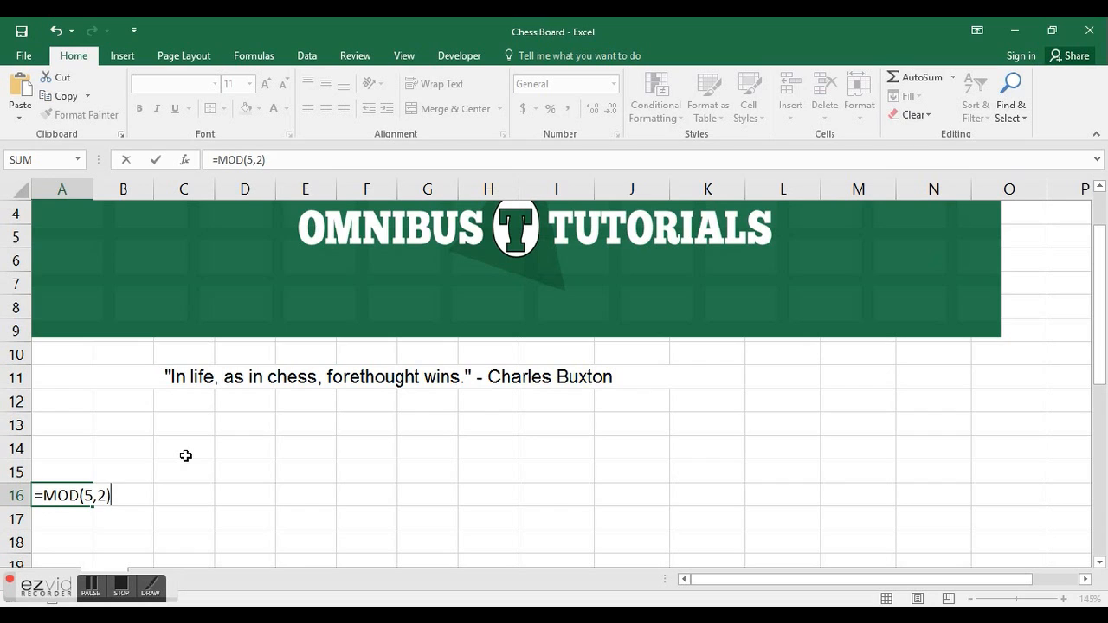
{"action": "key", "text": "enter"}
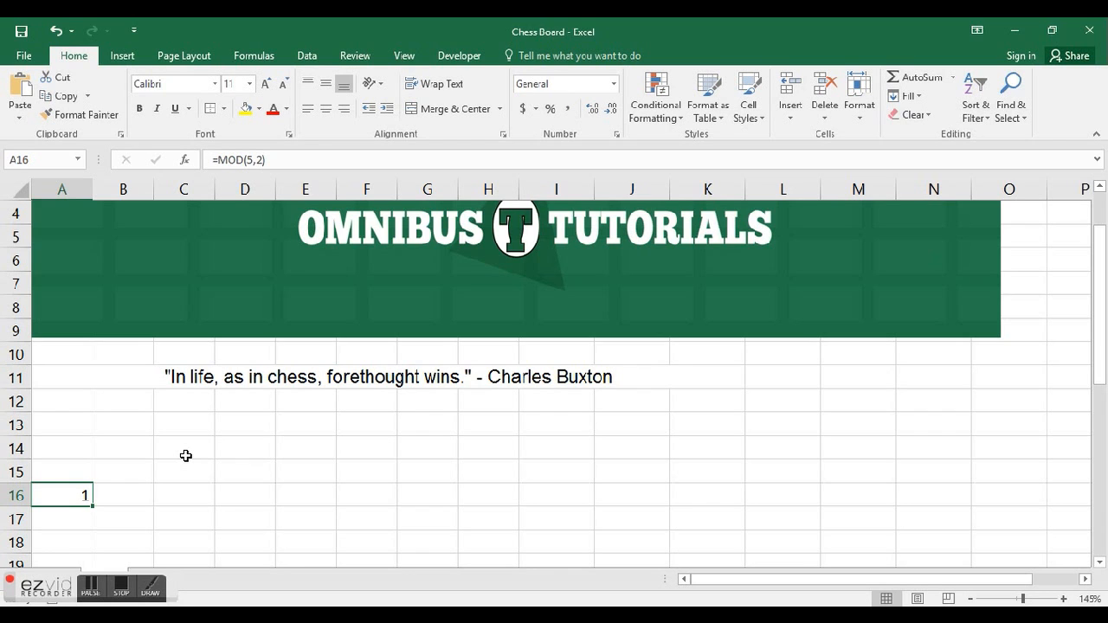
Step: Enter =MOD(ROW(),2) in A16, copy it across to F16, then clear the copies
{"action": "type", "text": "="}
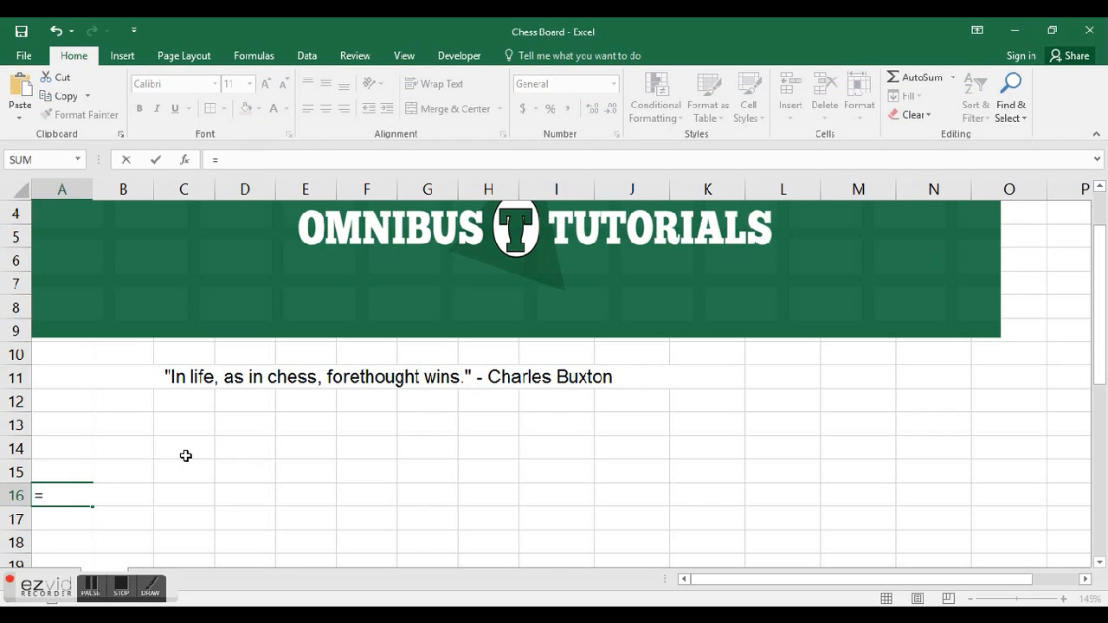
{"action": "type", "text": "mod"}
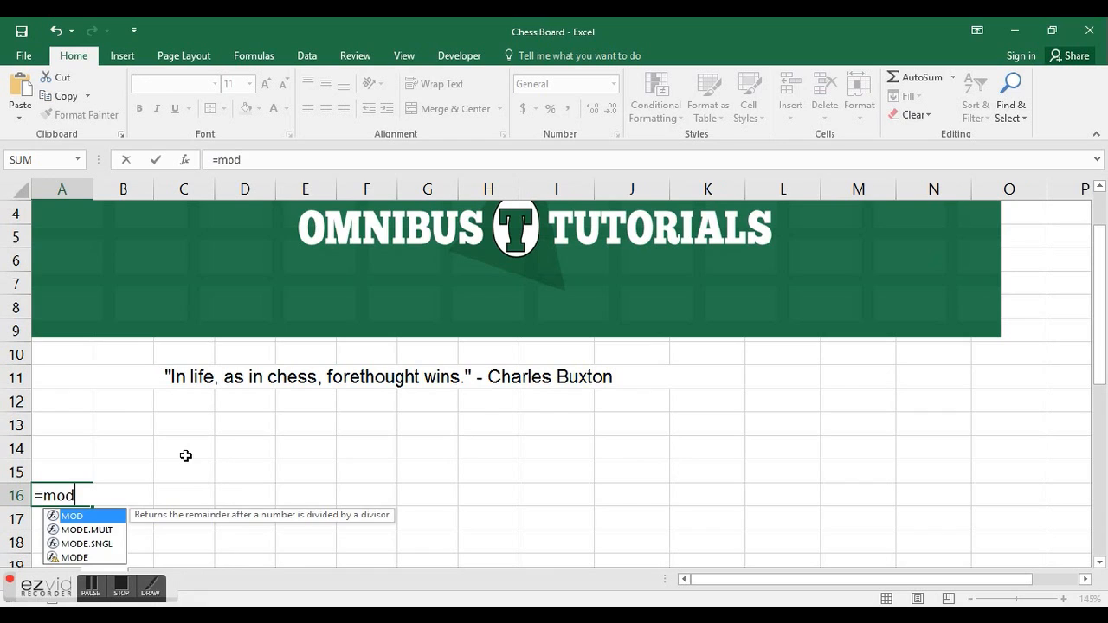
{"action": "type", "text": "(row"}
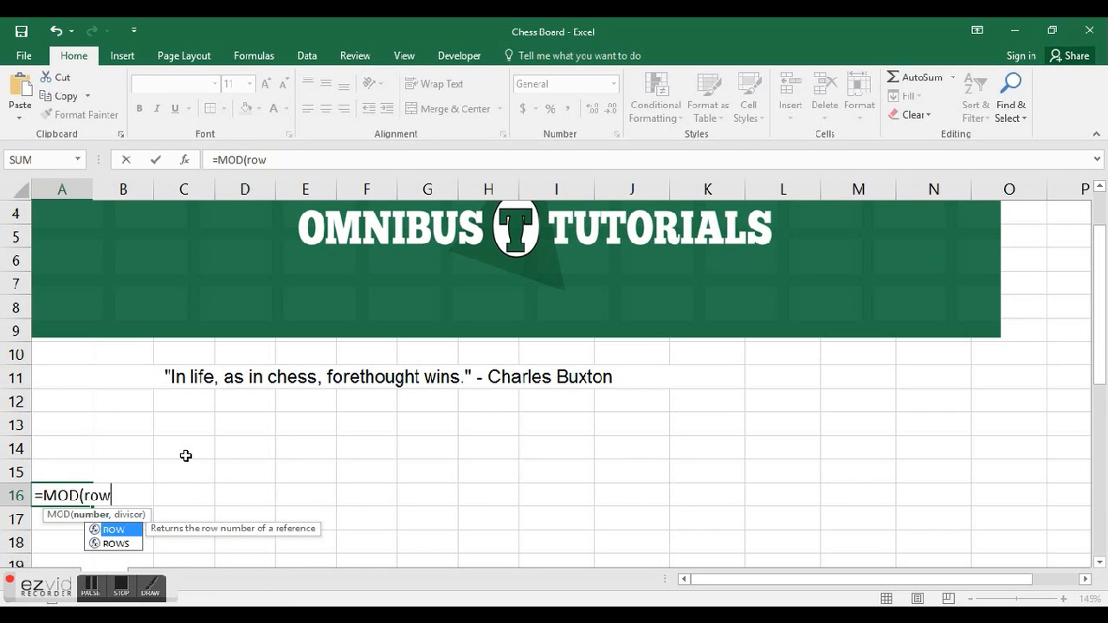
{"action": "type", "text": "(),2"}
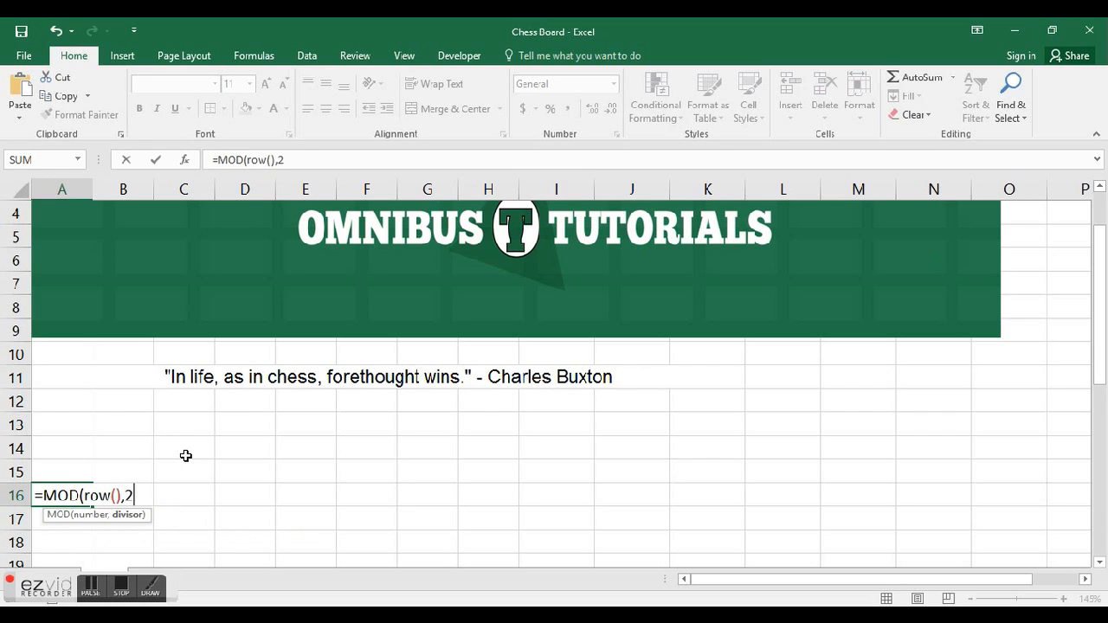
{"action": "key", "text": "enter"}
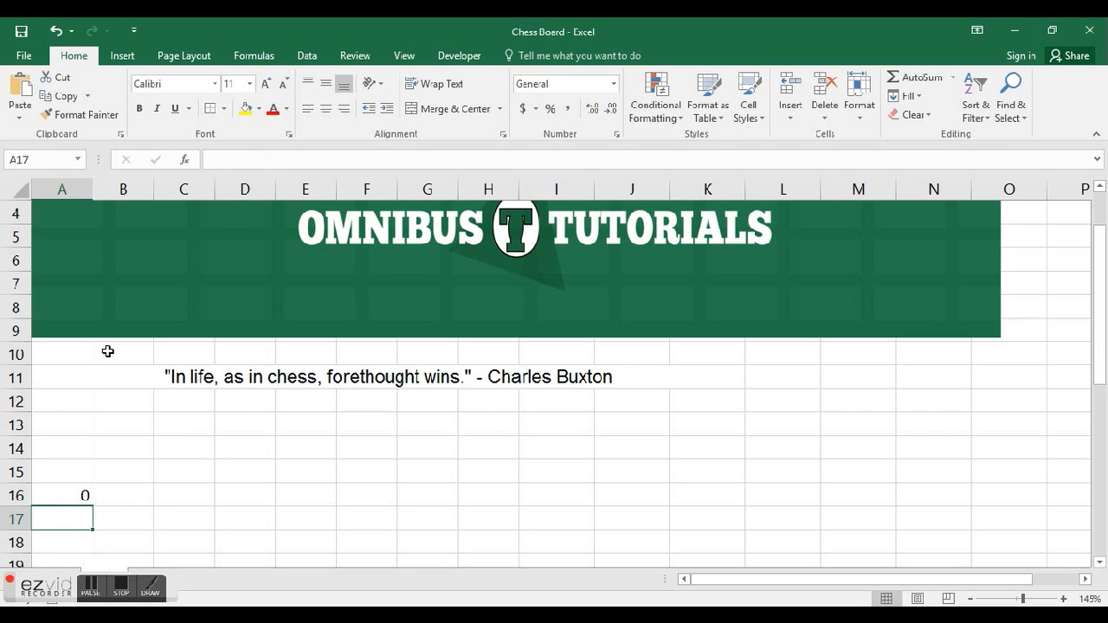
{"action": "left_click_drag", "start_coordinate": [85, 495], "coordinate": [395, 495]}
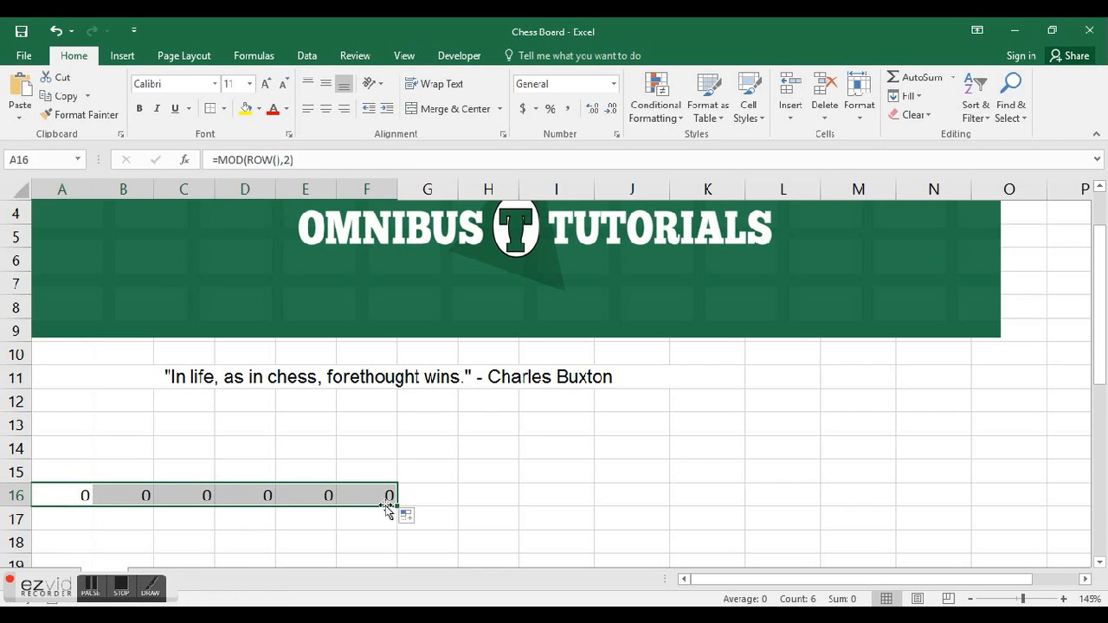
{"action": "left_click_drag", "start_coordinate": [389, 495], "coordinate": [390, 519]}
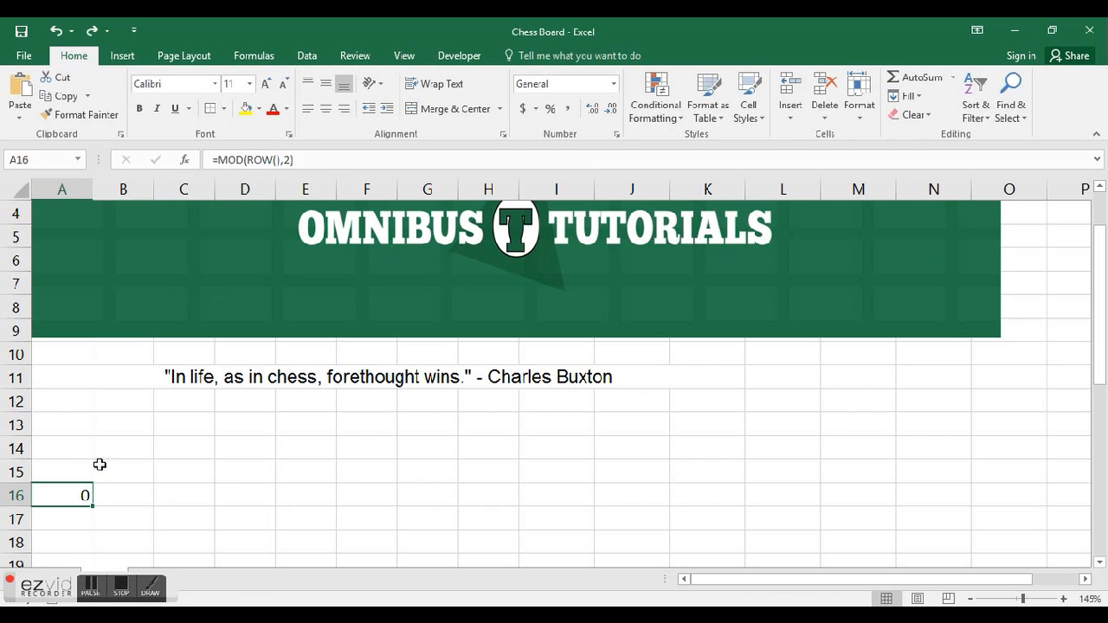
Step: Extend A16's formula with +MOD(COLUMN(),2) so it returns 1
{"action": "double_click", "coordinate": [62, 495]}
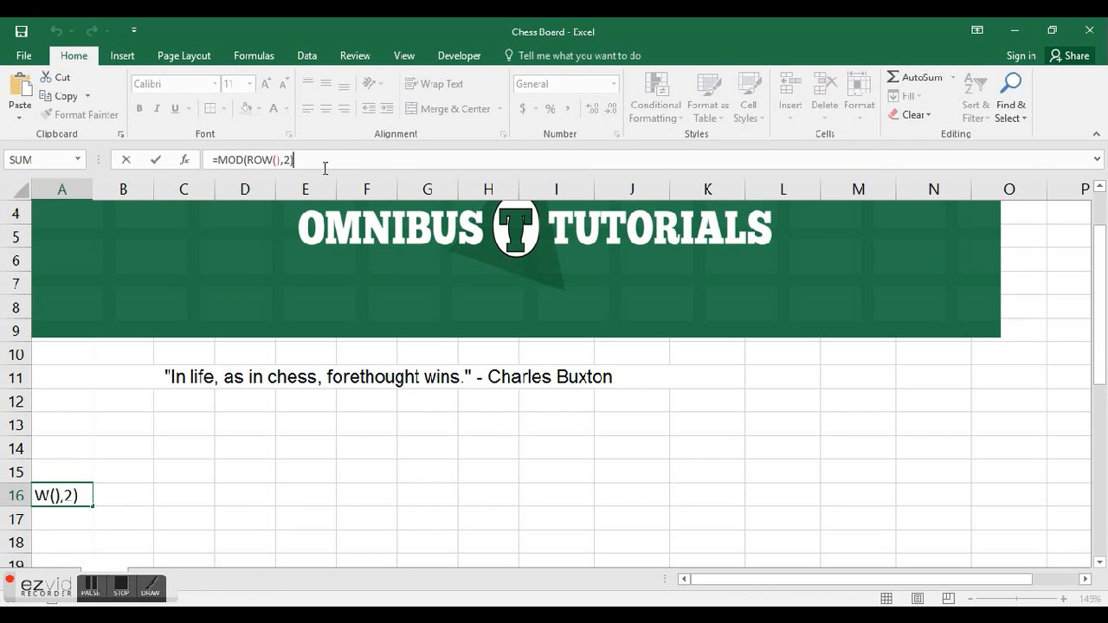
{"action": "type", "text": "+"}
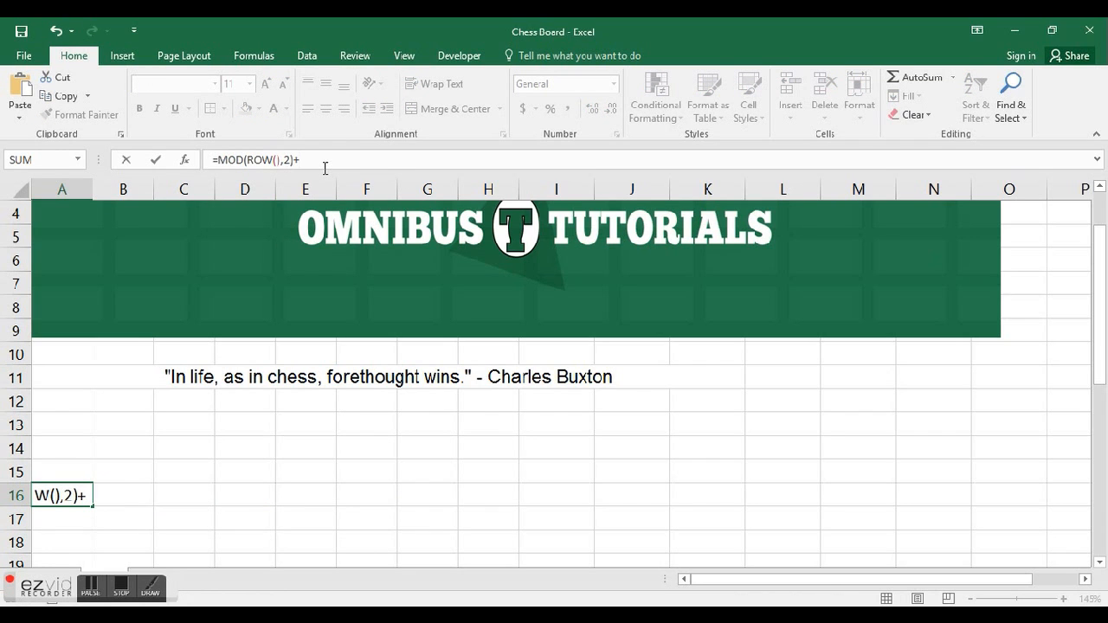
{"action": "type", "text": "mod"}
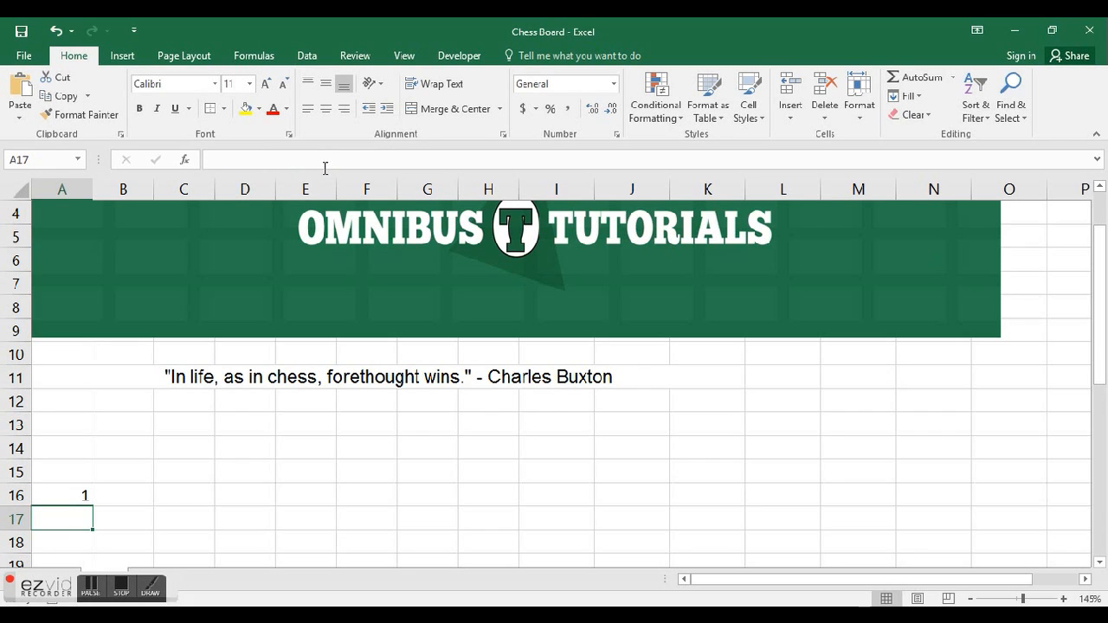
Step: Fill =MOD(ROW(),2)+MOD(COLUMN(),2) across A16:H23 and check cells F21 and H23
{"action": "left_click", "coordinate": [63, 495]}
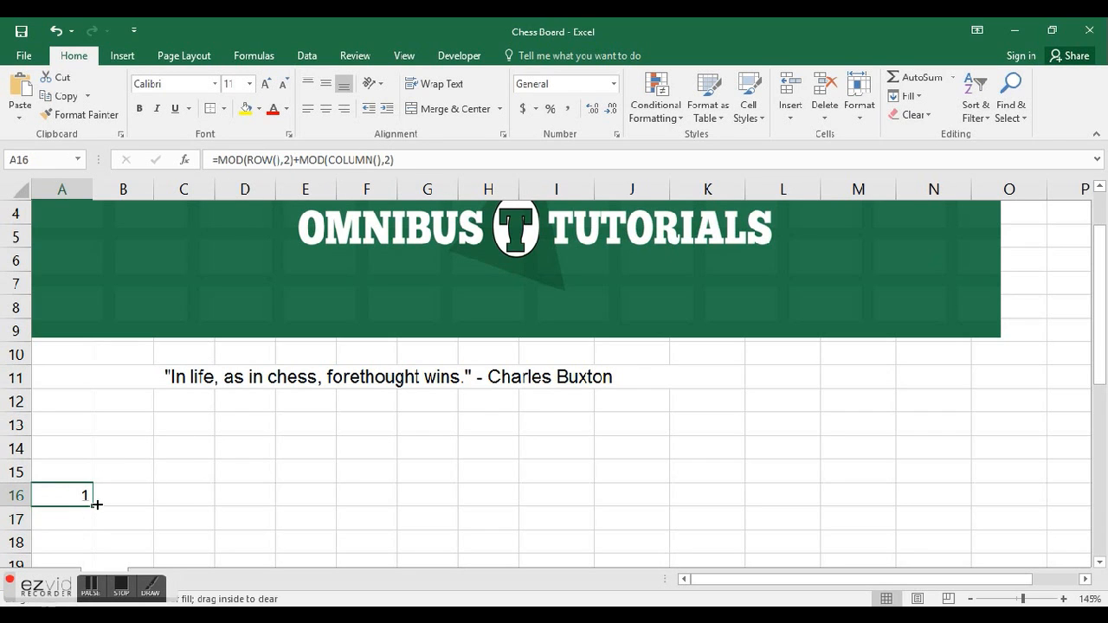
{"action": "left_click_drag", "start_coordinate": [97, 504], "coordinate": [433, 495]}
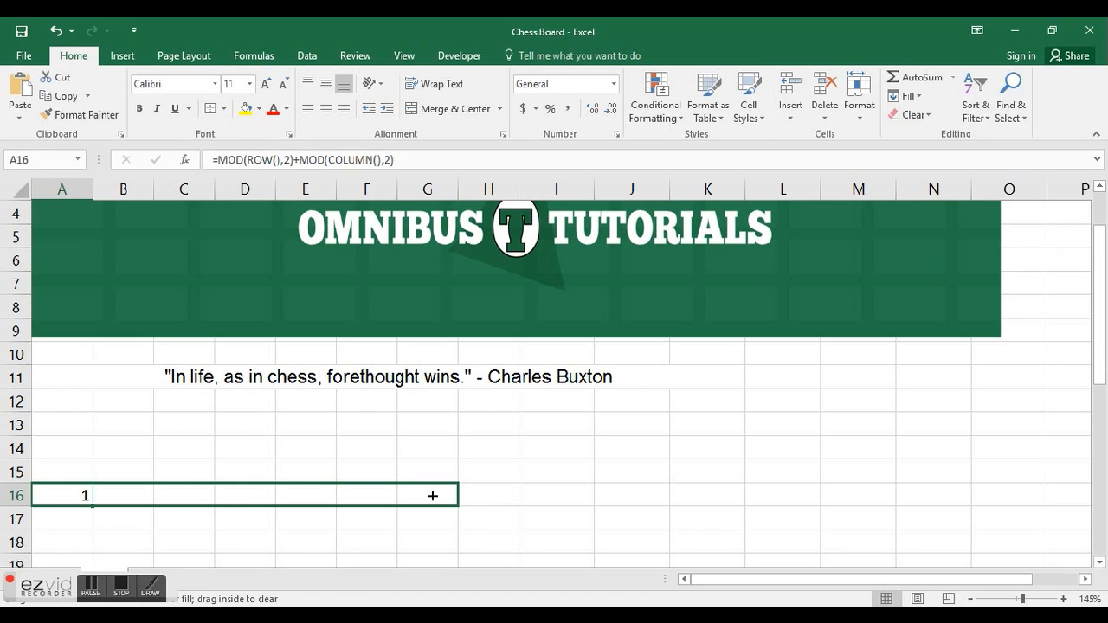
{"action": "left_click_drag", "start_coordinate": [86, 495], "coordinate": [450, 495]}
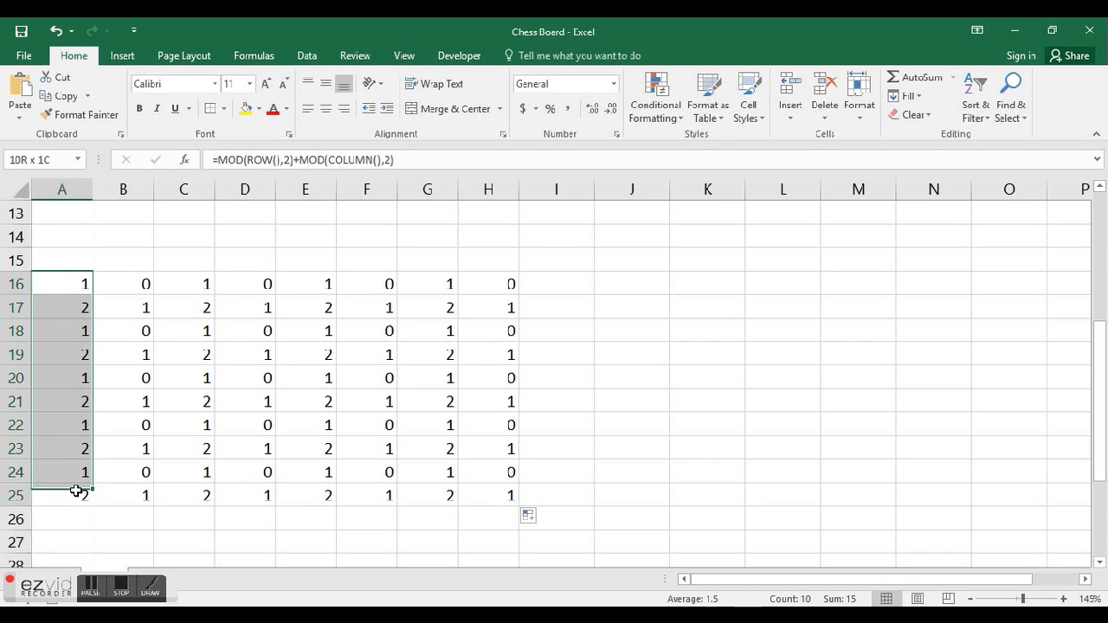
{"action": "left_click", "coordinate": [62, 471]}
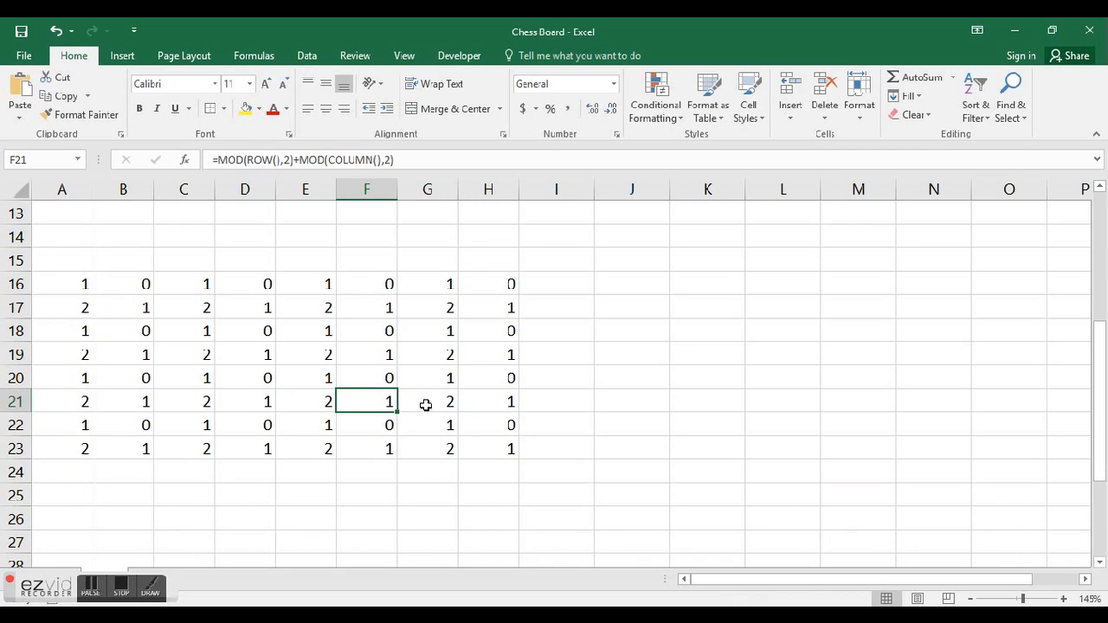
{"action": "left_click", "coordinate": [488, 447]}
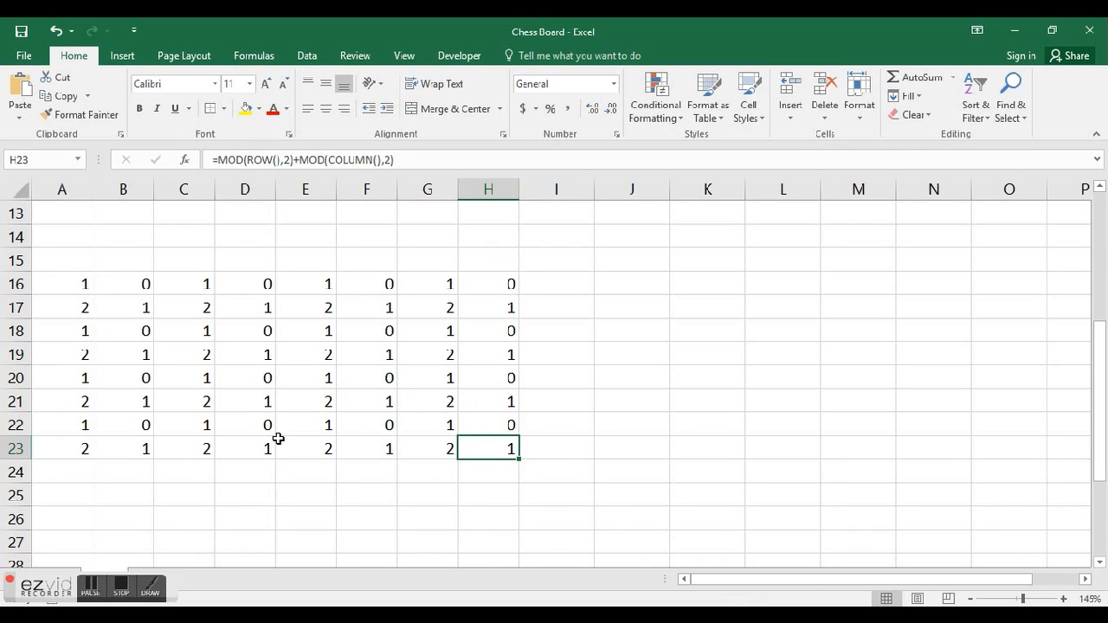
{"action": "mouse_move", "coordinate": [294, 415]}
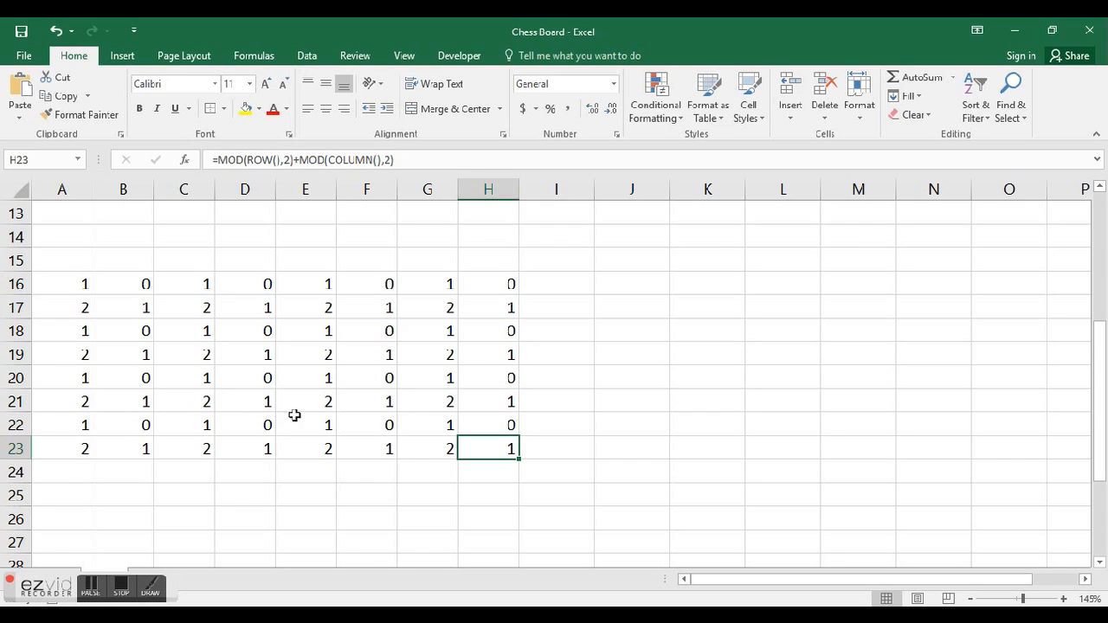
{"action": "mouse_move", "coordinate": [402, 402]}
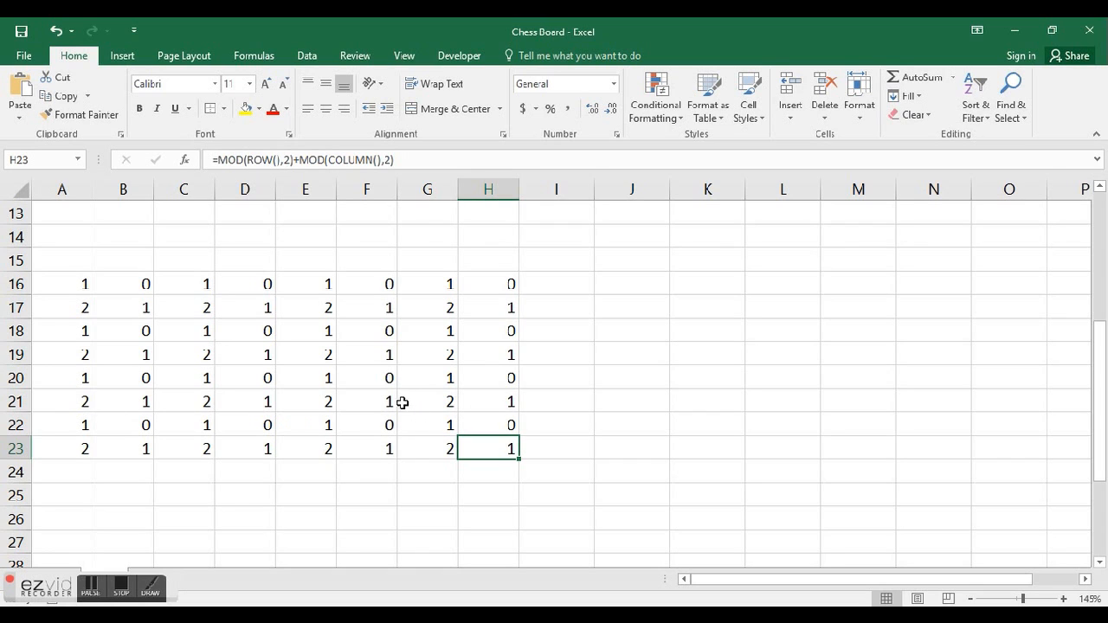
{"action": "mouse_move", "coordinate": [129, 292]}
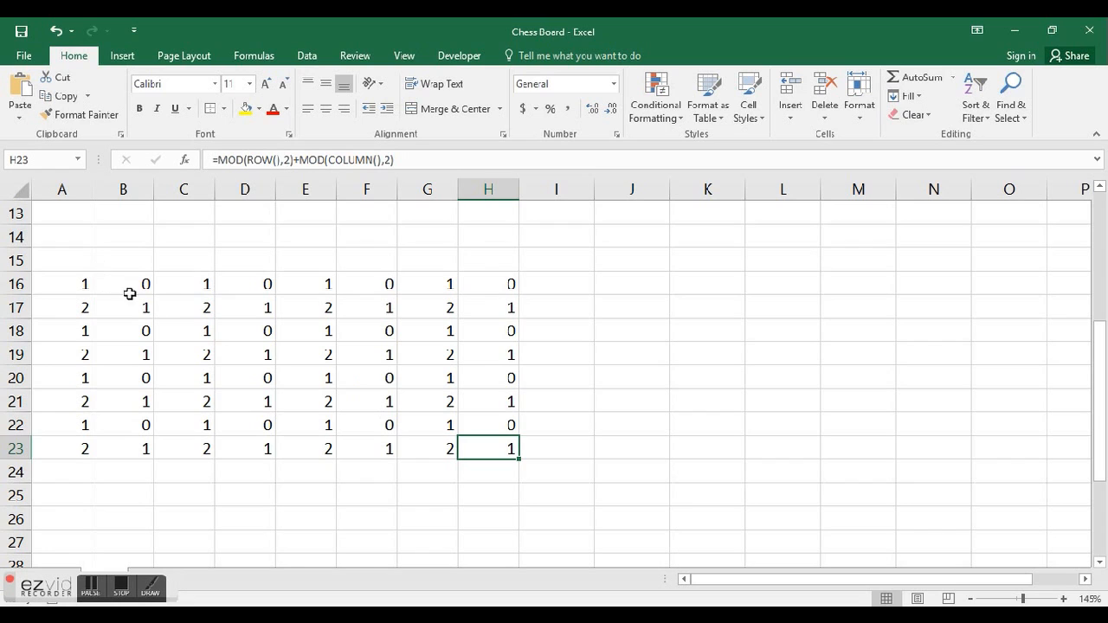
{"action": "left_click", "coordinate": [123, 309]}
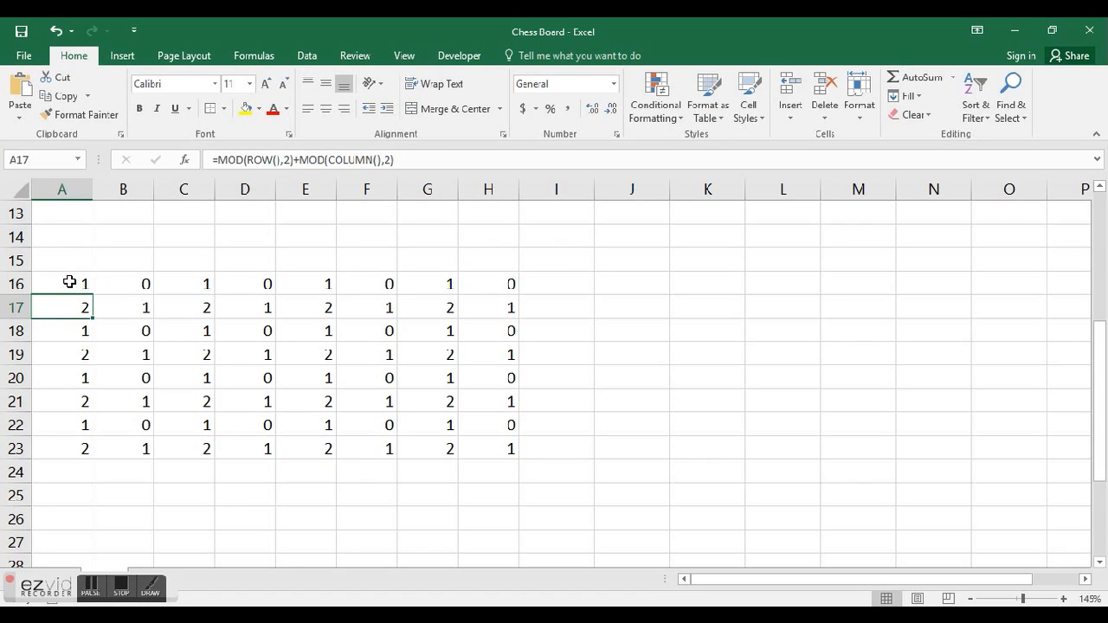
{"action": "left_click", "coordinate": [62, 284]}
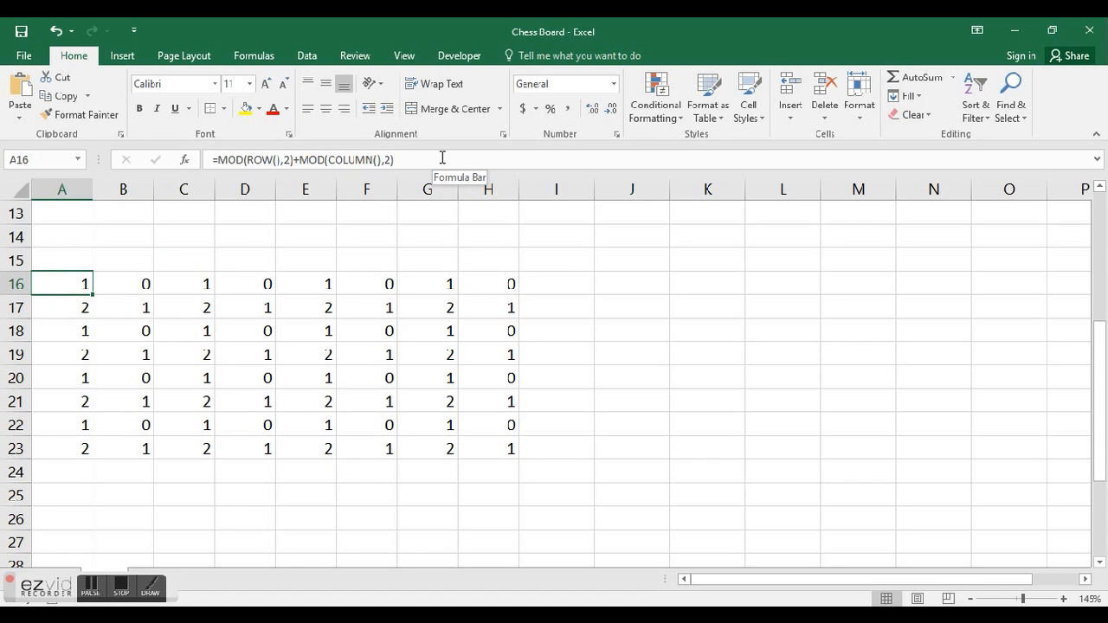
{"action": "double_click", "coordinate": [63, 284]}
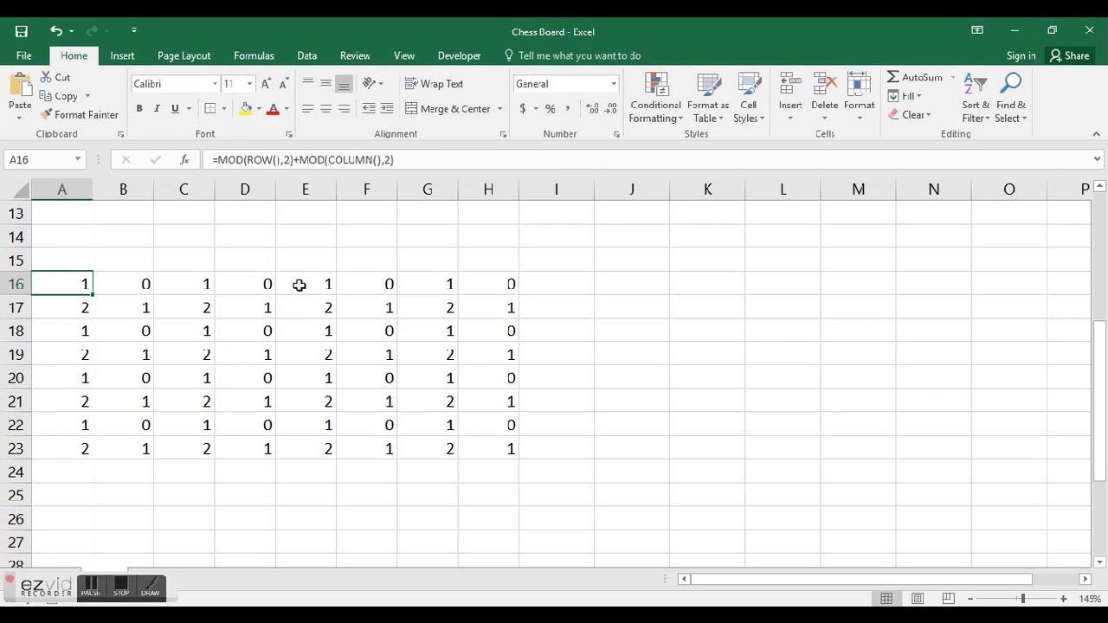
Step: Select the 8×8 block A16:H23 and bring up the Conditional Formatting choices
{"action": "left_click_drag", "start_coordinate": [62, 284], "coordinate": [511, 449]}
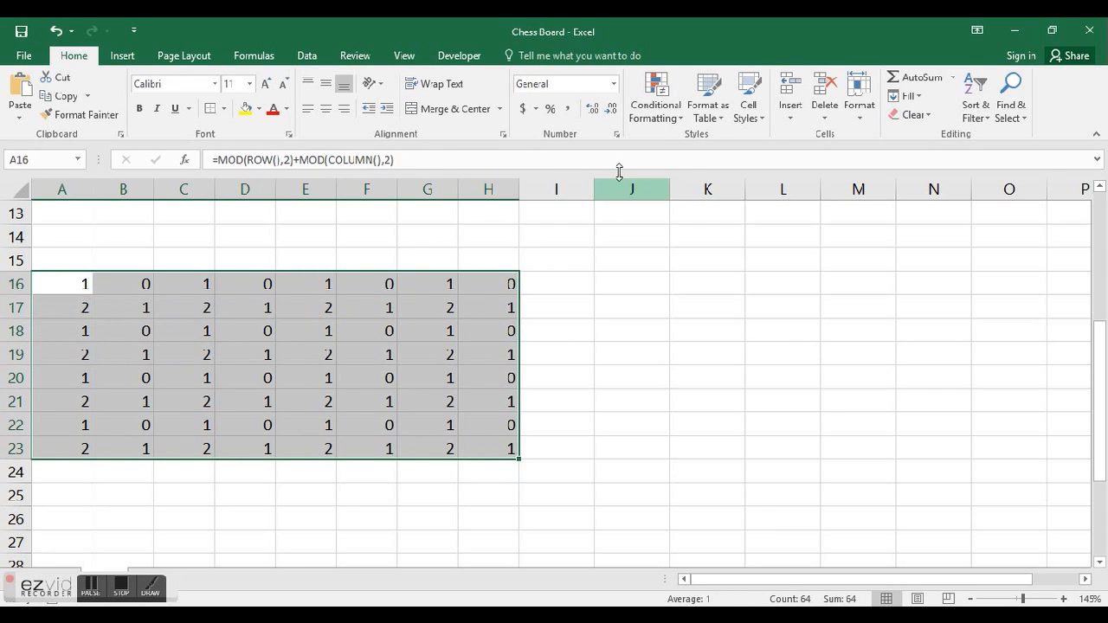
{"action": "left_click", "coordinate": [655, 95]}
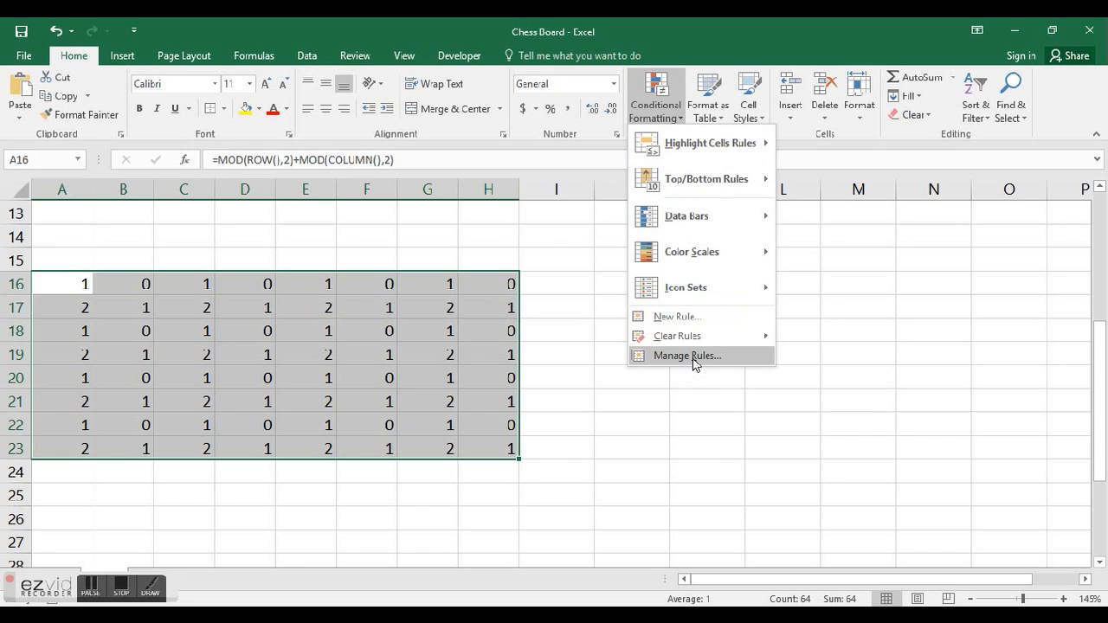
{"action": "mouse_move", "coordinate": [686, 356]}
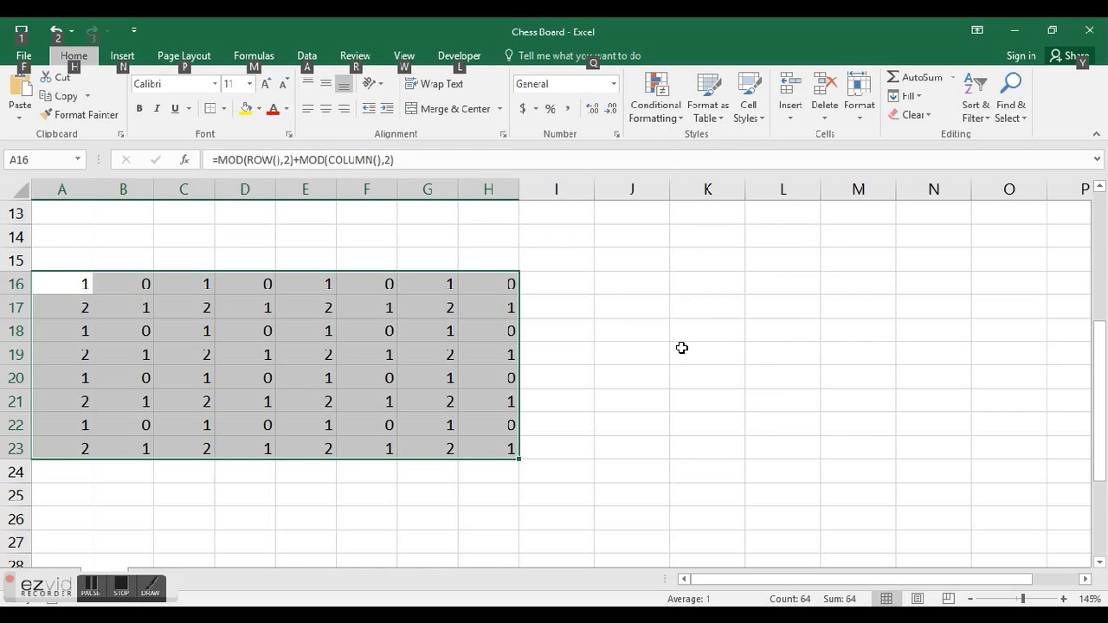
{"action": "key", "text": "alt"}
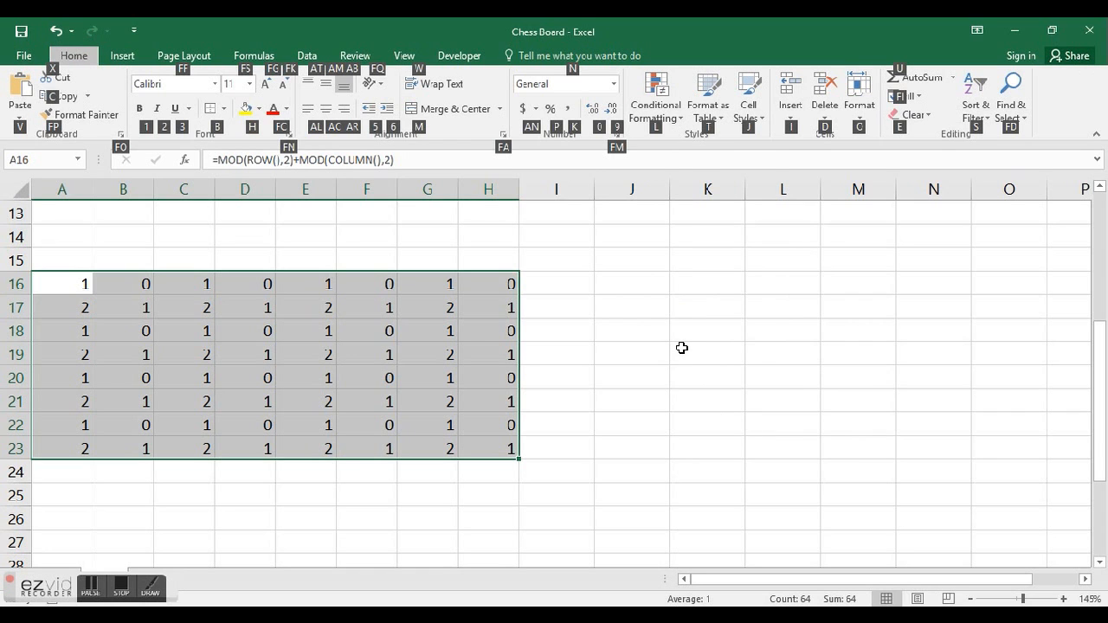
{"action": "left_click", "coordinate": [655, 95]}
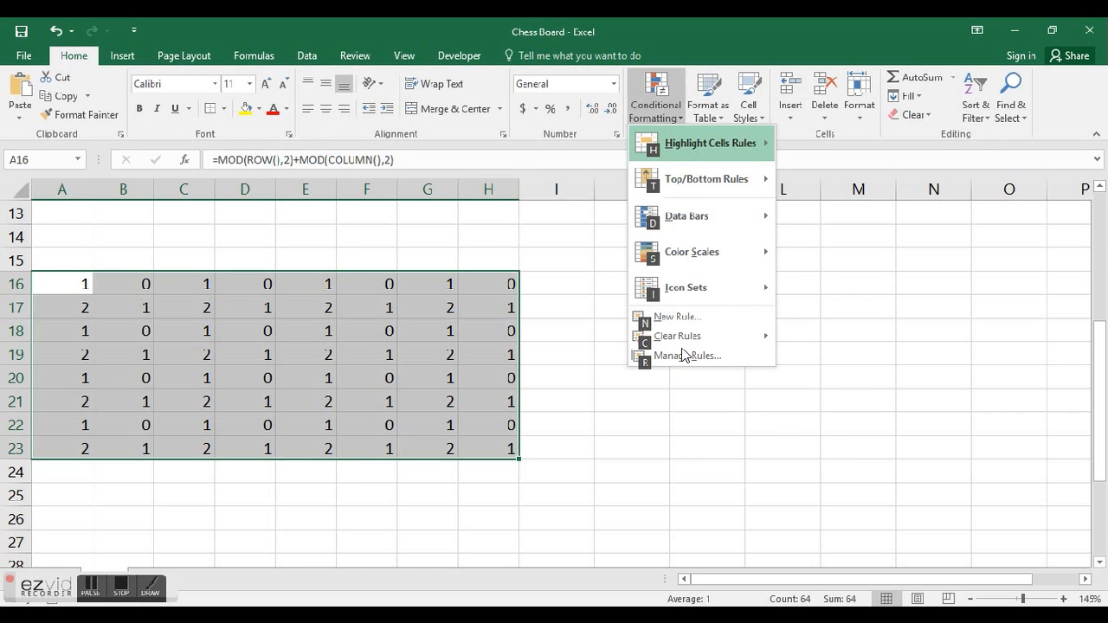
Step: Define a new formula rule =MOD(ROW(),2)+MOD(COLUMN(),2)<>1 for the block
{"action": "left_click", "coordinate": [677, 315]}
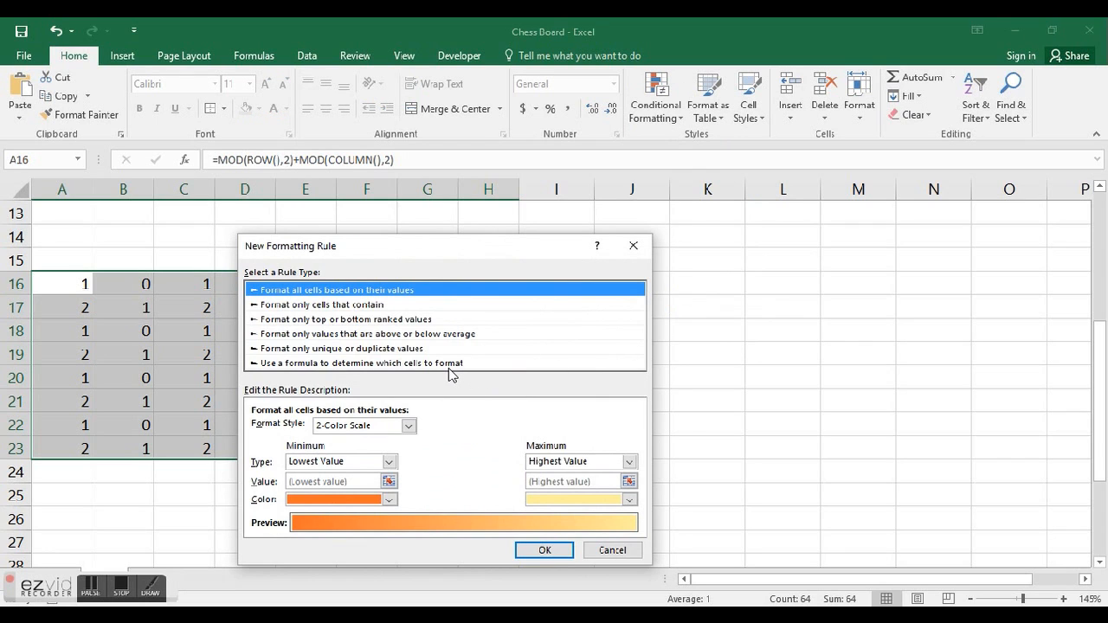
{"action": "left_click", "coordinate": [360, 364]}
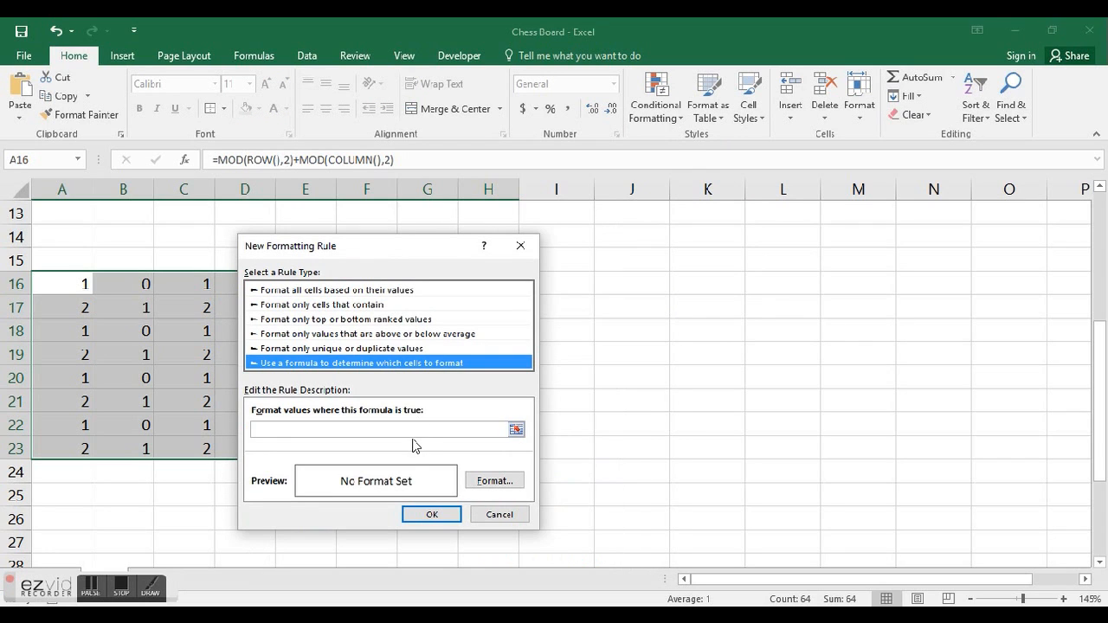
{"action": "left_click", "coordinate": [384, 430]}
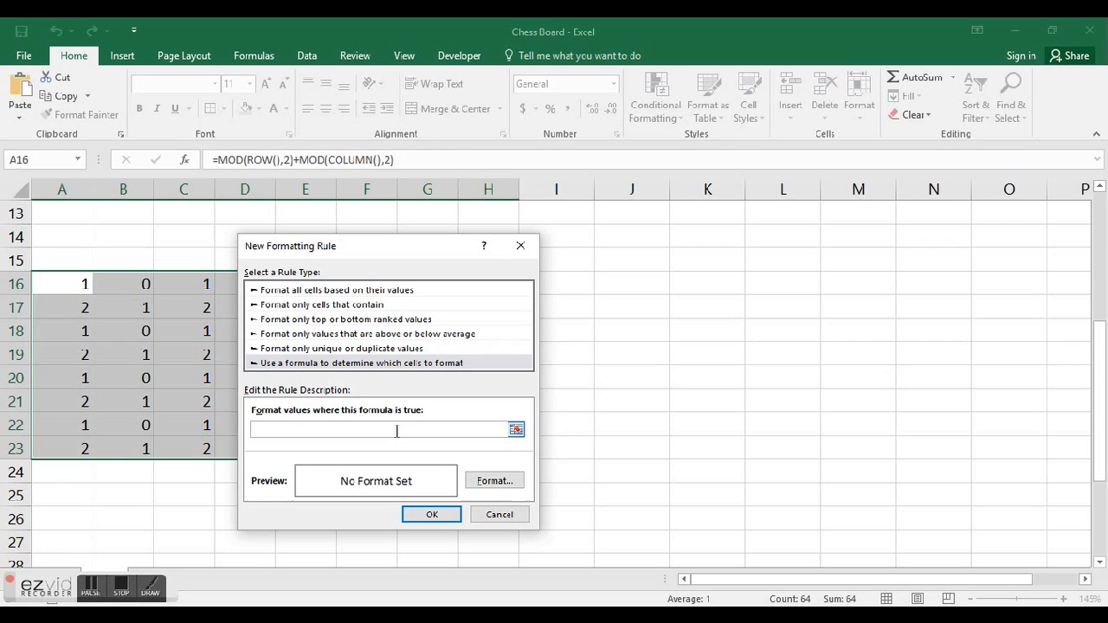
{"action": "type", "text": "MOD(ROW(),2)+MOD(COLUMN(),2))"}
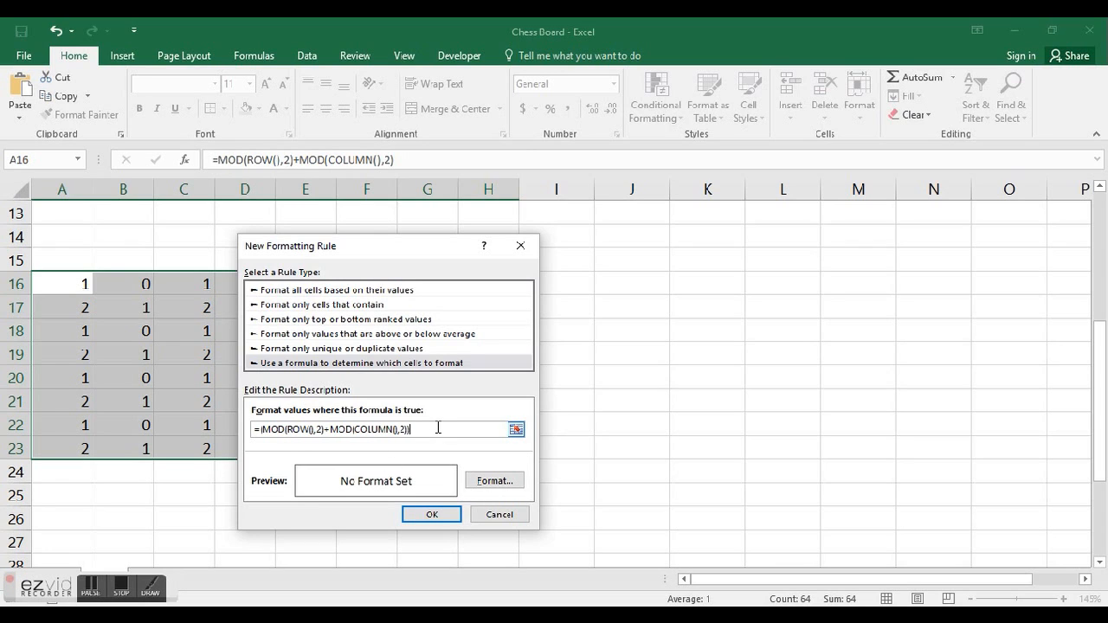
{"action": "type", "text": "<>1"}
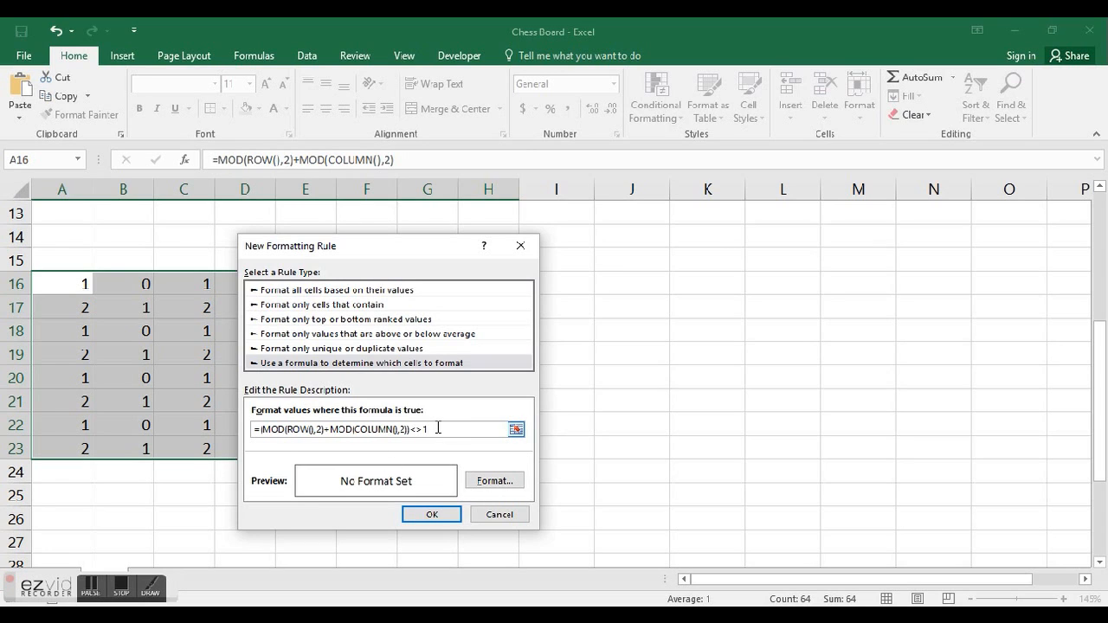
Step: Give the rule a black fill and apply it, turning A16:H23 into a checkerboard
{"action": "left_click", "coordinate": [494, 481]}
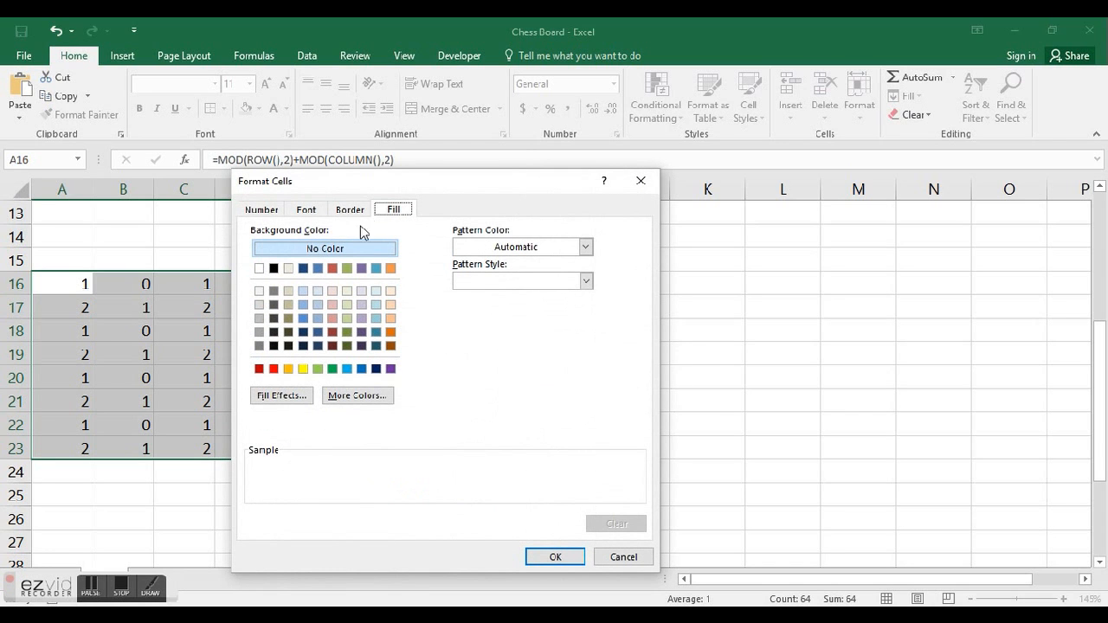
{"action": "left_click", "coordinate": [274, 266]}
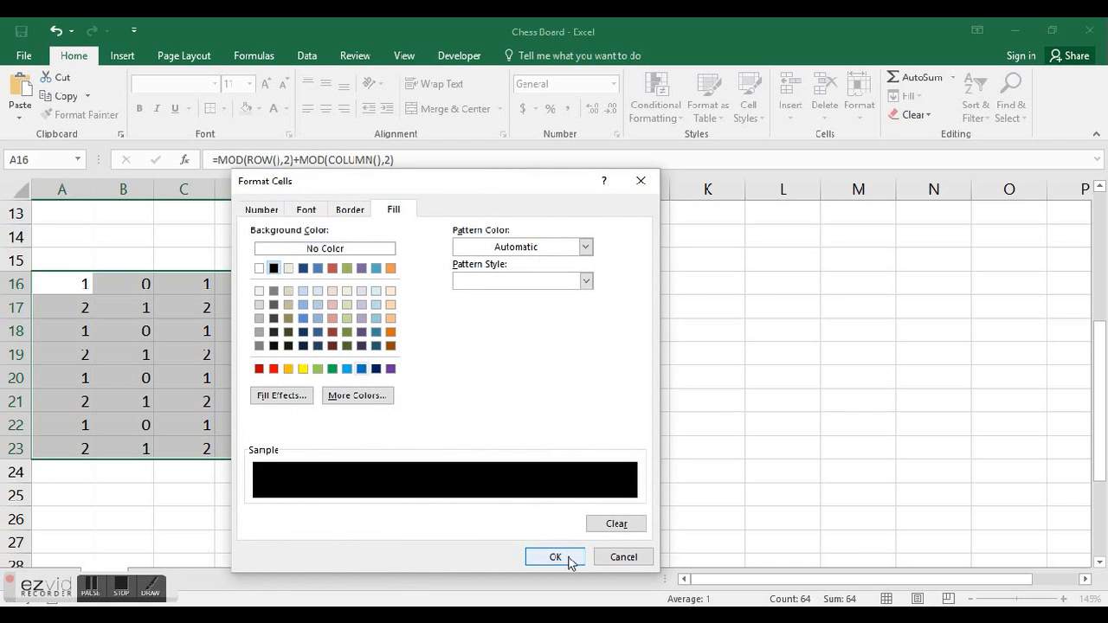
{"action": "left_click", "coordinate": [554, 557]}
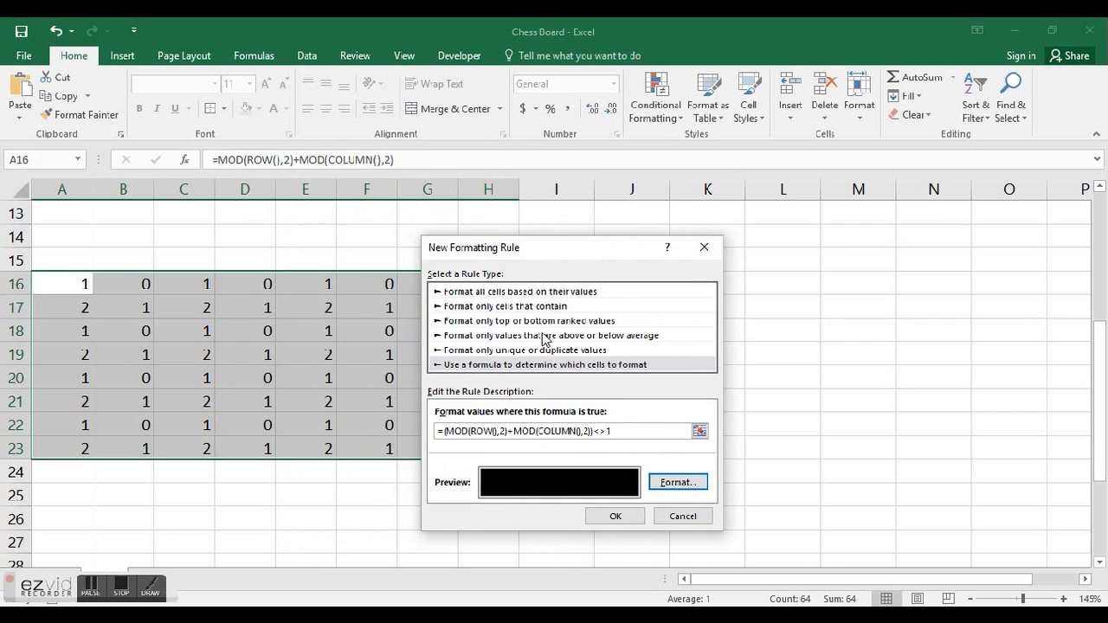
{"action": "left_click_drag", "start_coordinate": [474, 248], "coordinate": [585, 239]}
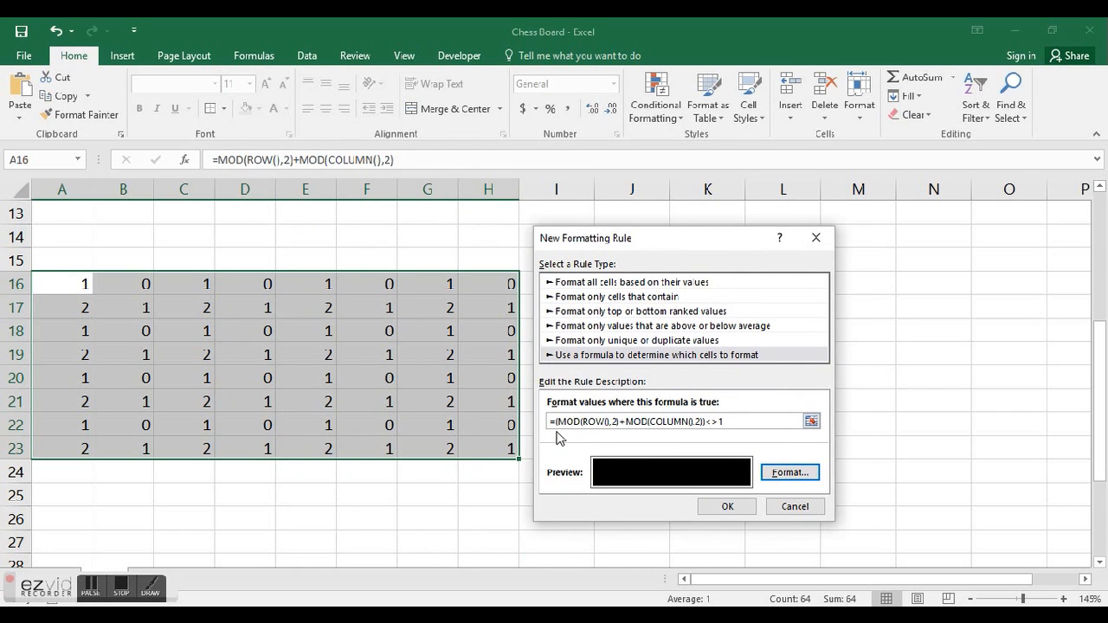
{"action": "mouse_move", "coordinate": [523, 461]}
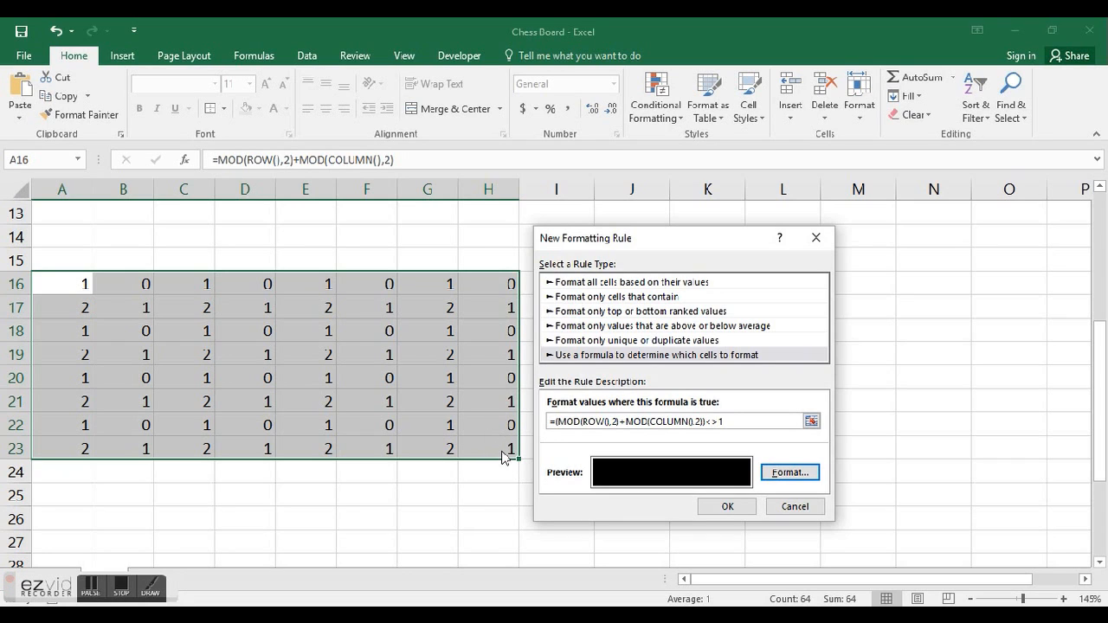
{"action": "mouse_move", "coordinate": [492, 429]}
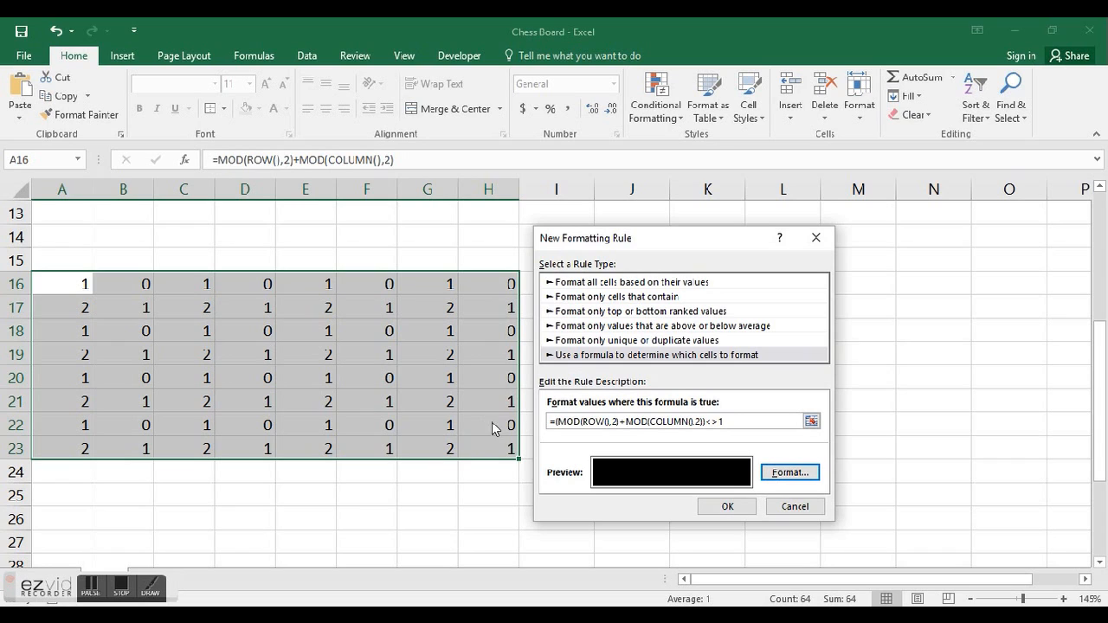
{"action": "mouse_move", "coordinate": [431, 453]}
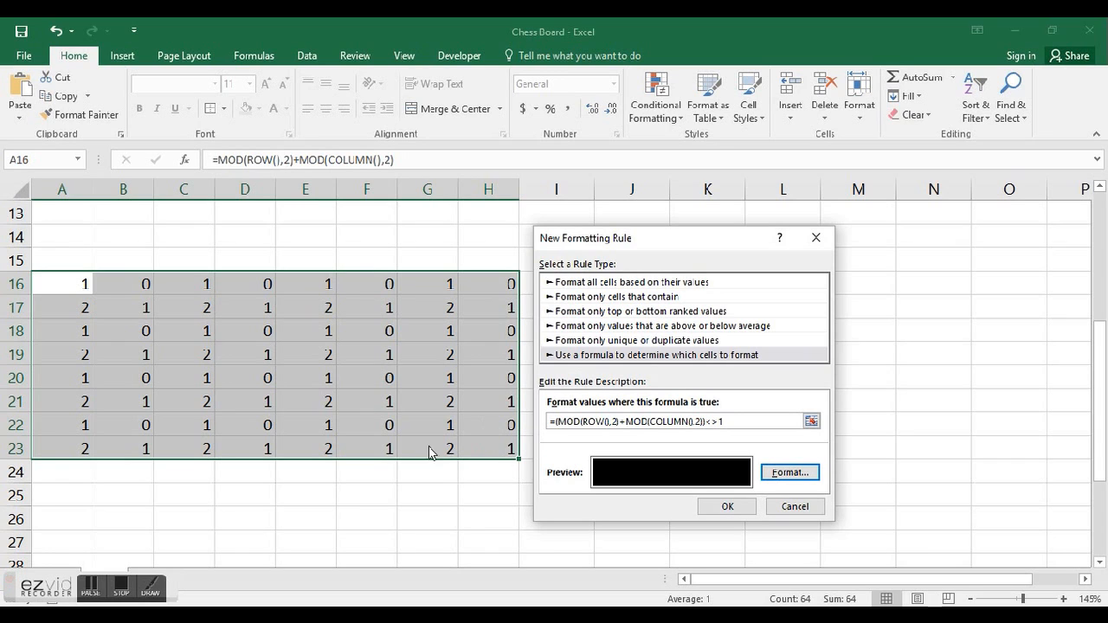
{"action": "mouse_move", "coordinate": [751, 447]}
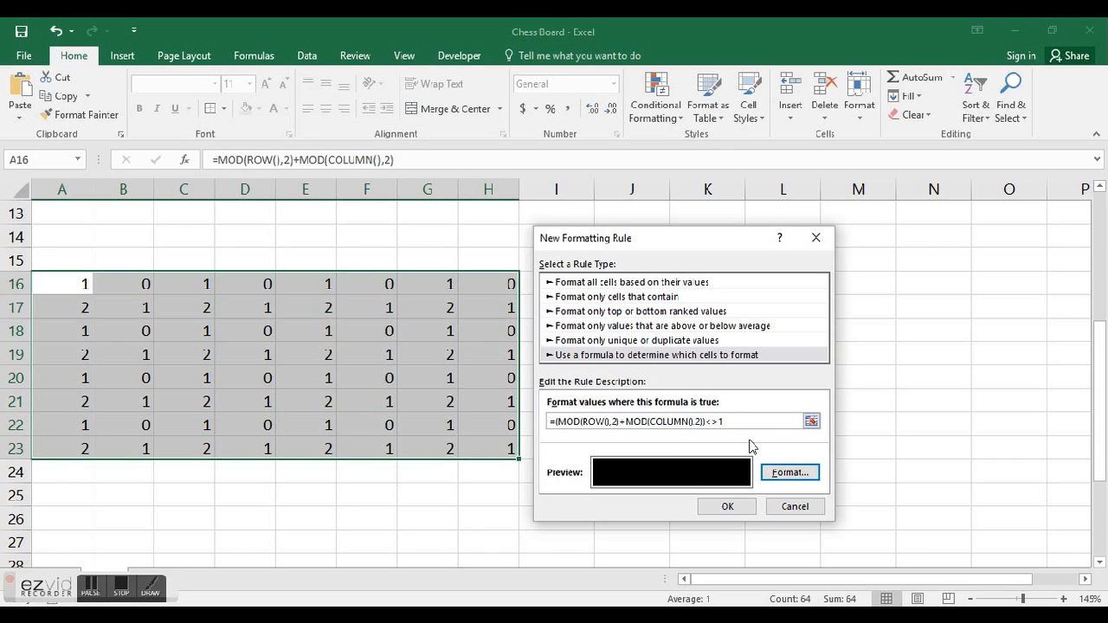
{"action": "left_click", "coordinate": [727, 505]}
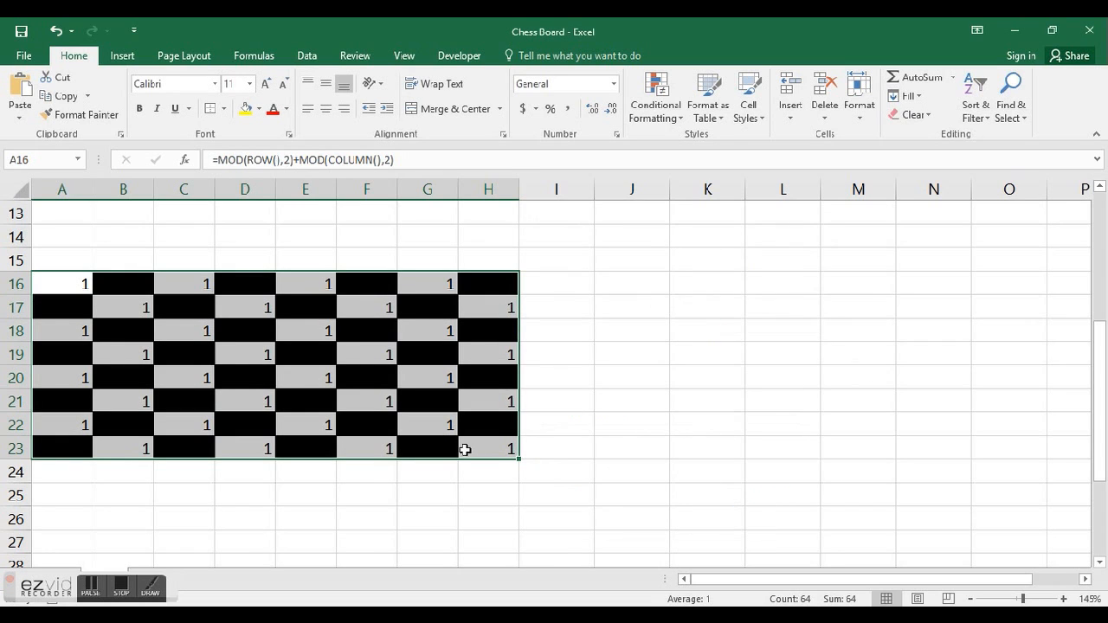
{"action": "mouse_move", "coordinate": [588, 414]}
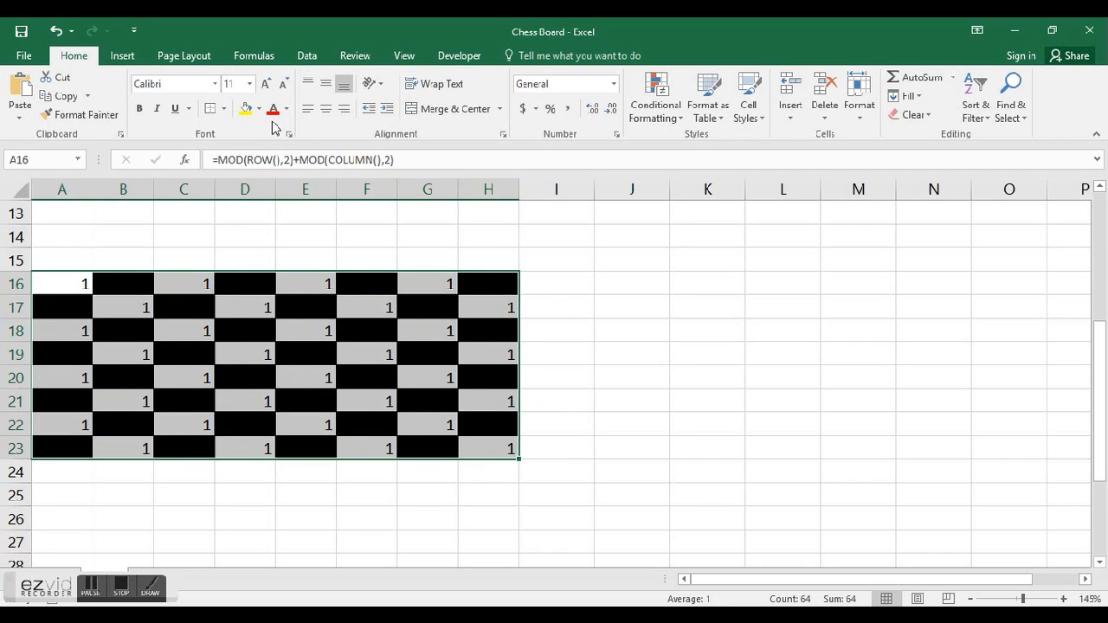
{"action": "left_click", "coordinate": [225, 107]}
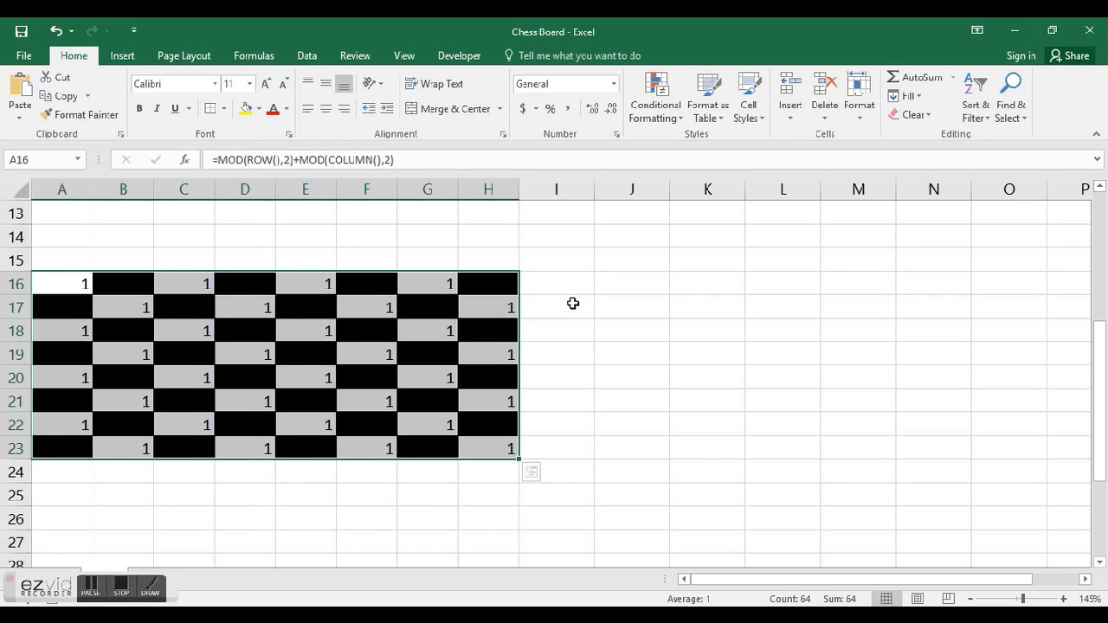
{"action": "key", "text": "alt"}
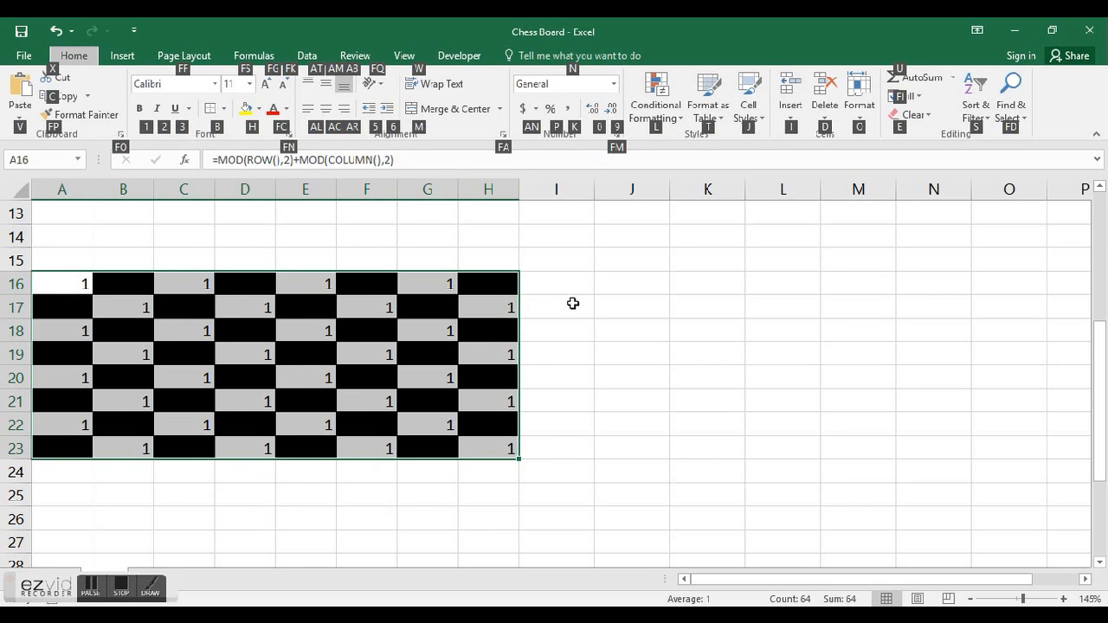
{"action": "left_click", "coordinate": [225, 108]}
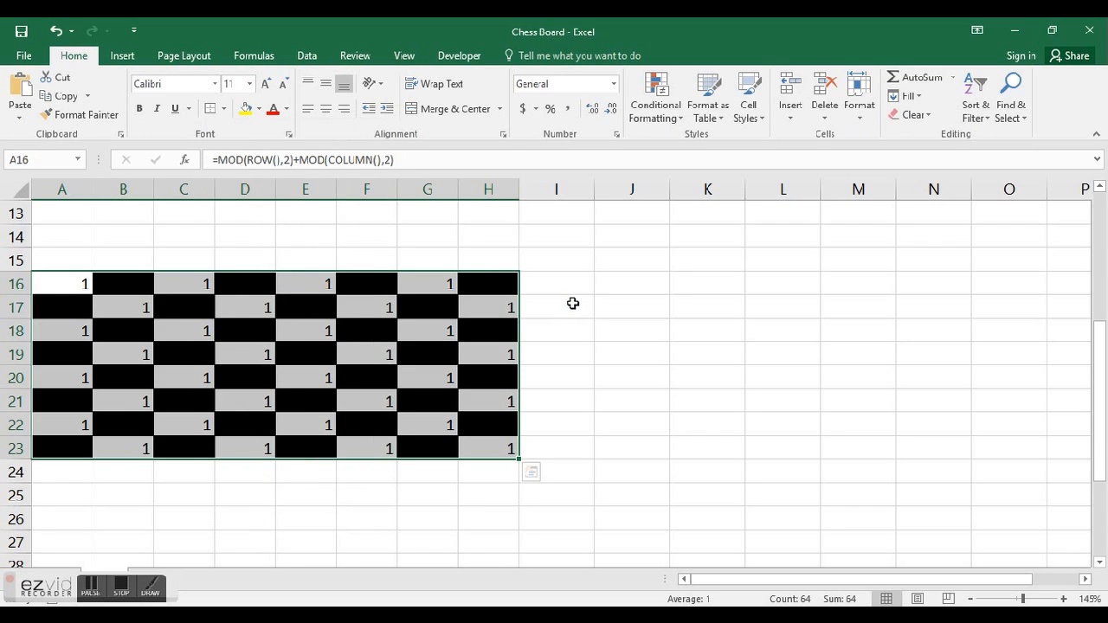
{"action": "left_click", "coordinate": [631, 400]}
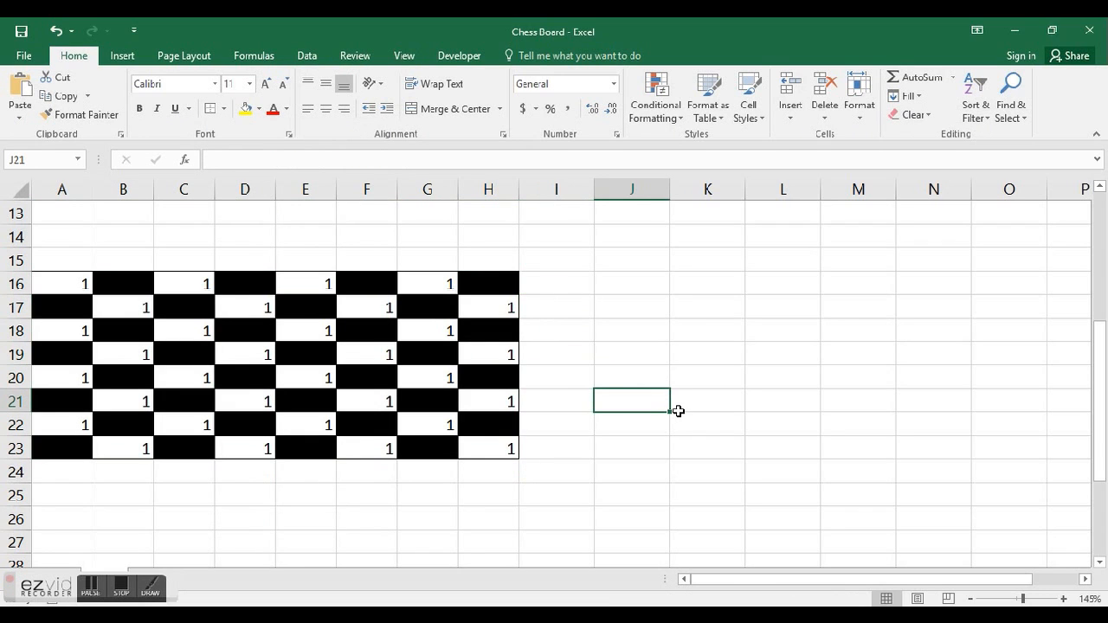
{"action": "mouse_move", "coordinate": [183, 291]}
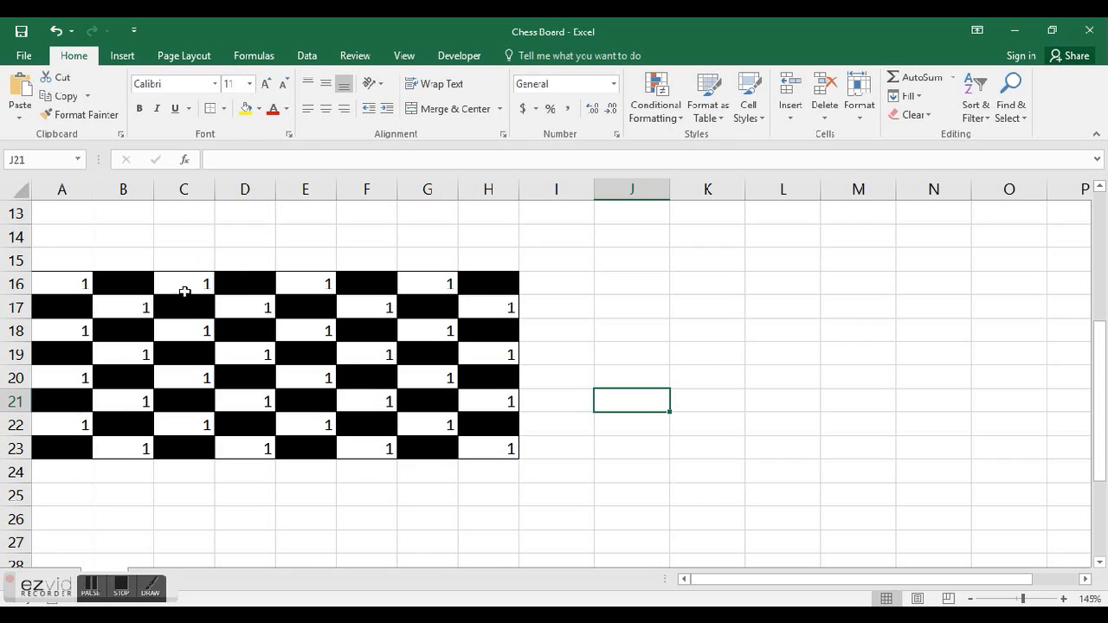
{"action": "mouse_move", "coordinate": [450, 416]}
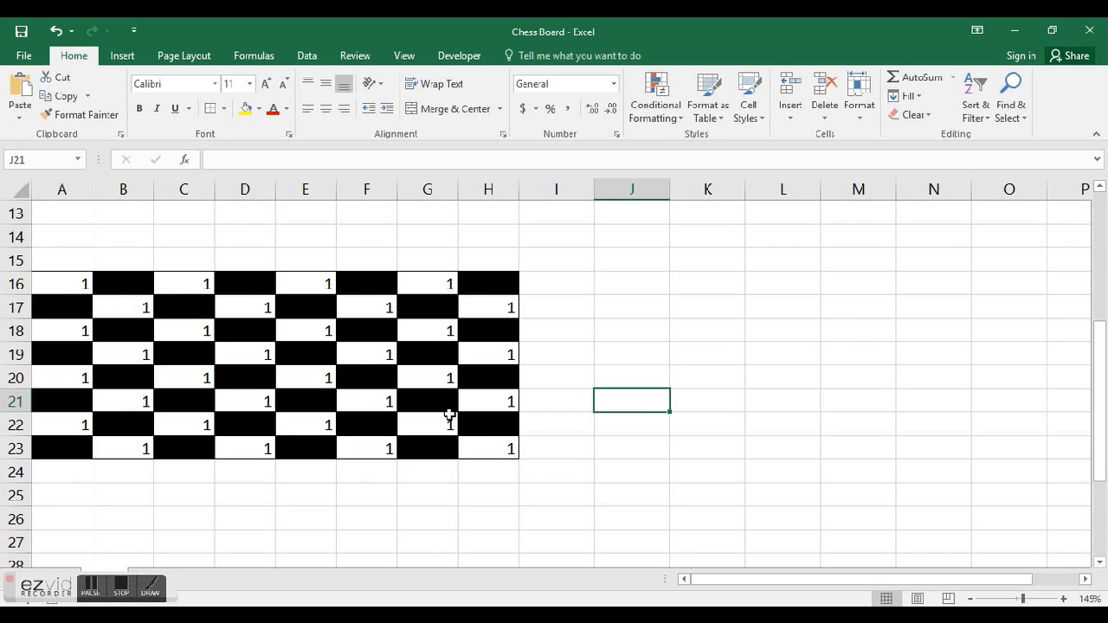
{"action": "left_click", "coordinate": [489, 448]}
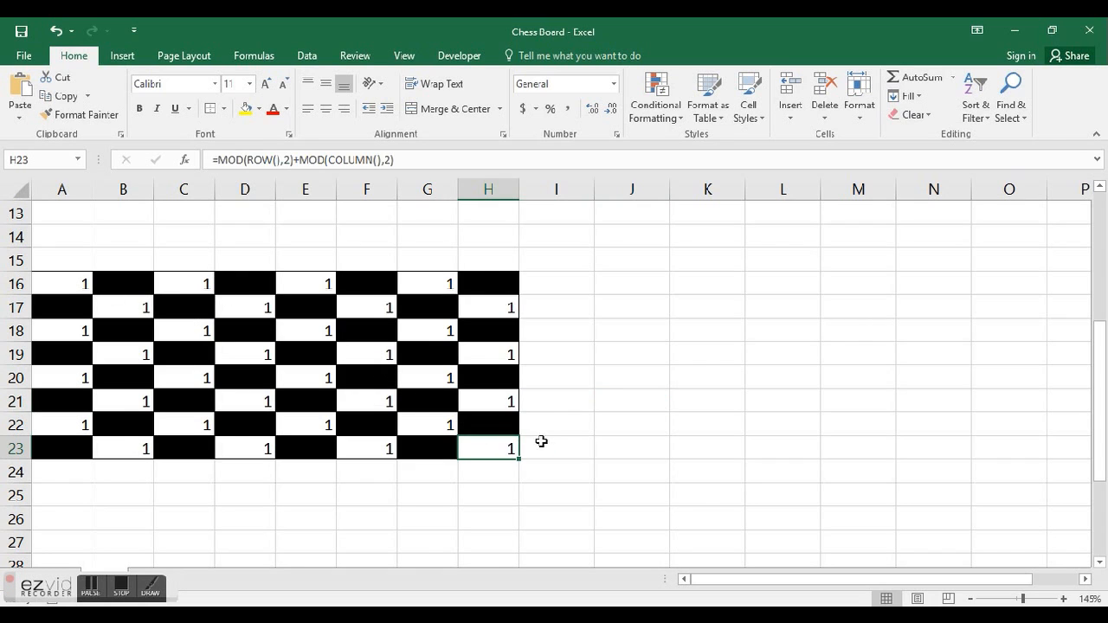
{"action": "left_click", "coordinate": [555, 424]}
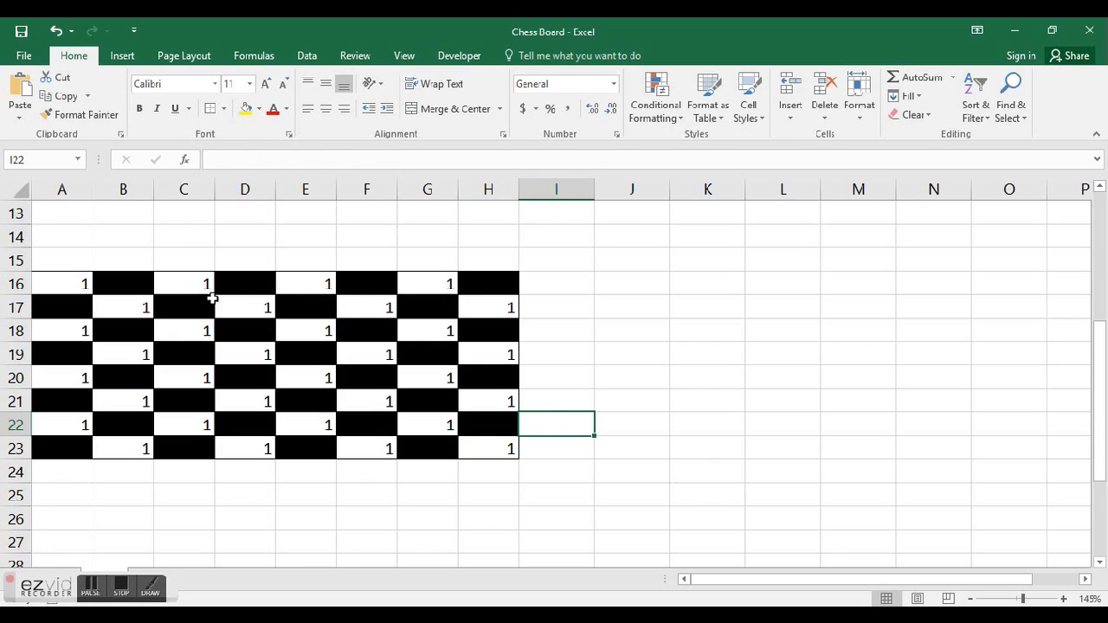
{"action": "left_click", "coordinate": [426, 446]}
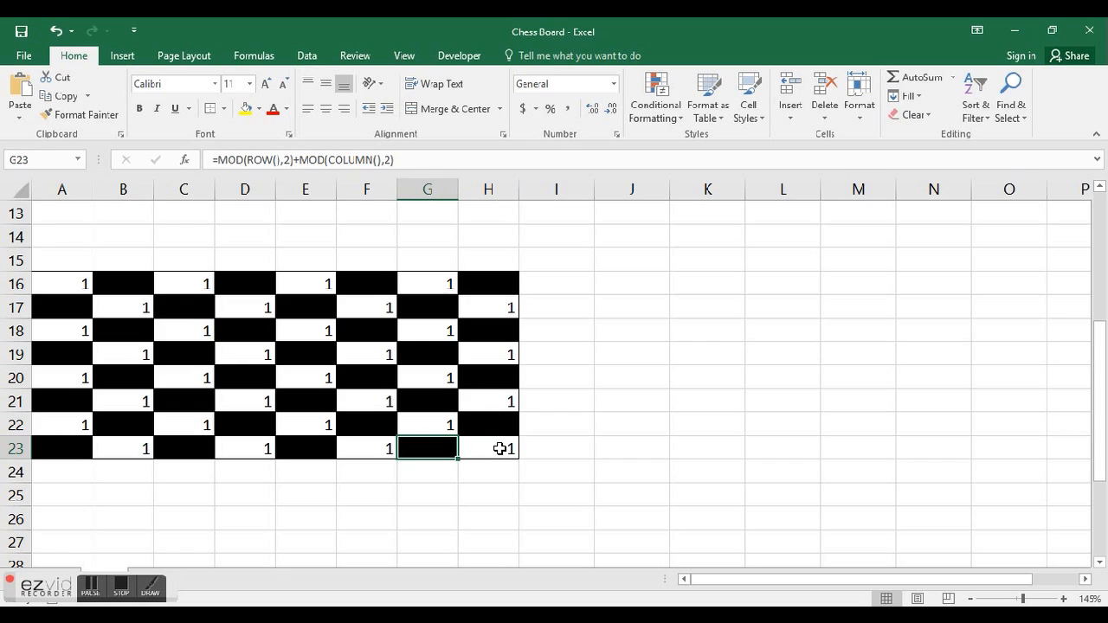
{"action": "left_click", "coordinate": [489, 446]}
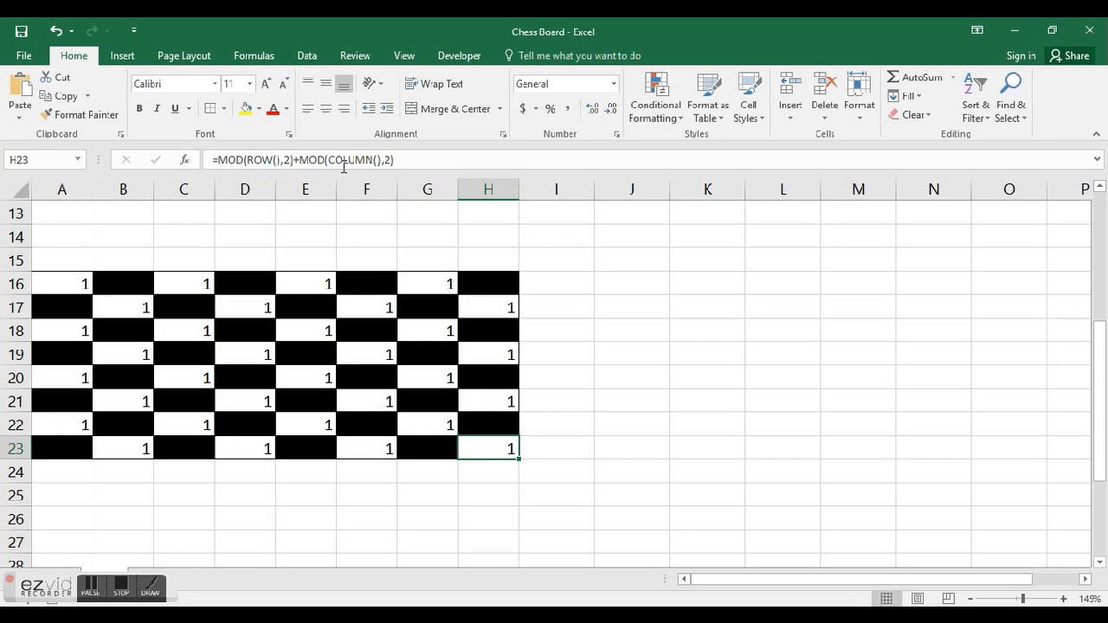
{"action": "mouse_move", "coordinate": [343, 159]}
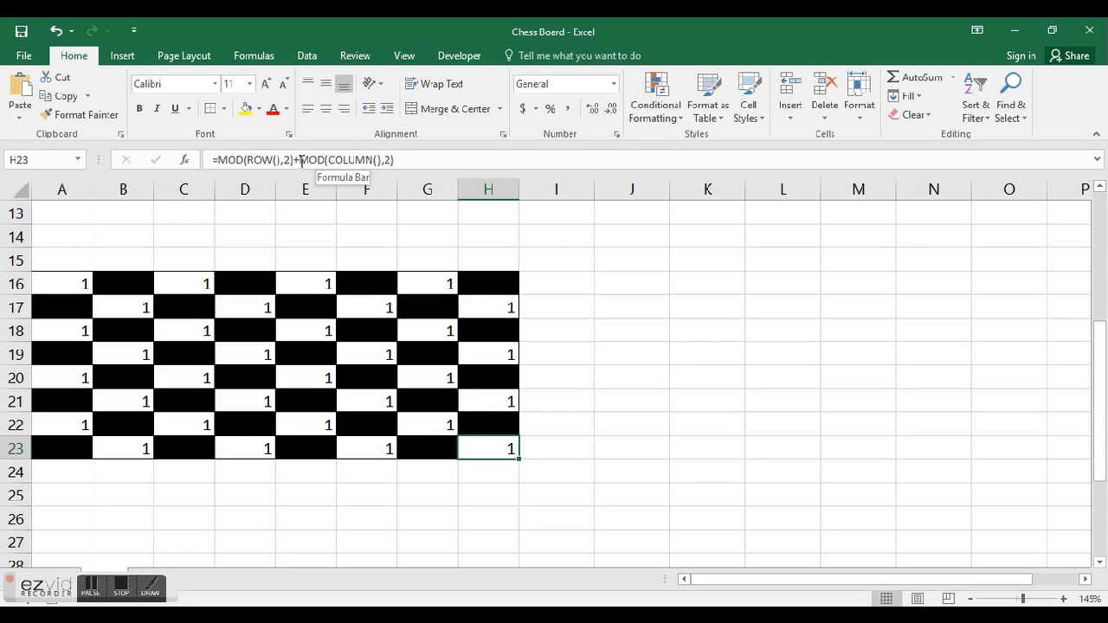
{"action": "left_click", "coordinate": [402, 160]}
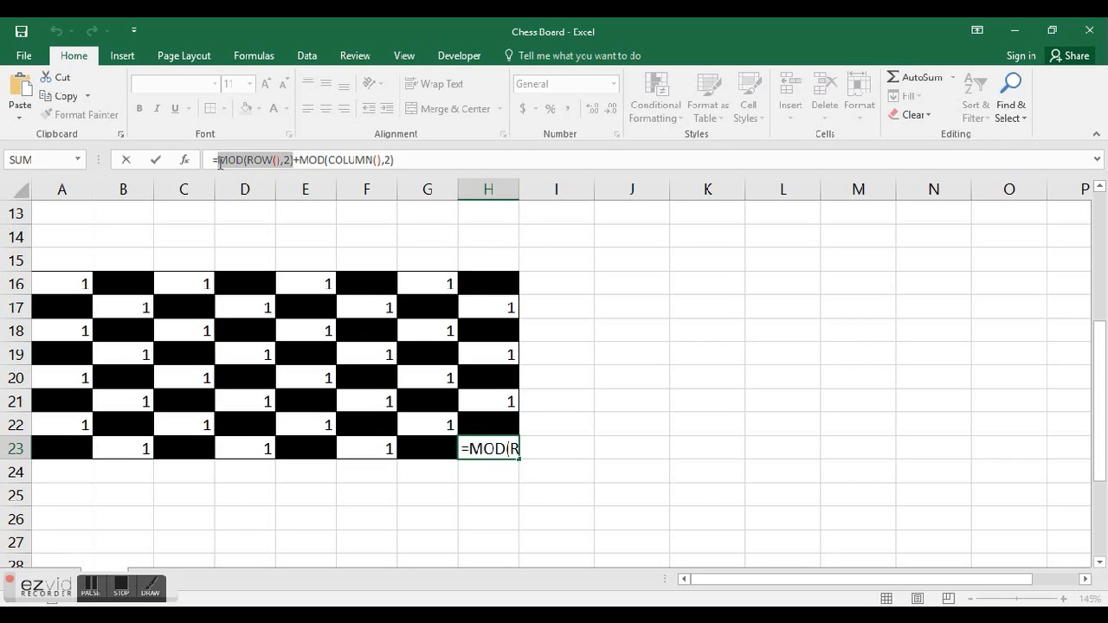
{"action": "mouse_move", "coordinate": [435, 455]}
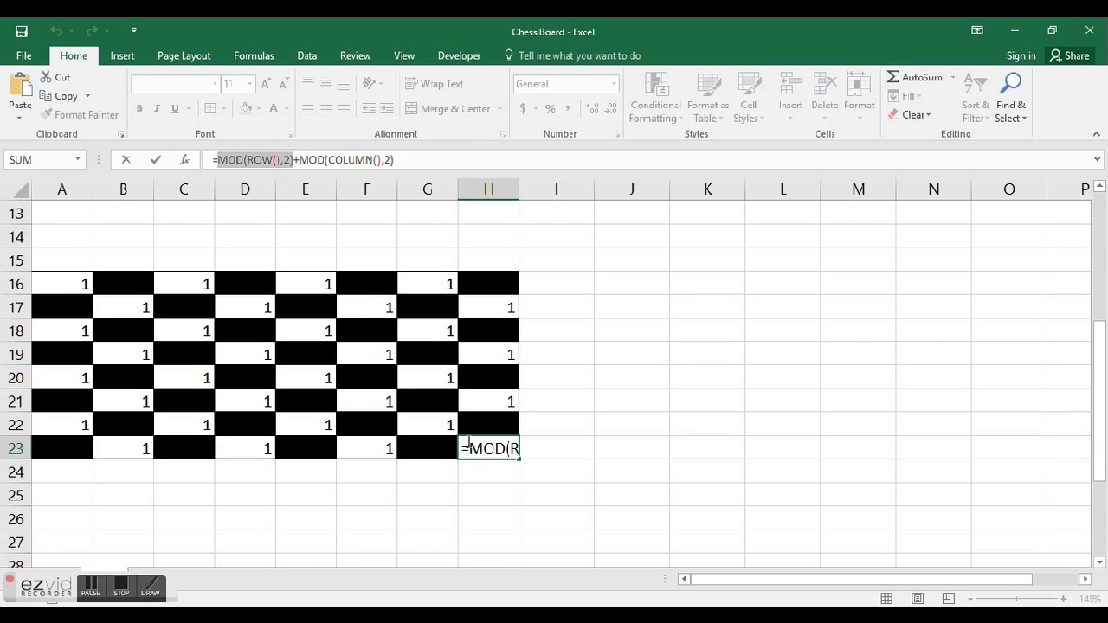
{"action": "key", "text": "Enter"}
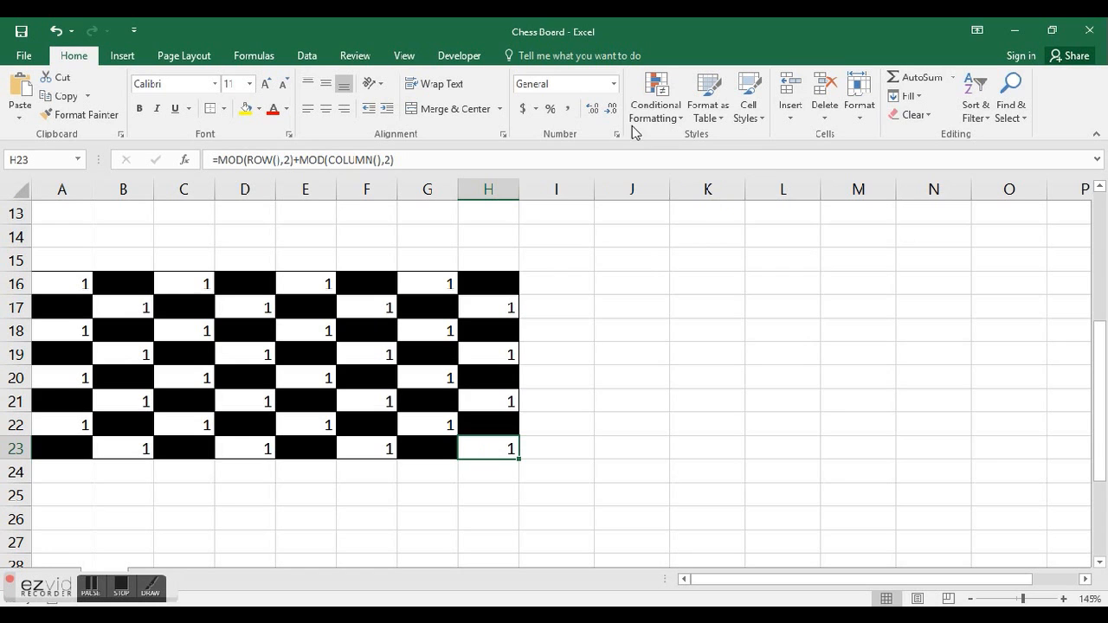
{"action": "left_click", "coordinate": [655, 97]}
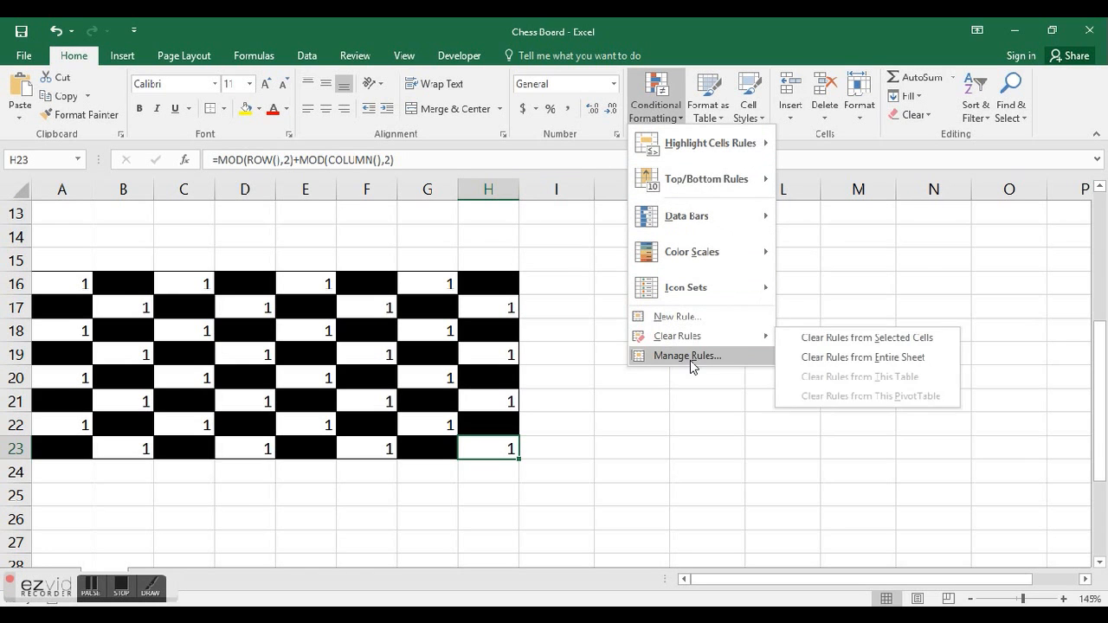
{"action": "left_click", "coordinate": [685, 356]}
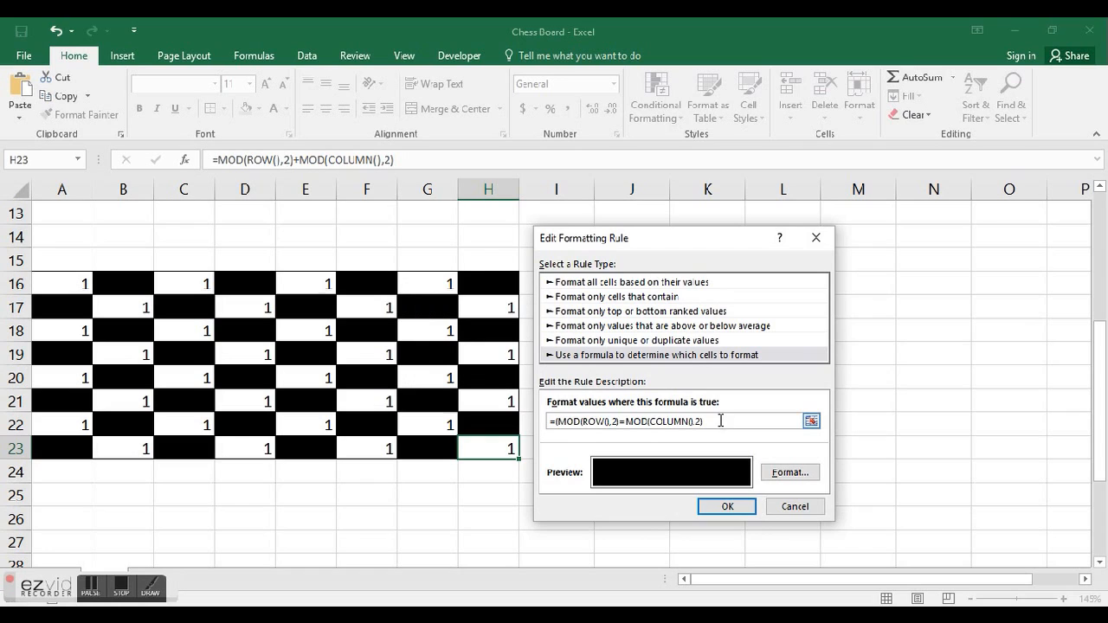
{"action": "mouse_move", "coordinate": [623, 443]}
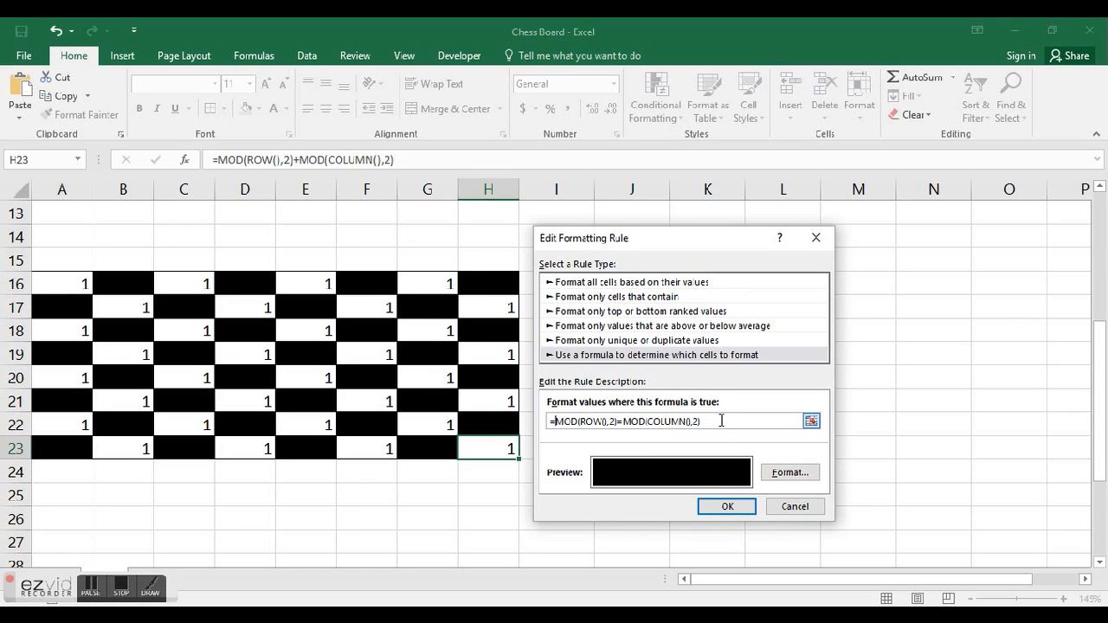
{"action": "left_click", "coordinate": [727, 506]}
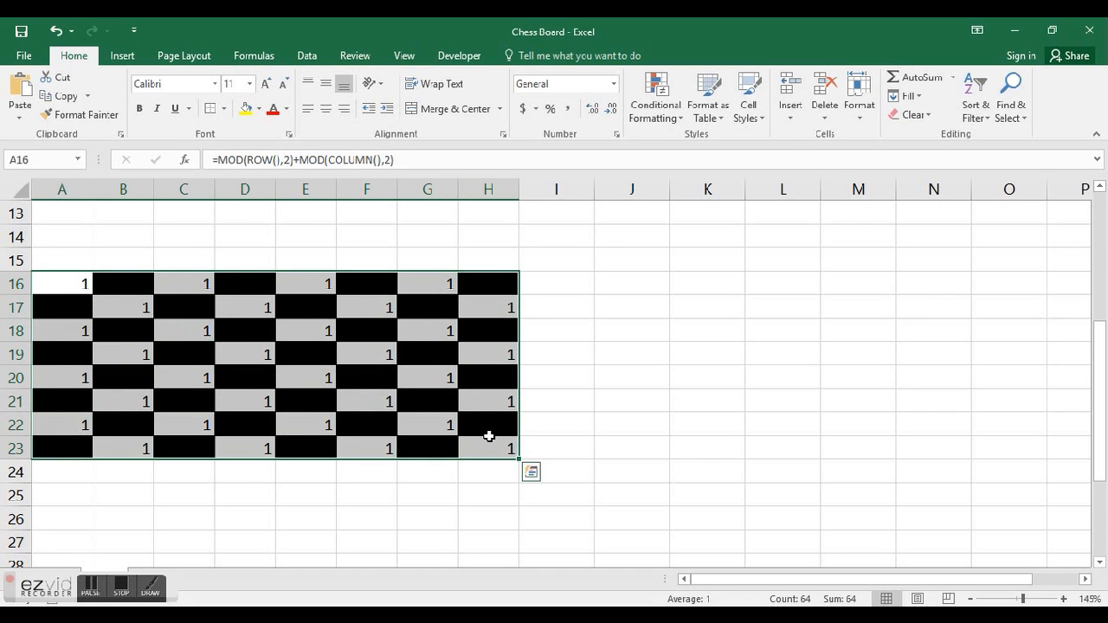
{"action": "mouse_move", "coordinate": [235, 402]}
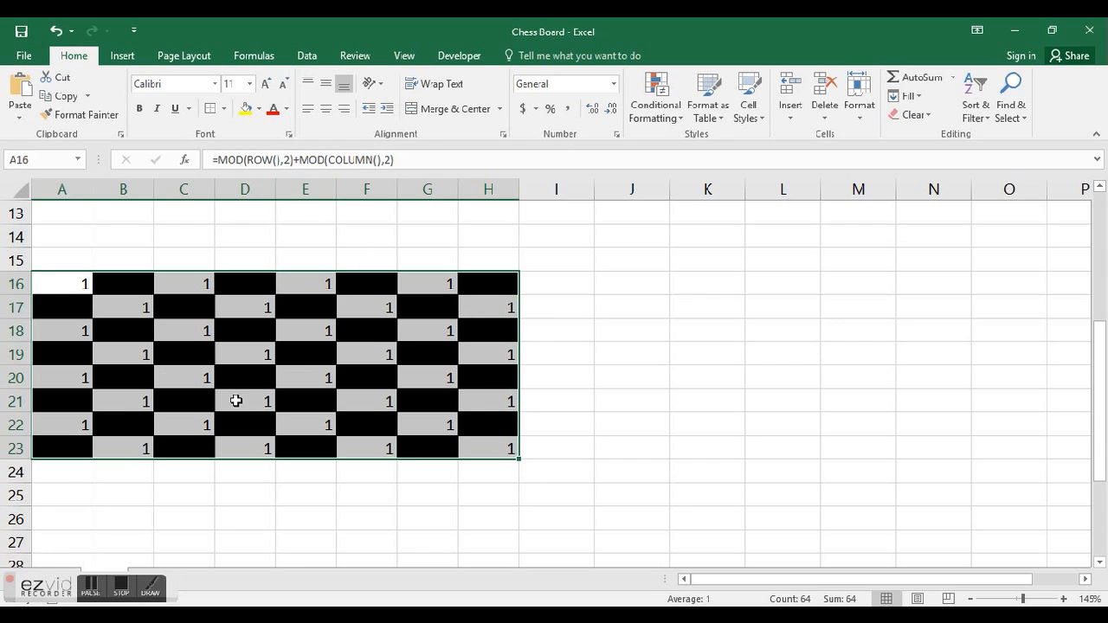
{"action": "mouse_move", "coordinate": [149, 385]}
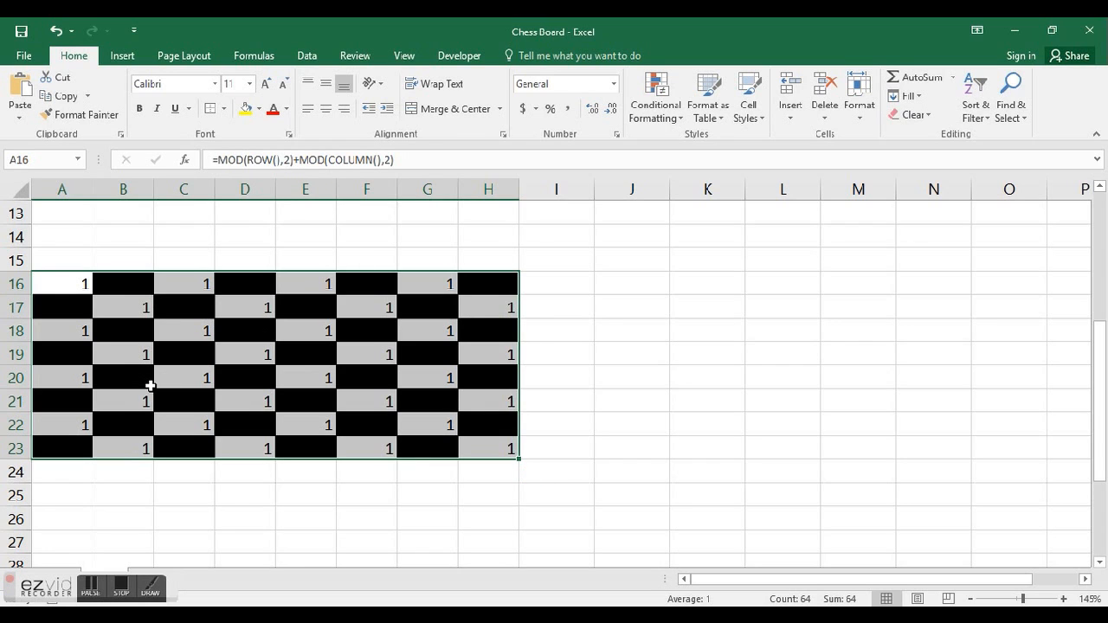
{"action": "mouse_move", "coordinate": [193, 385]}
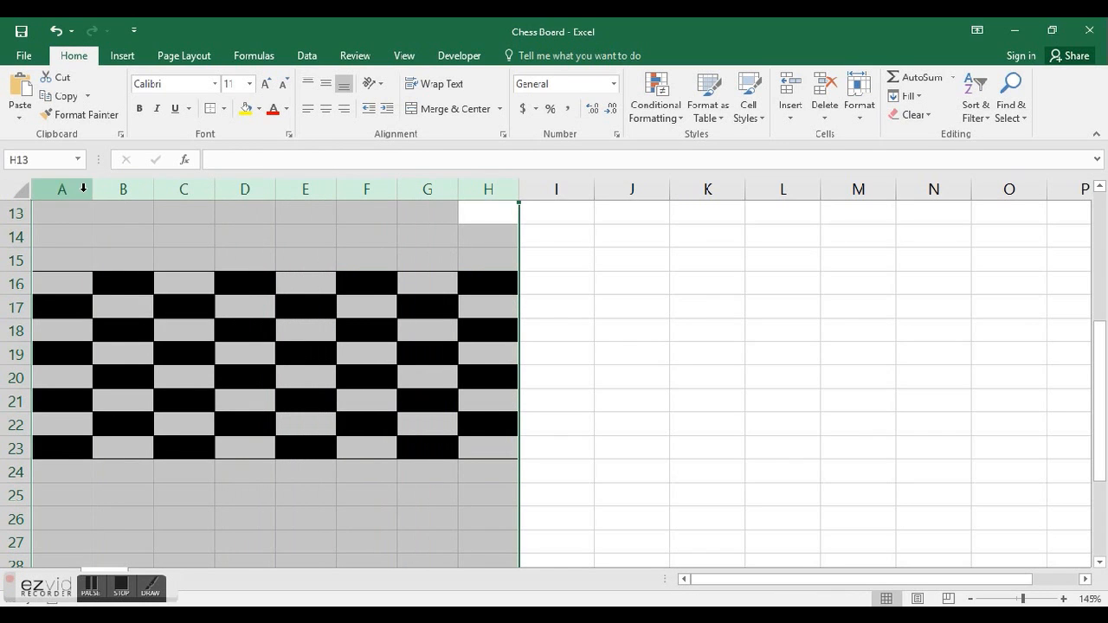
Step: Select columns A through H to narrow them into square cells
{"action": "left_click_drag", "start_coordinate": [85, 189], "coordinate": [59, 189]}
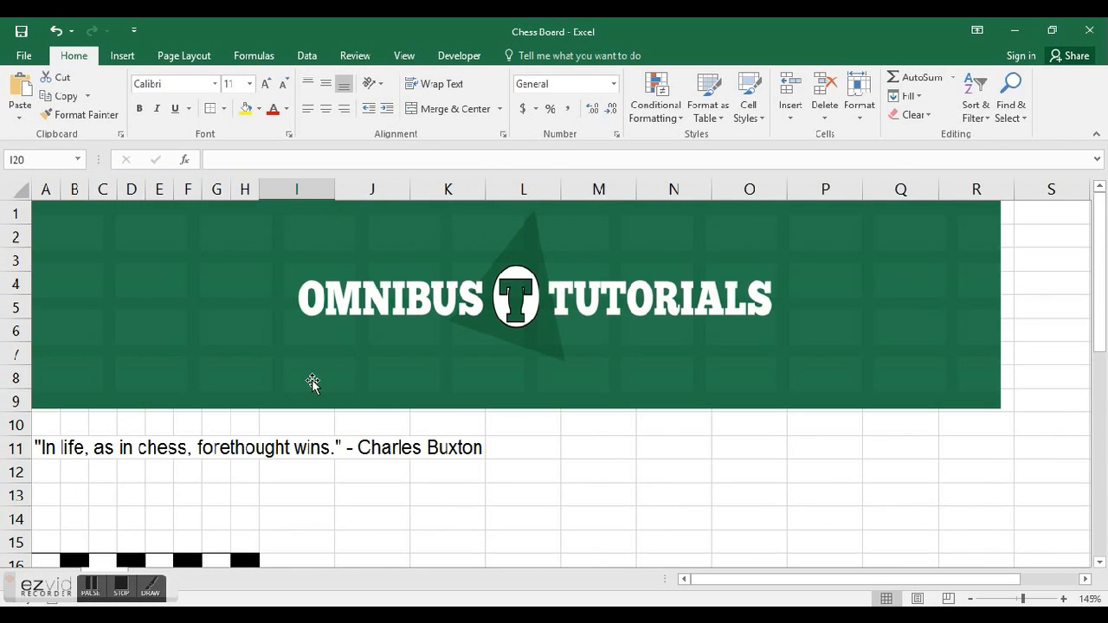
{"action": "scroll", "scroll_direction": "down", "scroll_amount": 3}
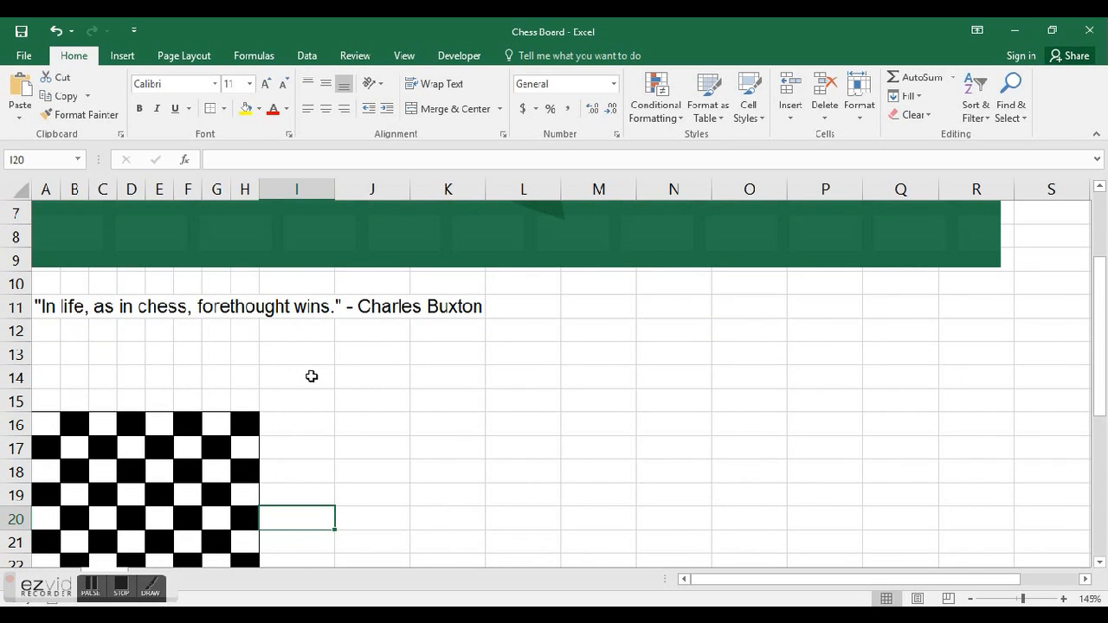
{"action": "scroll", "scroll_direction": "down", "scroll_amount": 3}
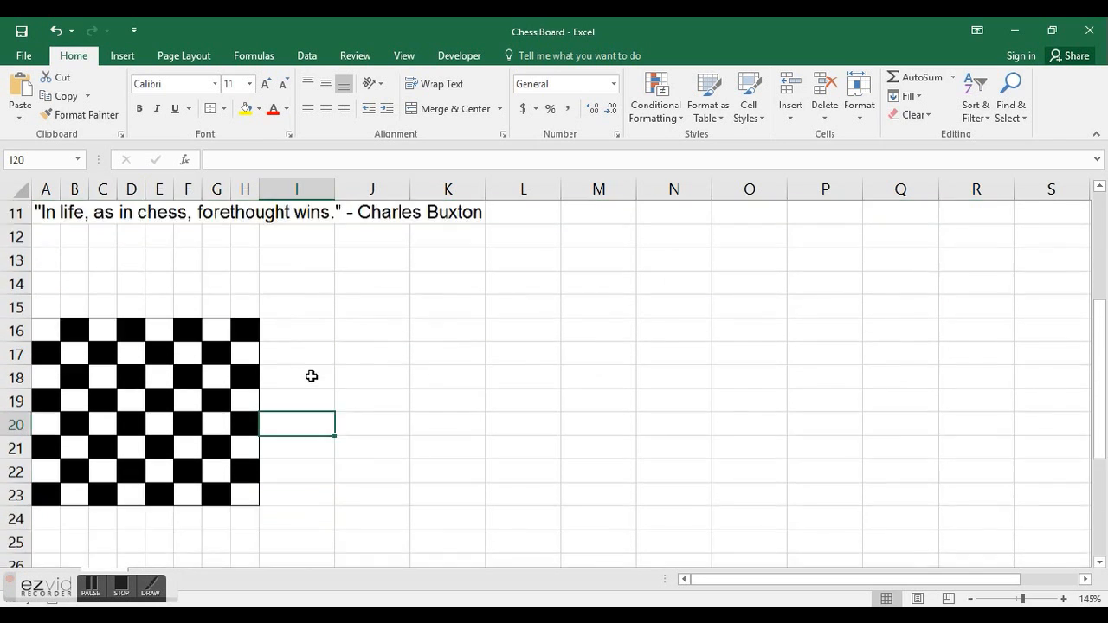
{"action": "scroll", "scroll_direction": "down", "scroll_amount": 3}
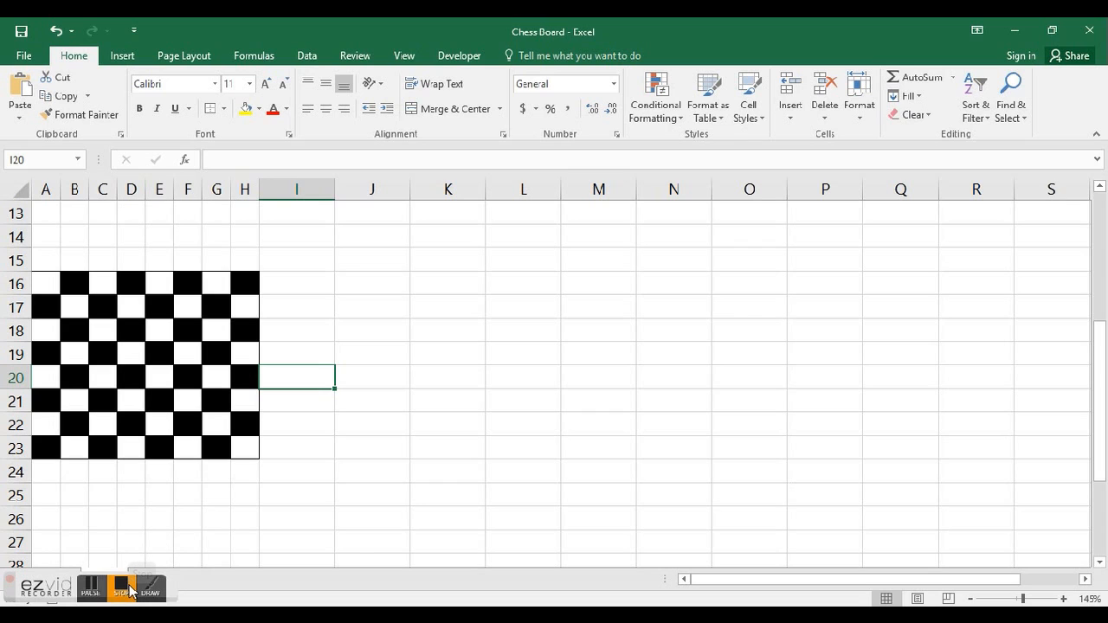